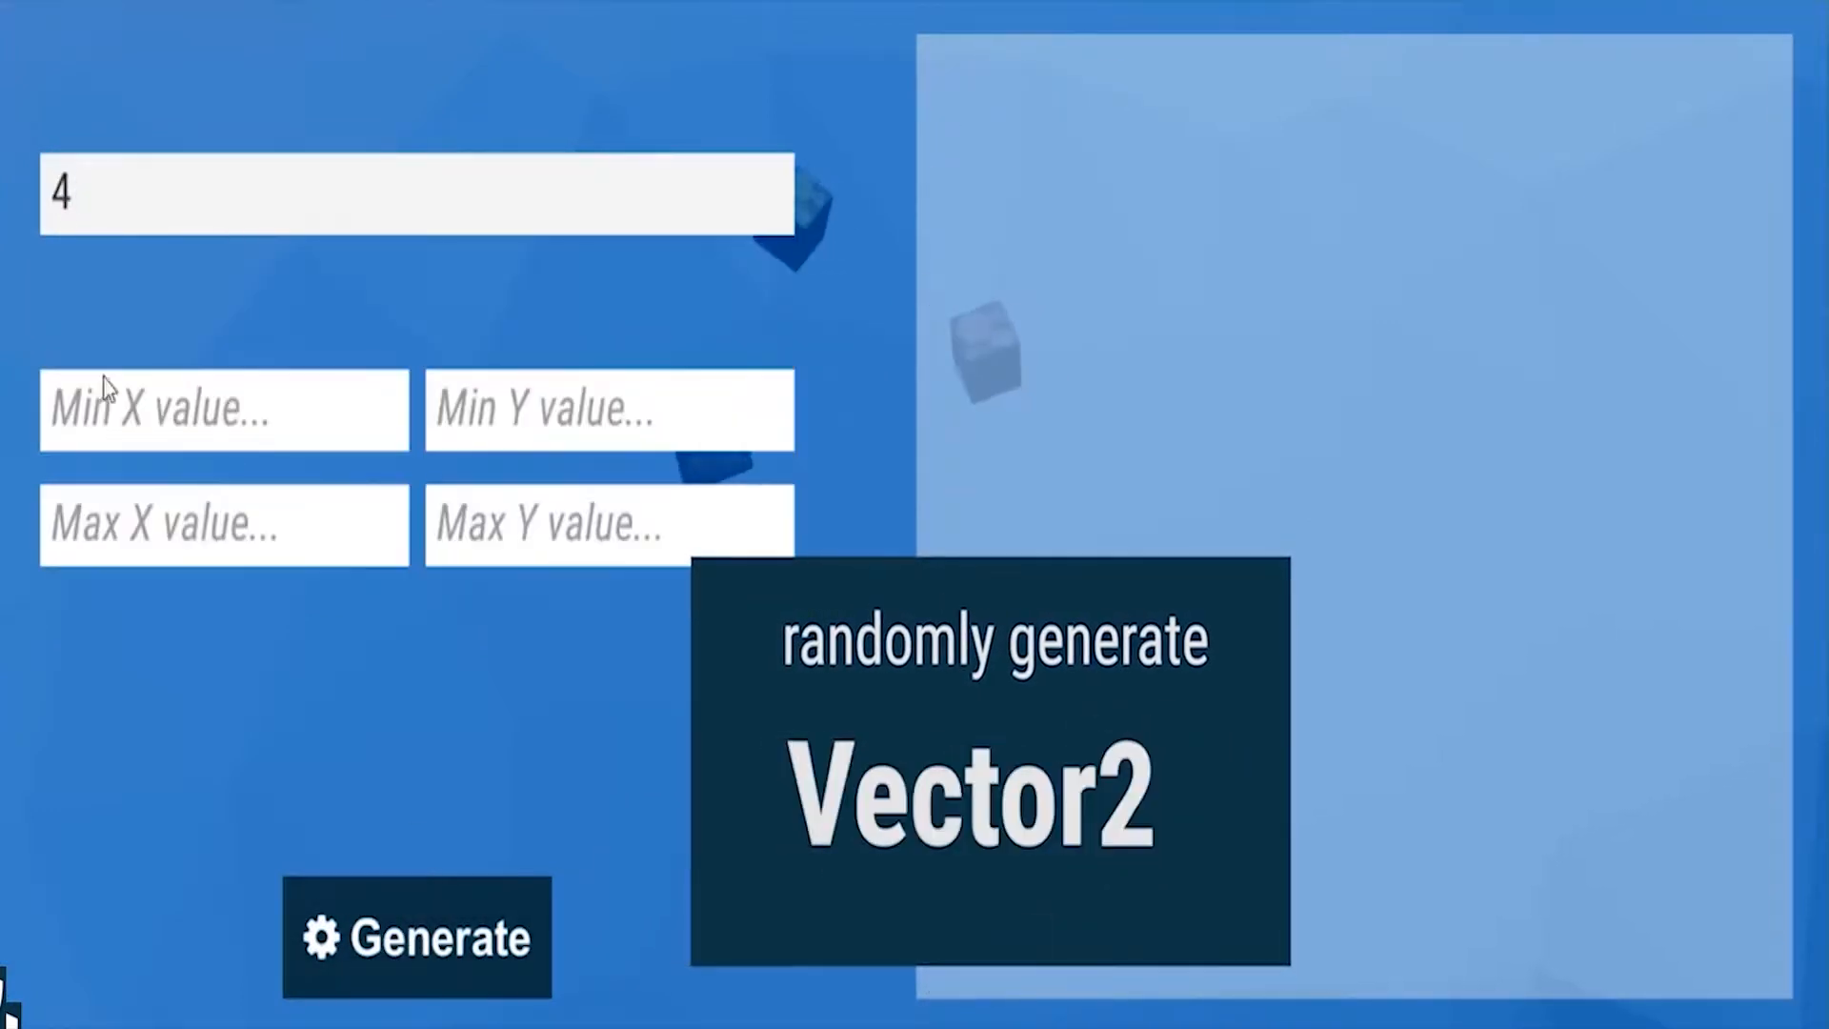
- Add a TrueRandom manager to the scene and generate a test integer between 1 and 10
left_click(417, 938)
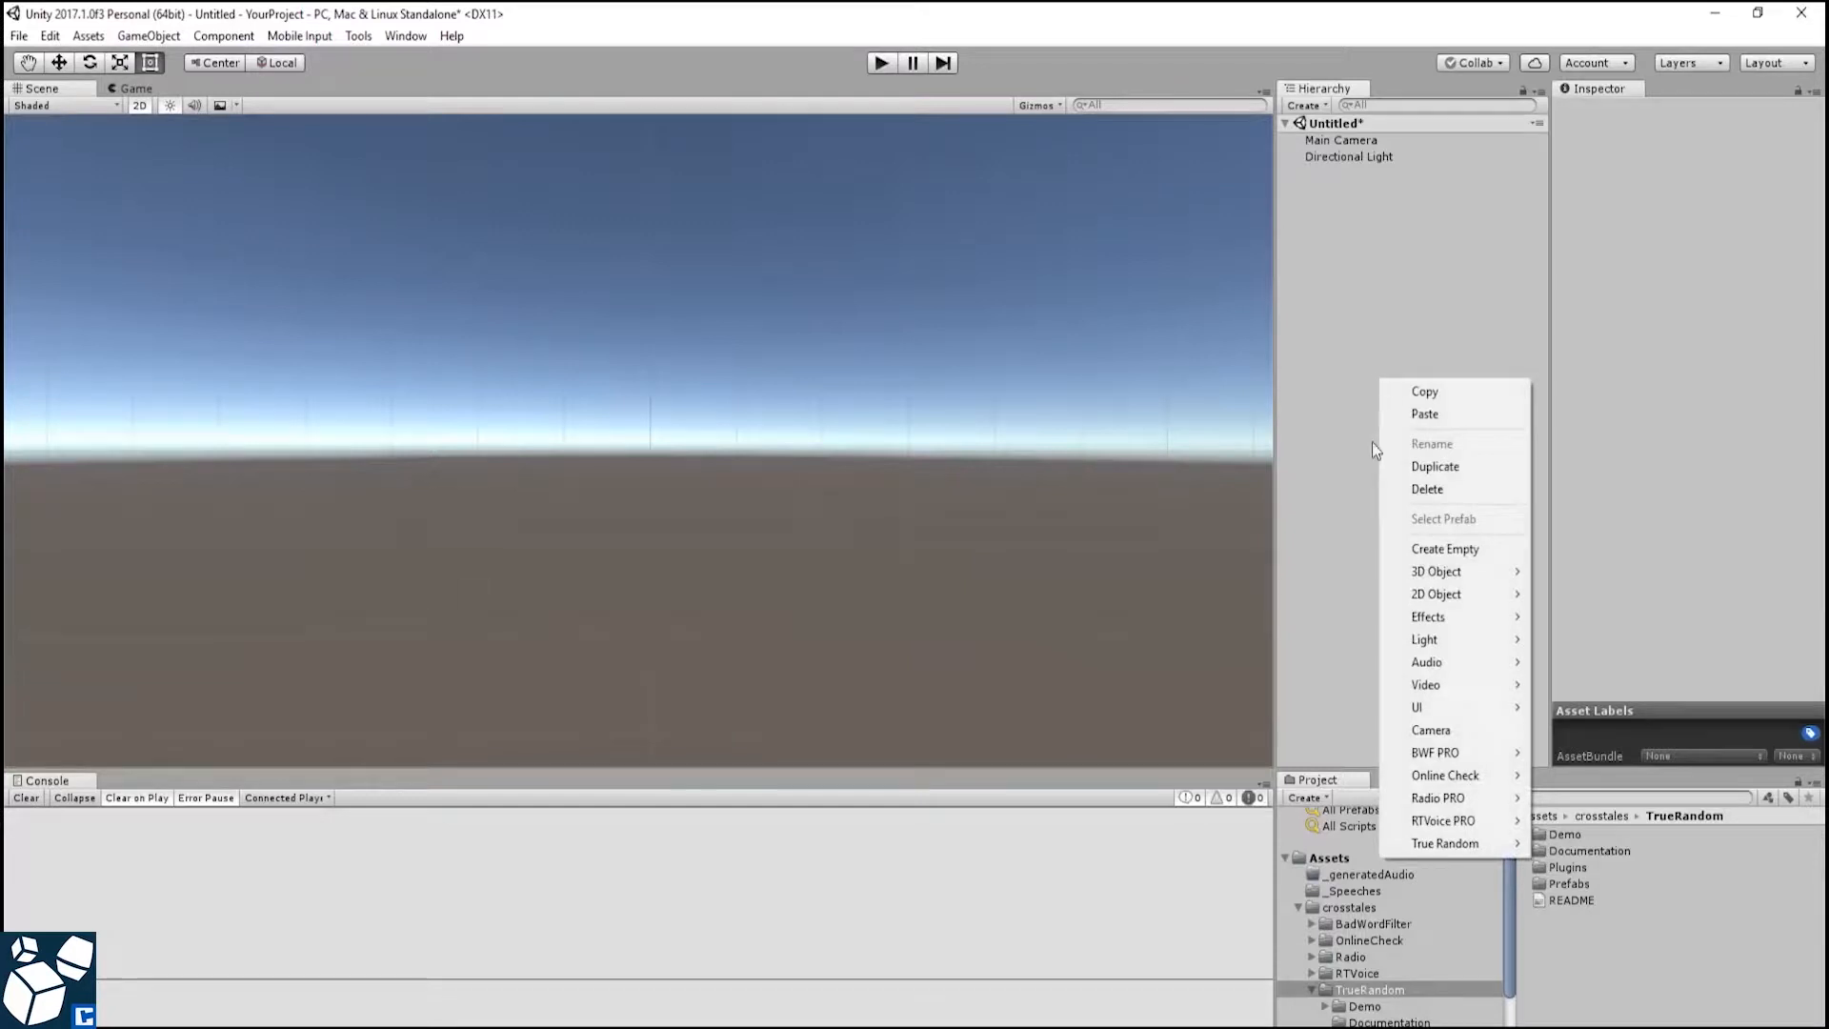
mouse_move(1445, 844)
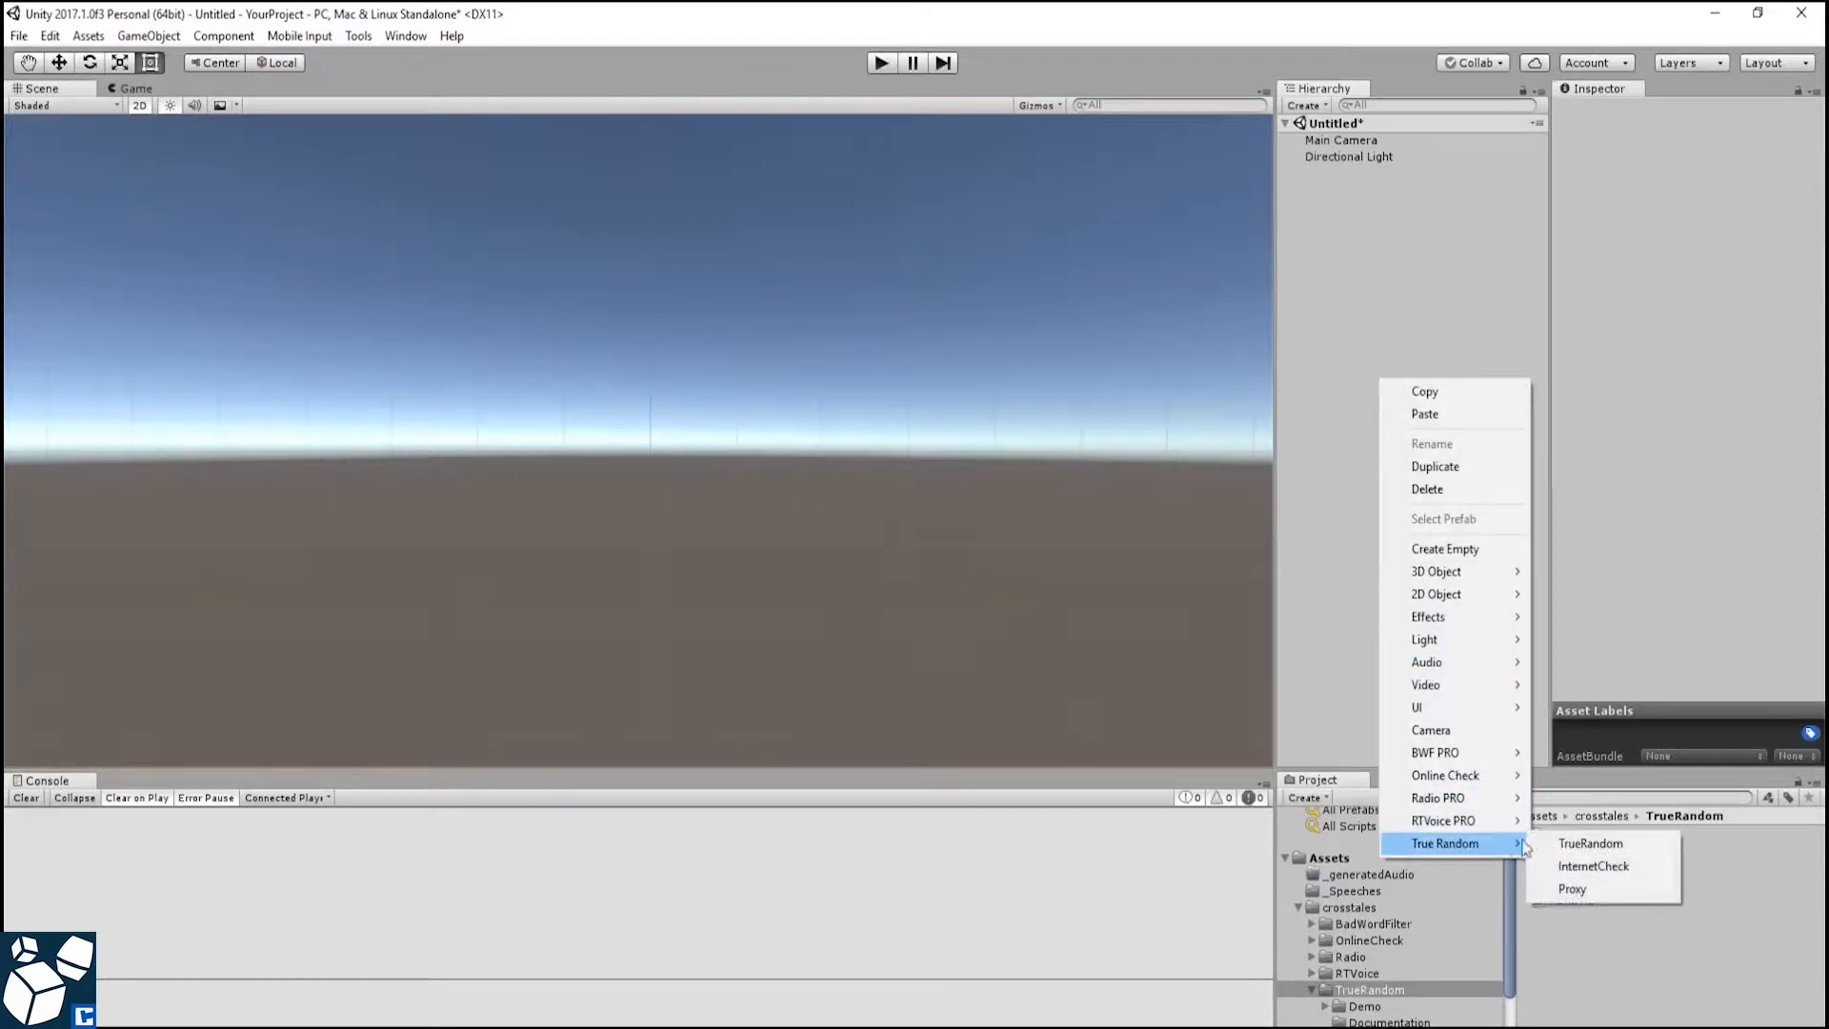
left_click(1589, 844)
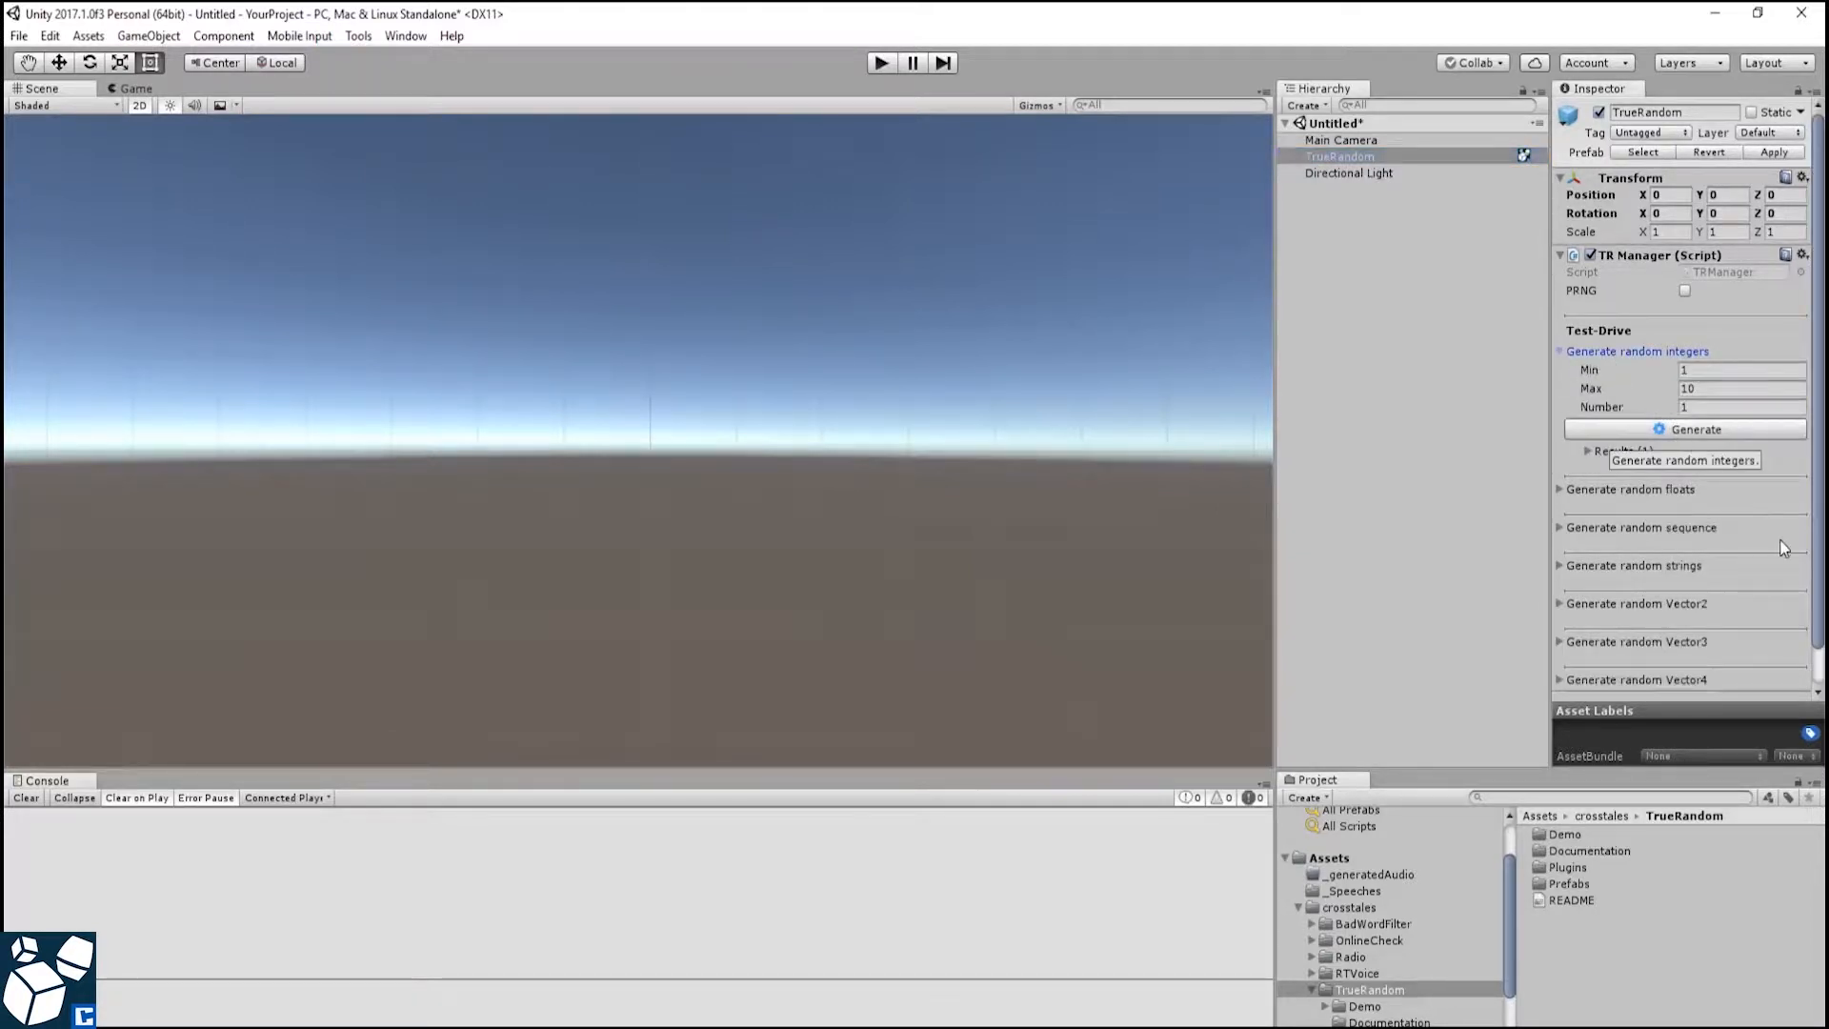
left_click(1684, 429)
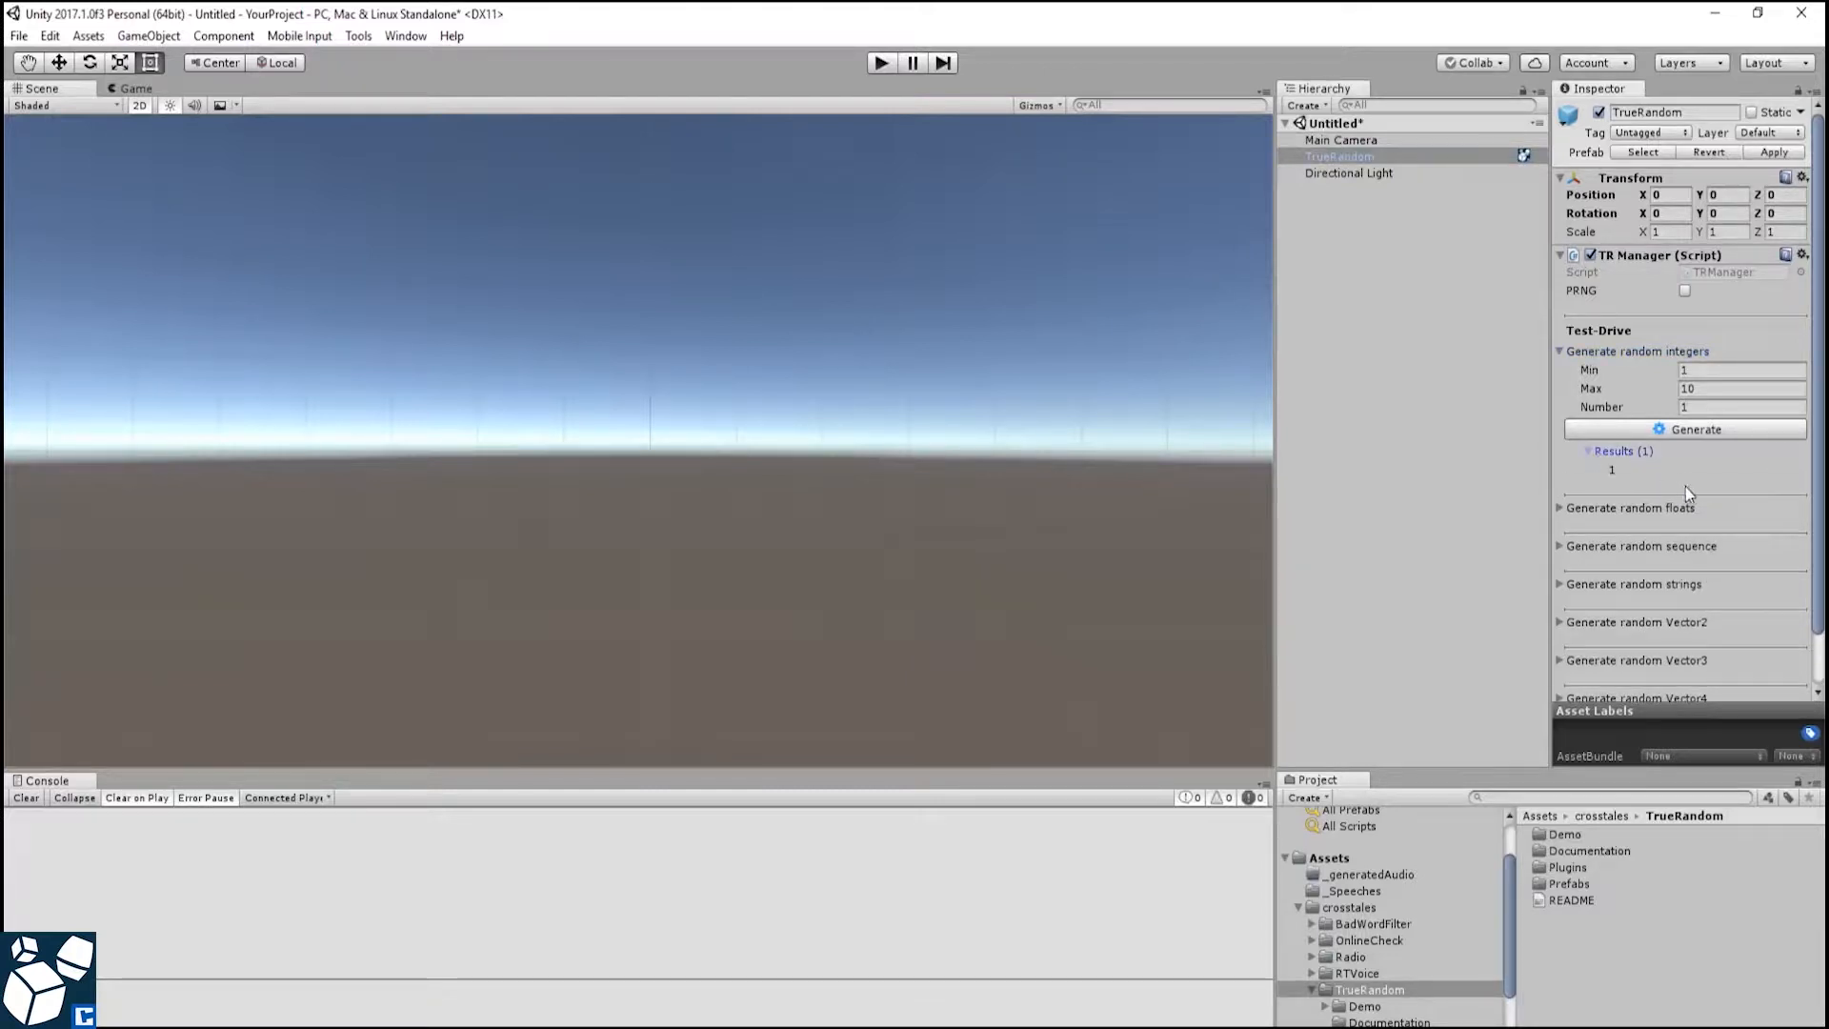
left_click(1391, 310)
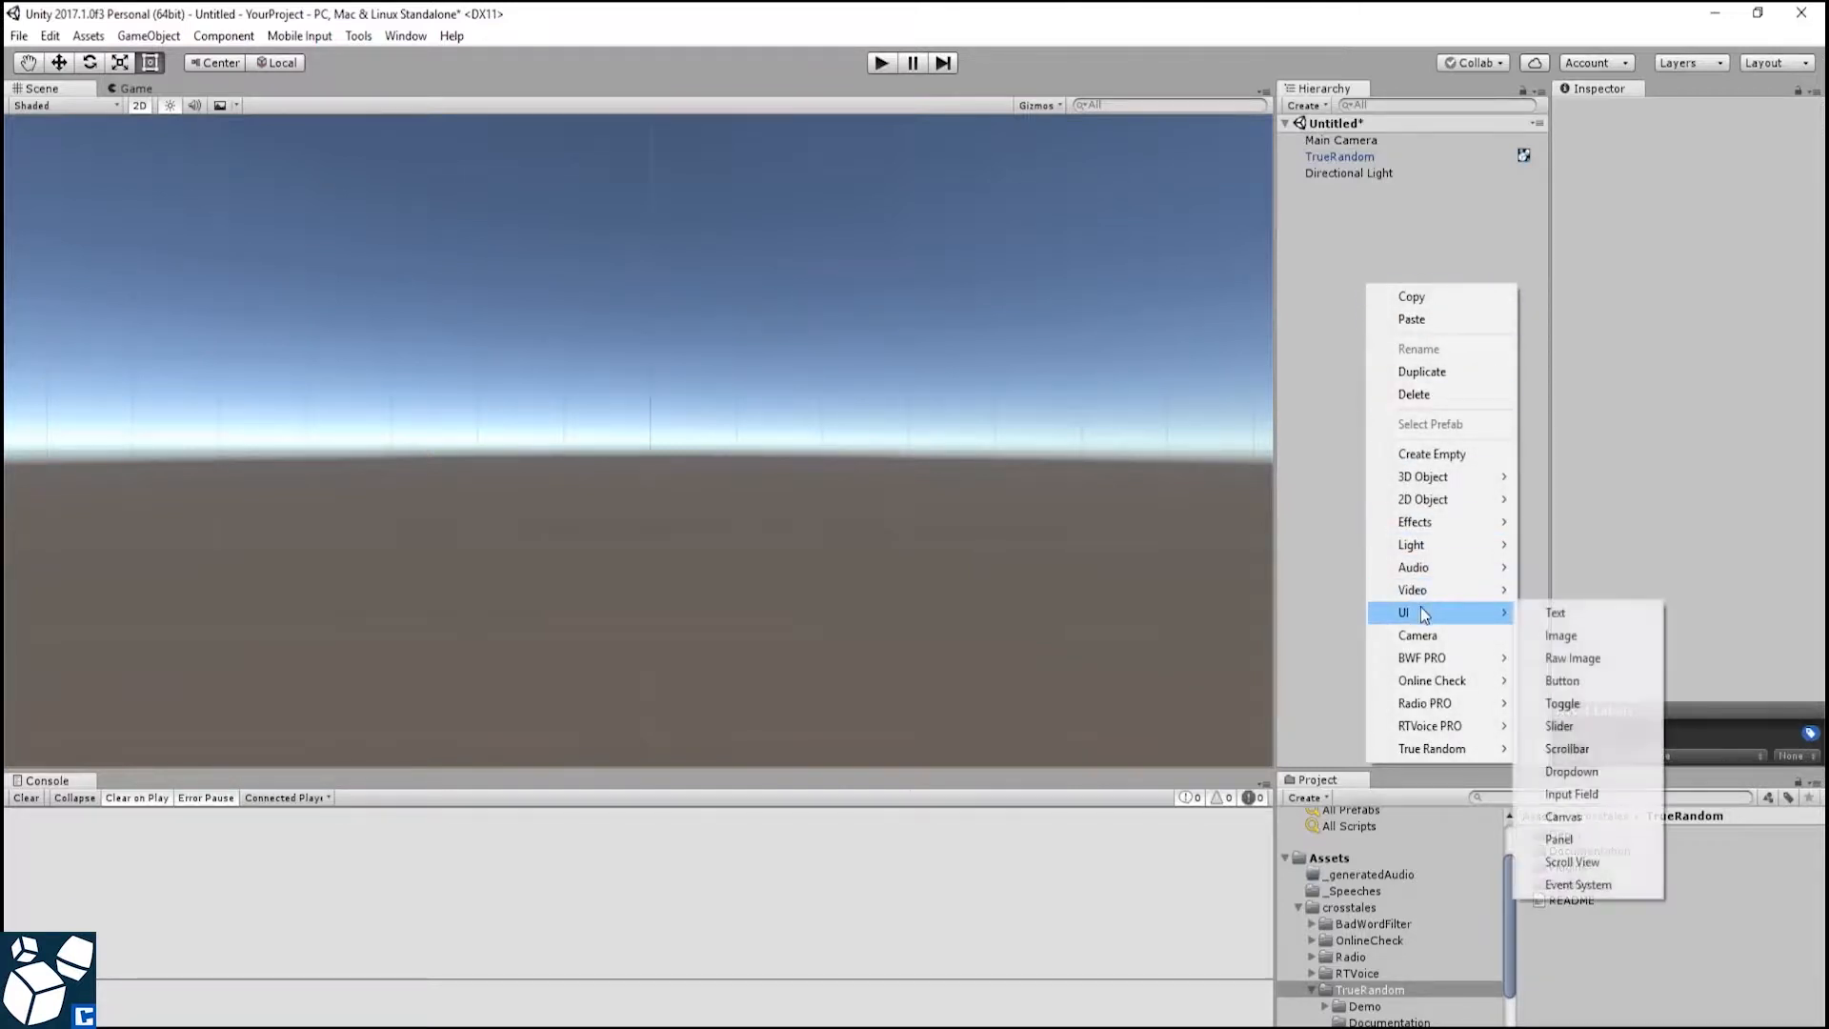
- Add an Input Field to the canvas and adjust its inner text, ready for more UI objects
left_click(1572, 792)
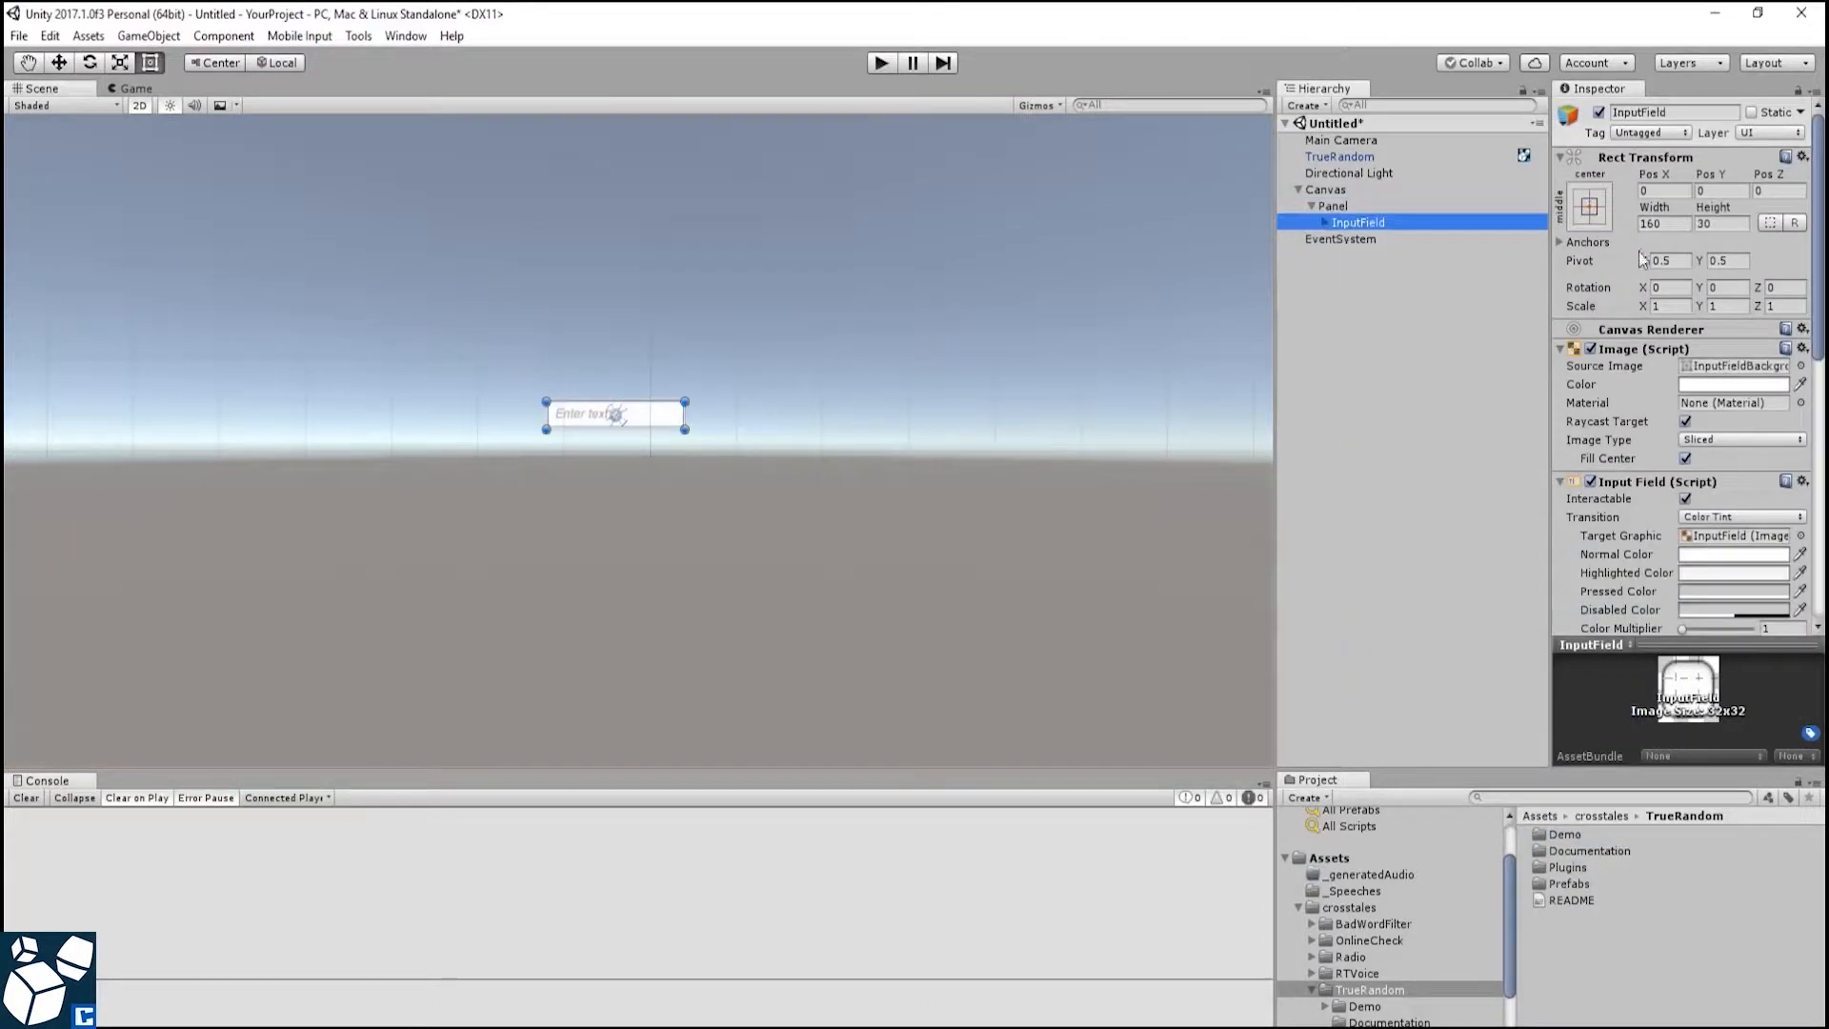
left_click(1357, 253)
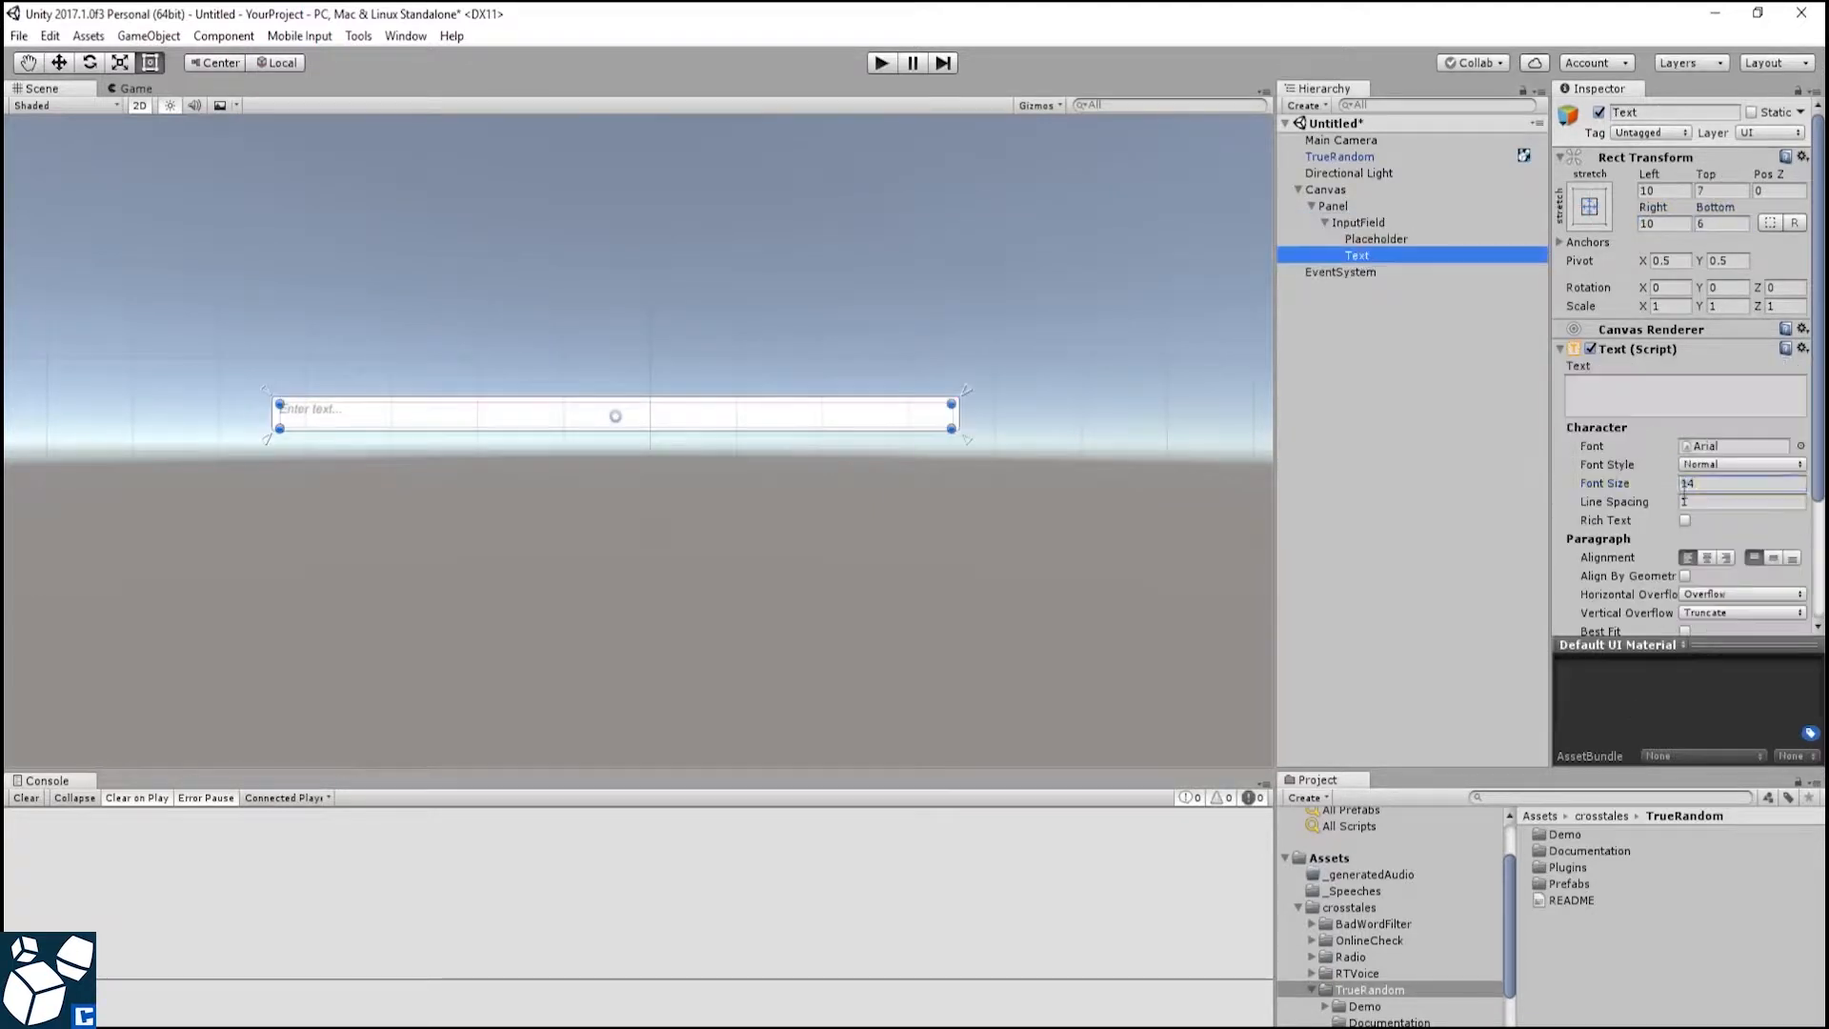
right_click(1332, 206)
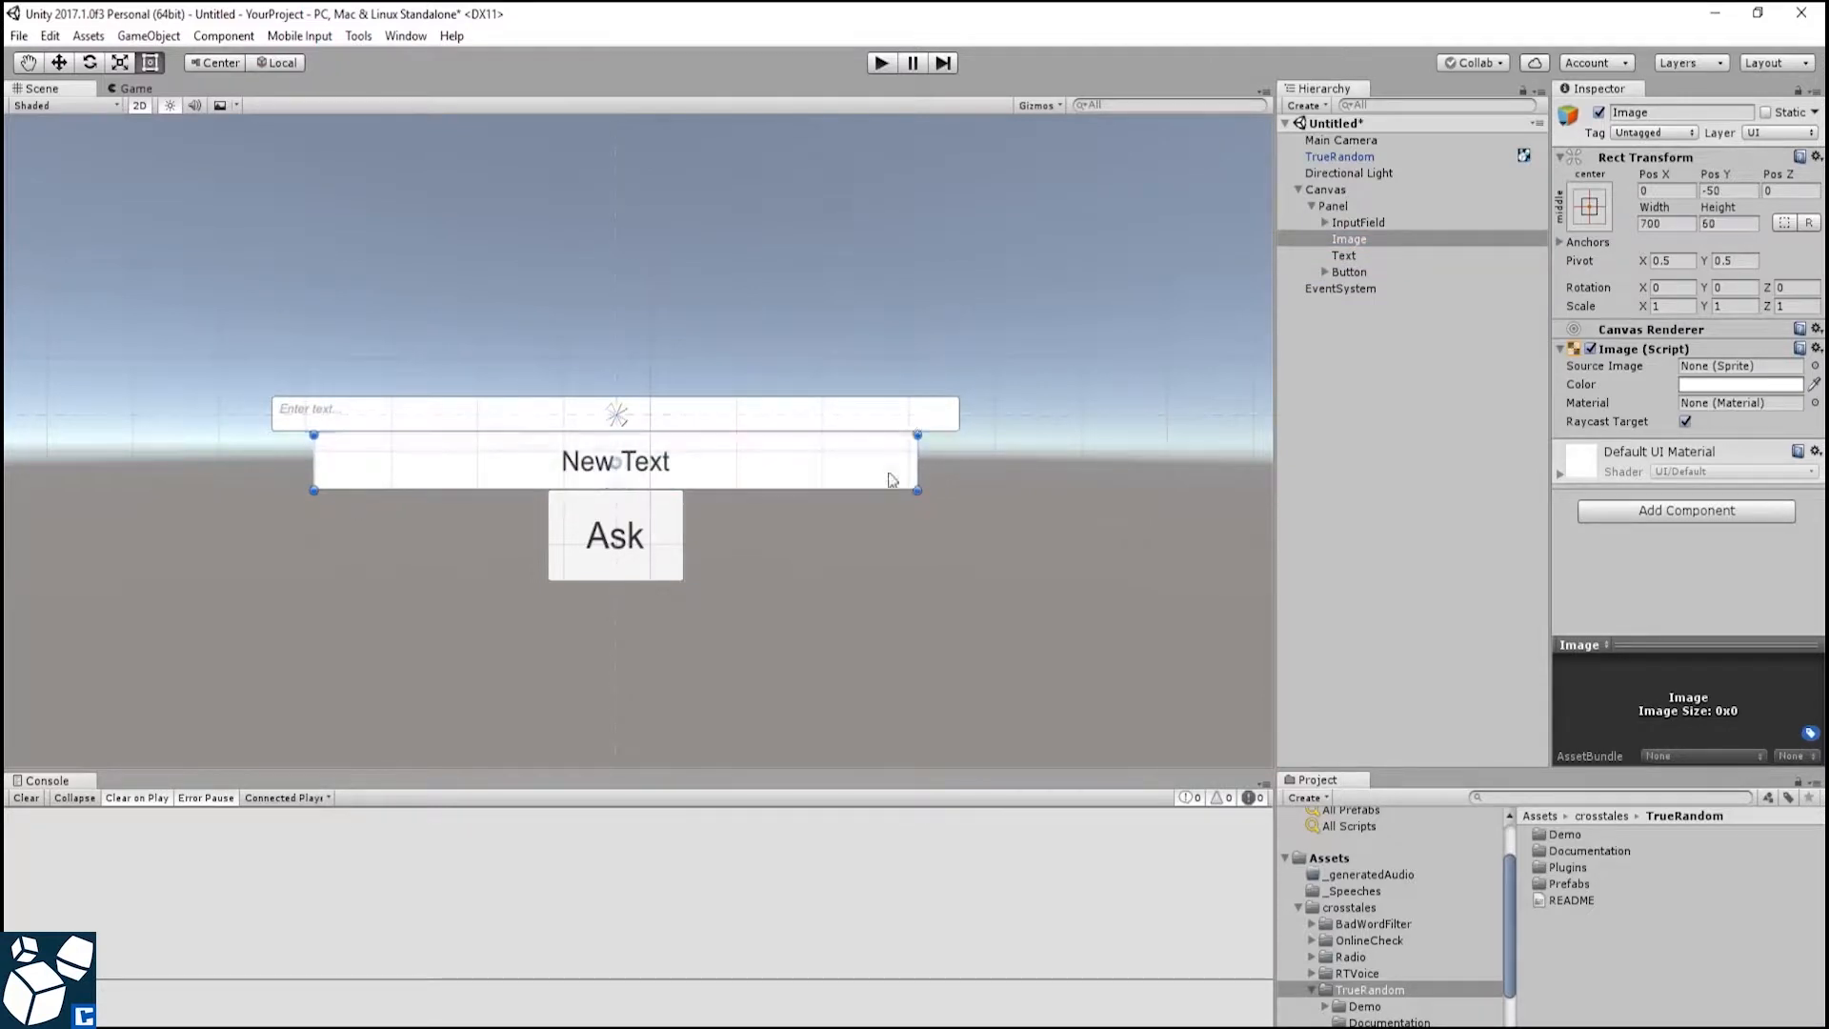
- Create a new C# script named TestRandom in the TrueRandom assets folder
left_click(1429, 572)
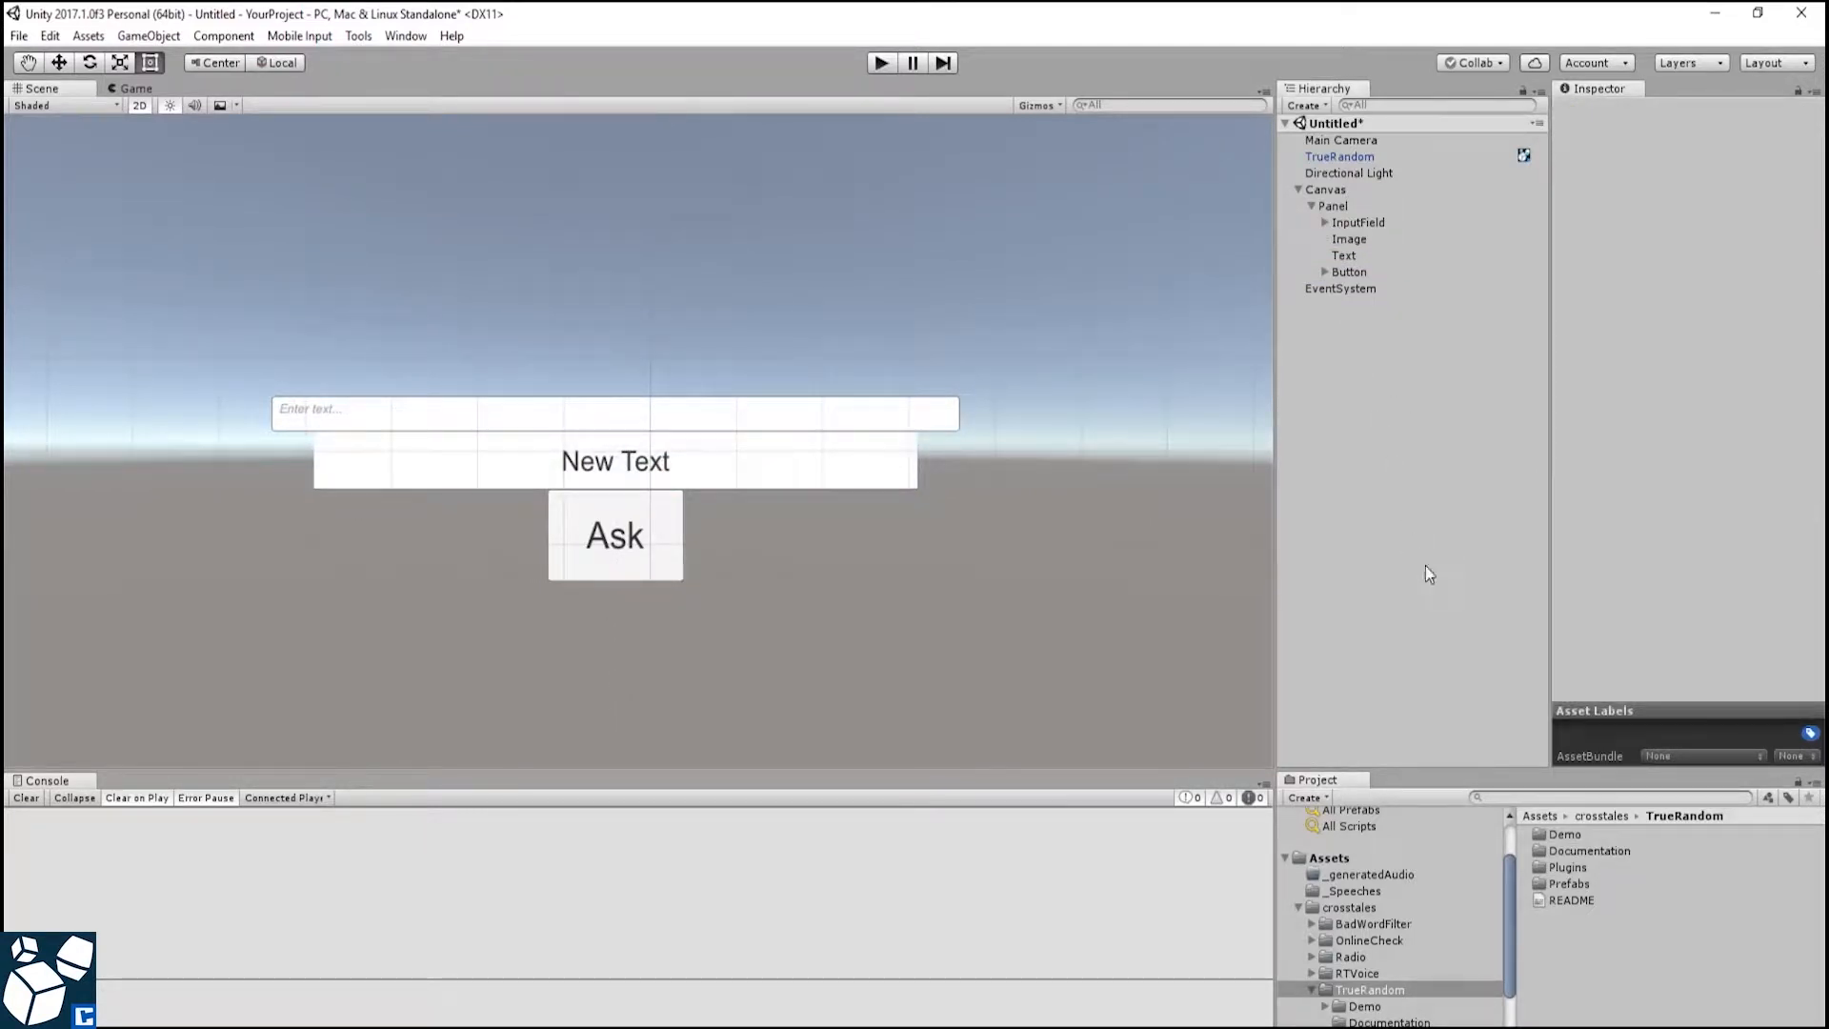
mouse_move(1566, 954)
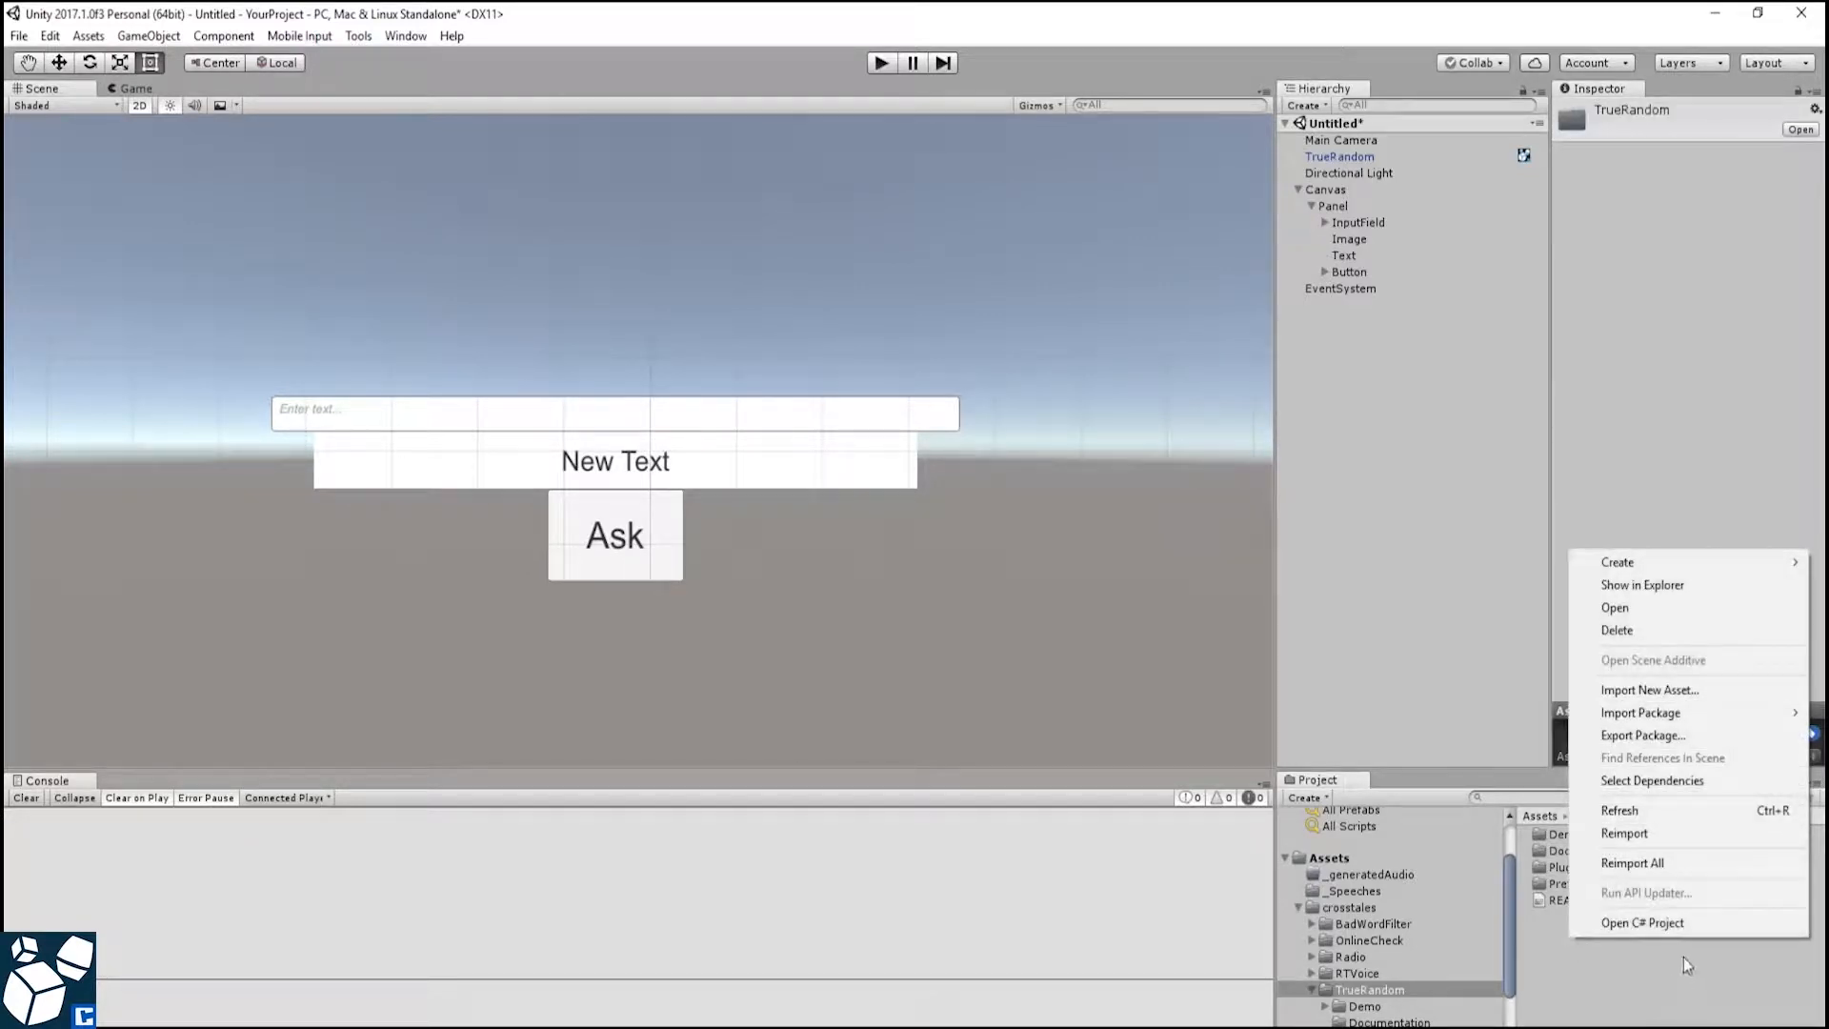
left_click(1618, 560)
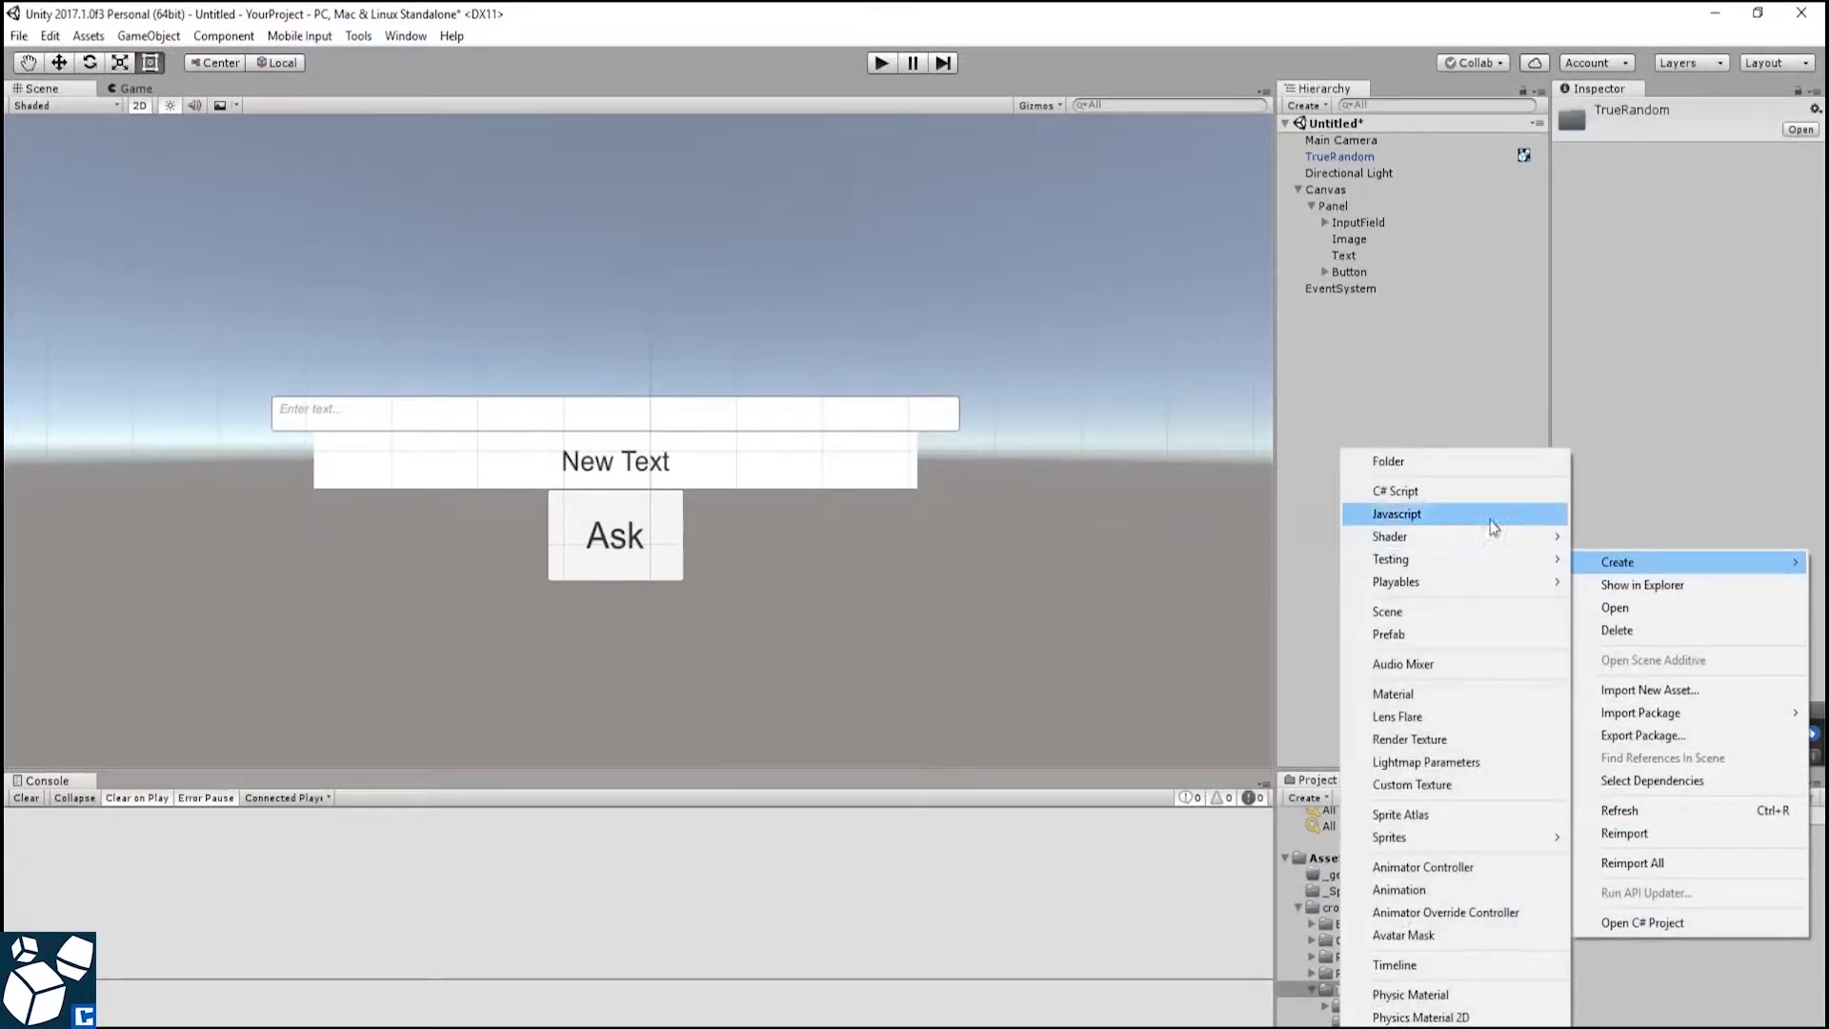
left_click(1396, 512)
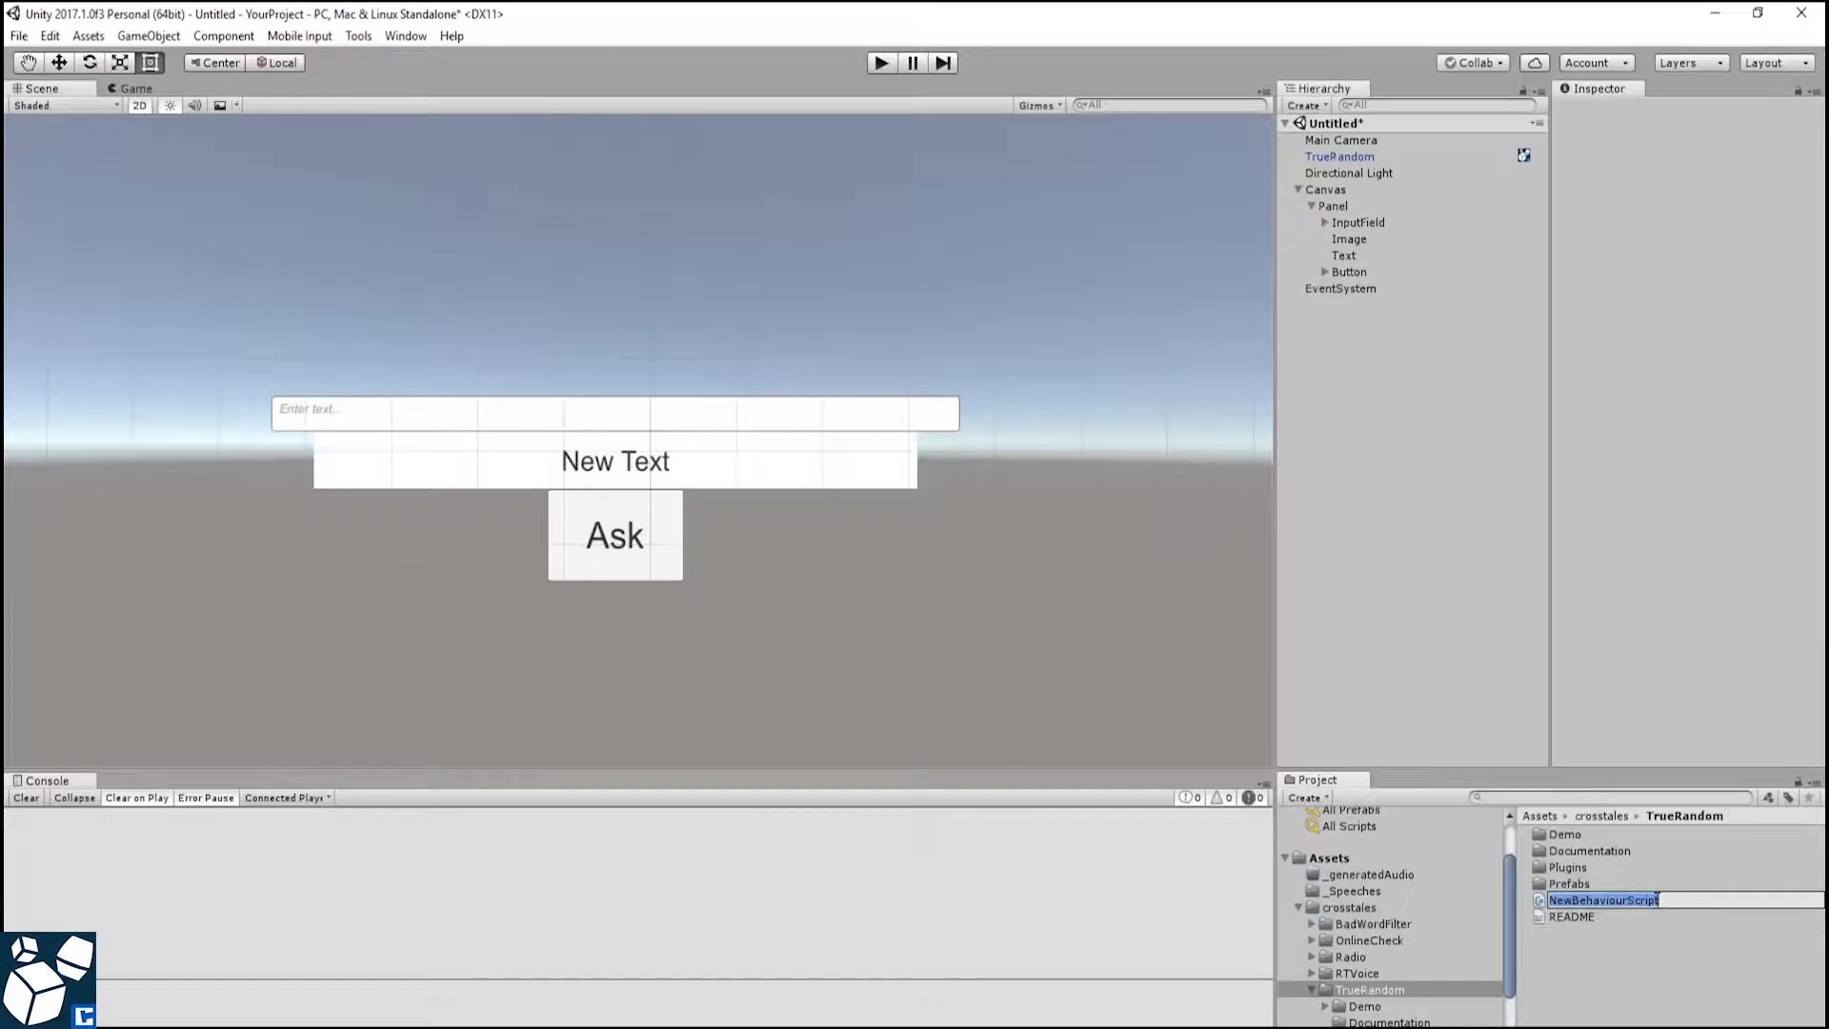
type("TestRandom")
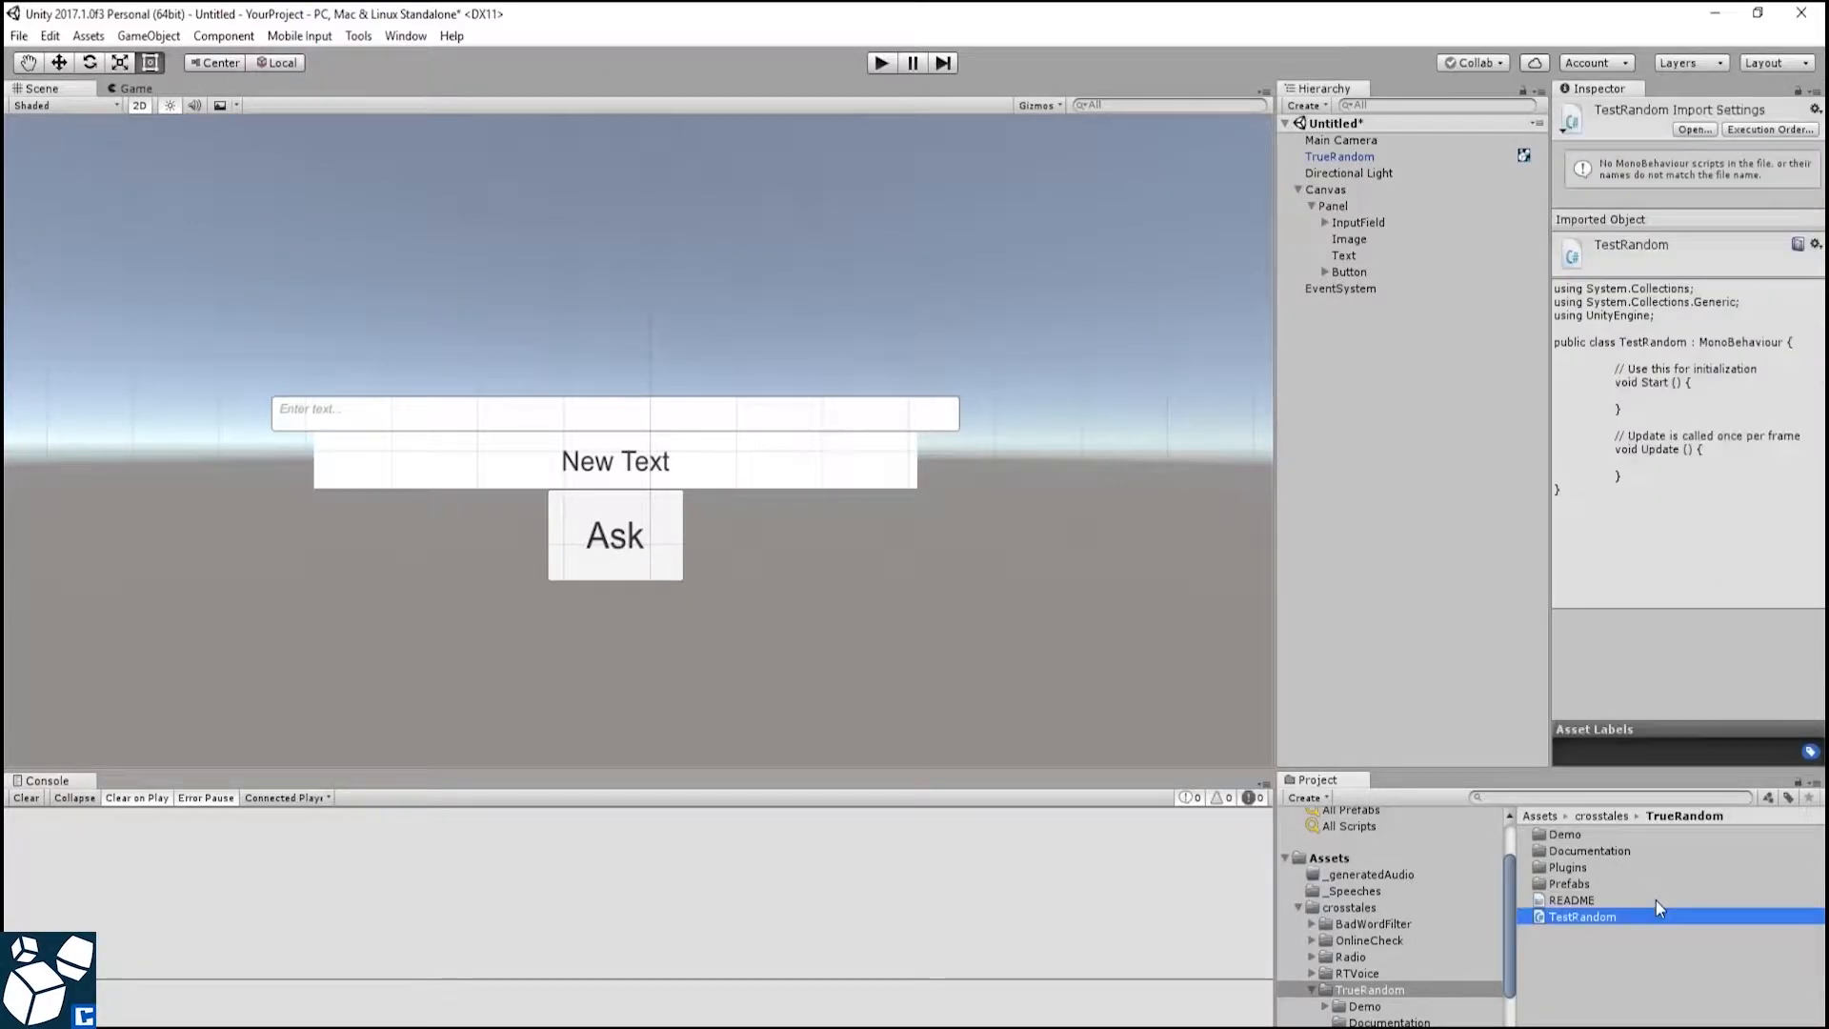
- Open TestRandom and import UnityEngine.UI and Crosstales.TrueRandom namespaces
double_click(1583, 916)
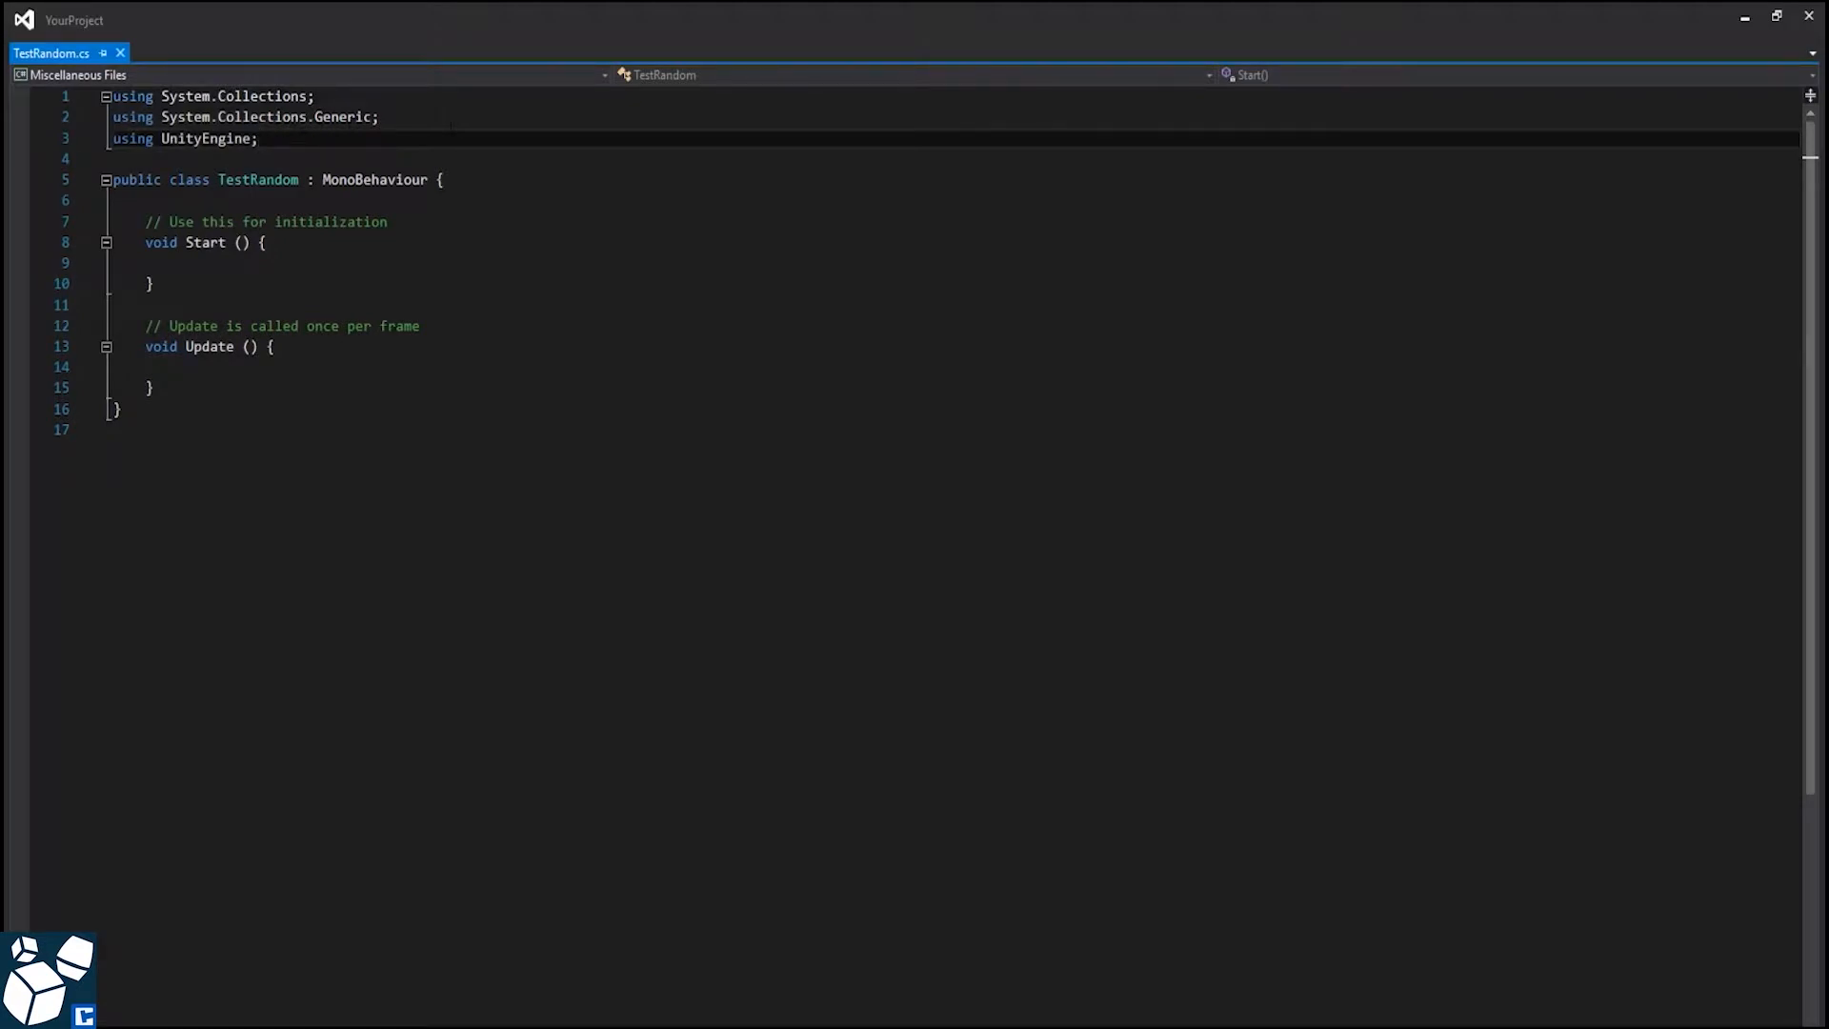
type("using")
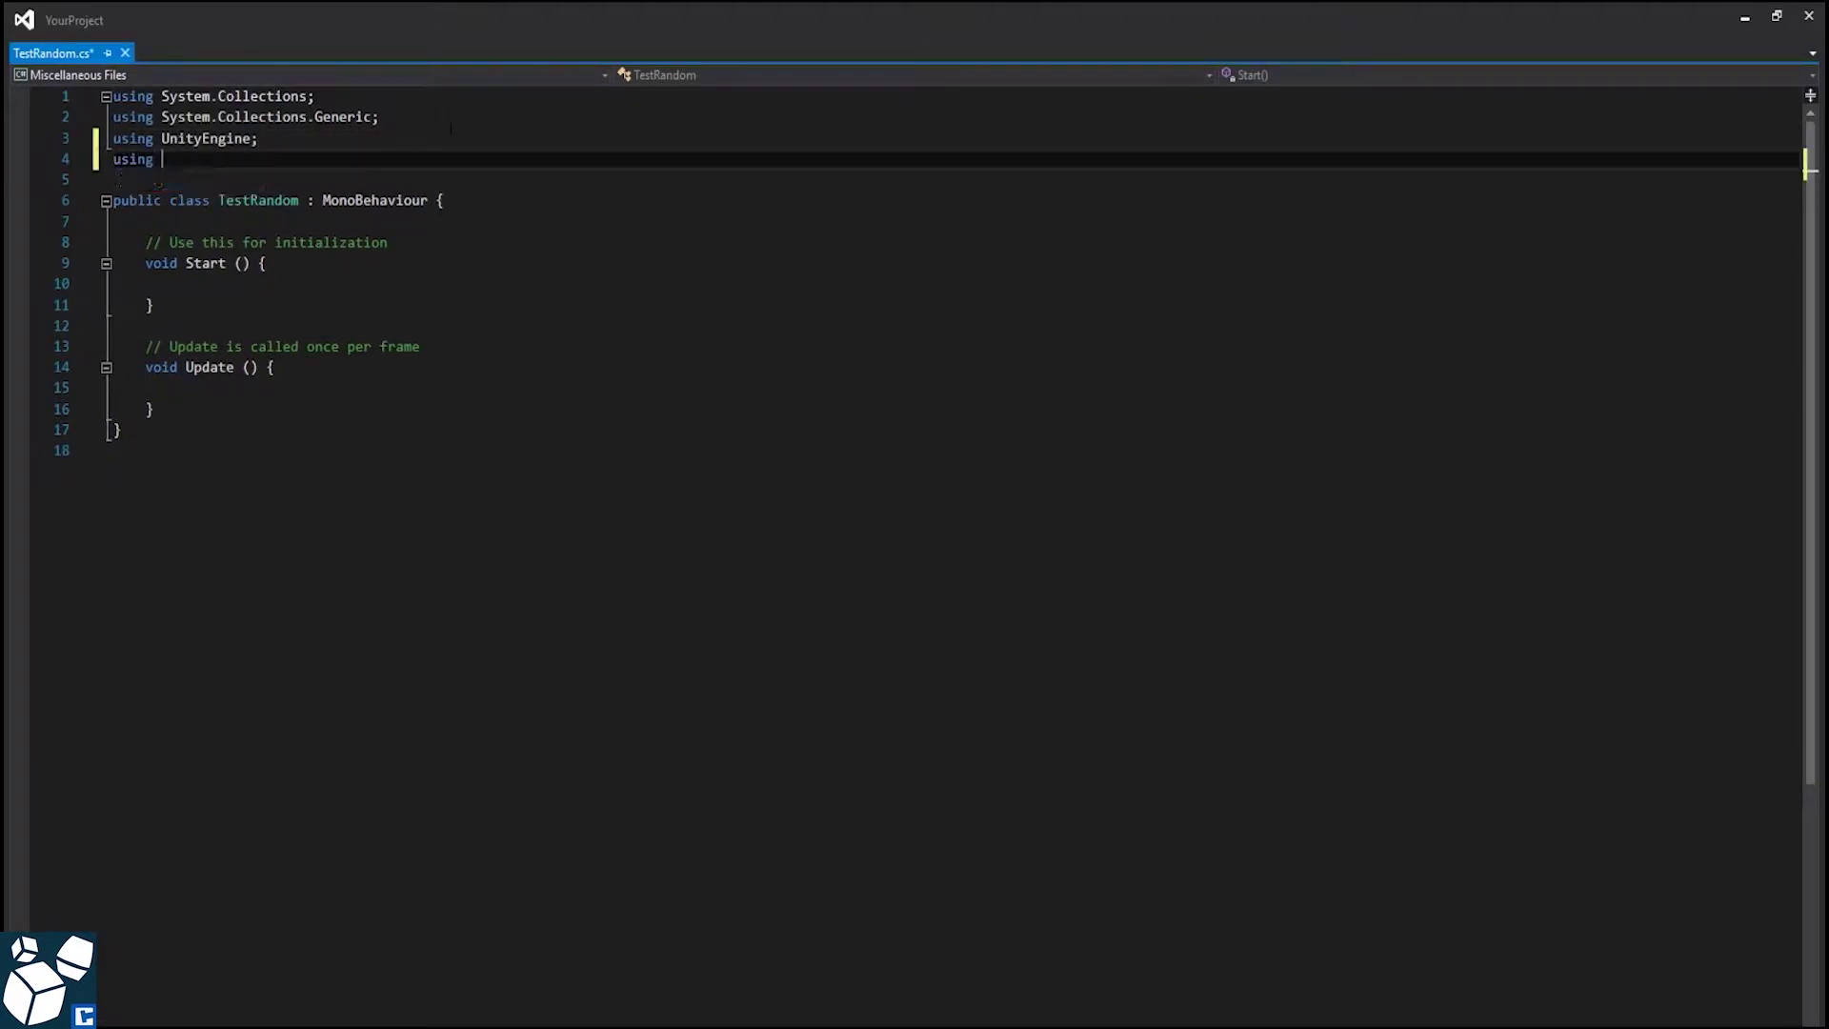
type("UnityEngine.")
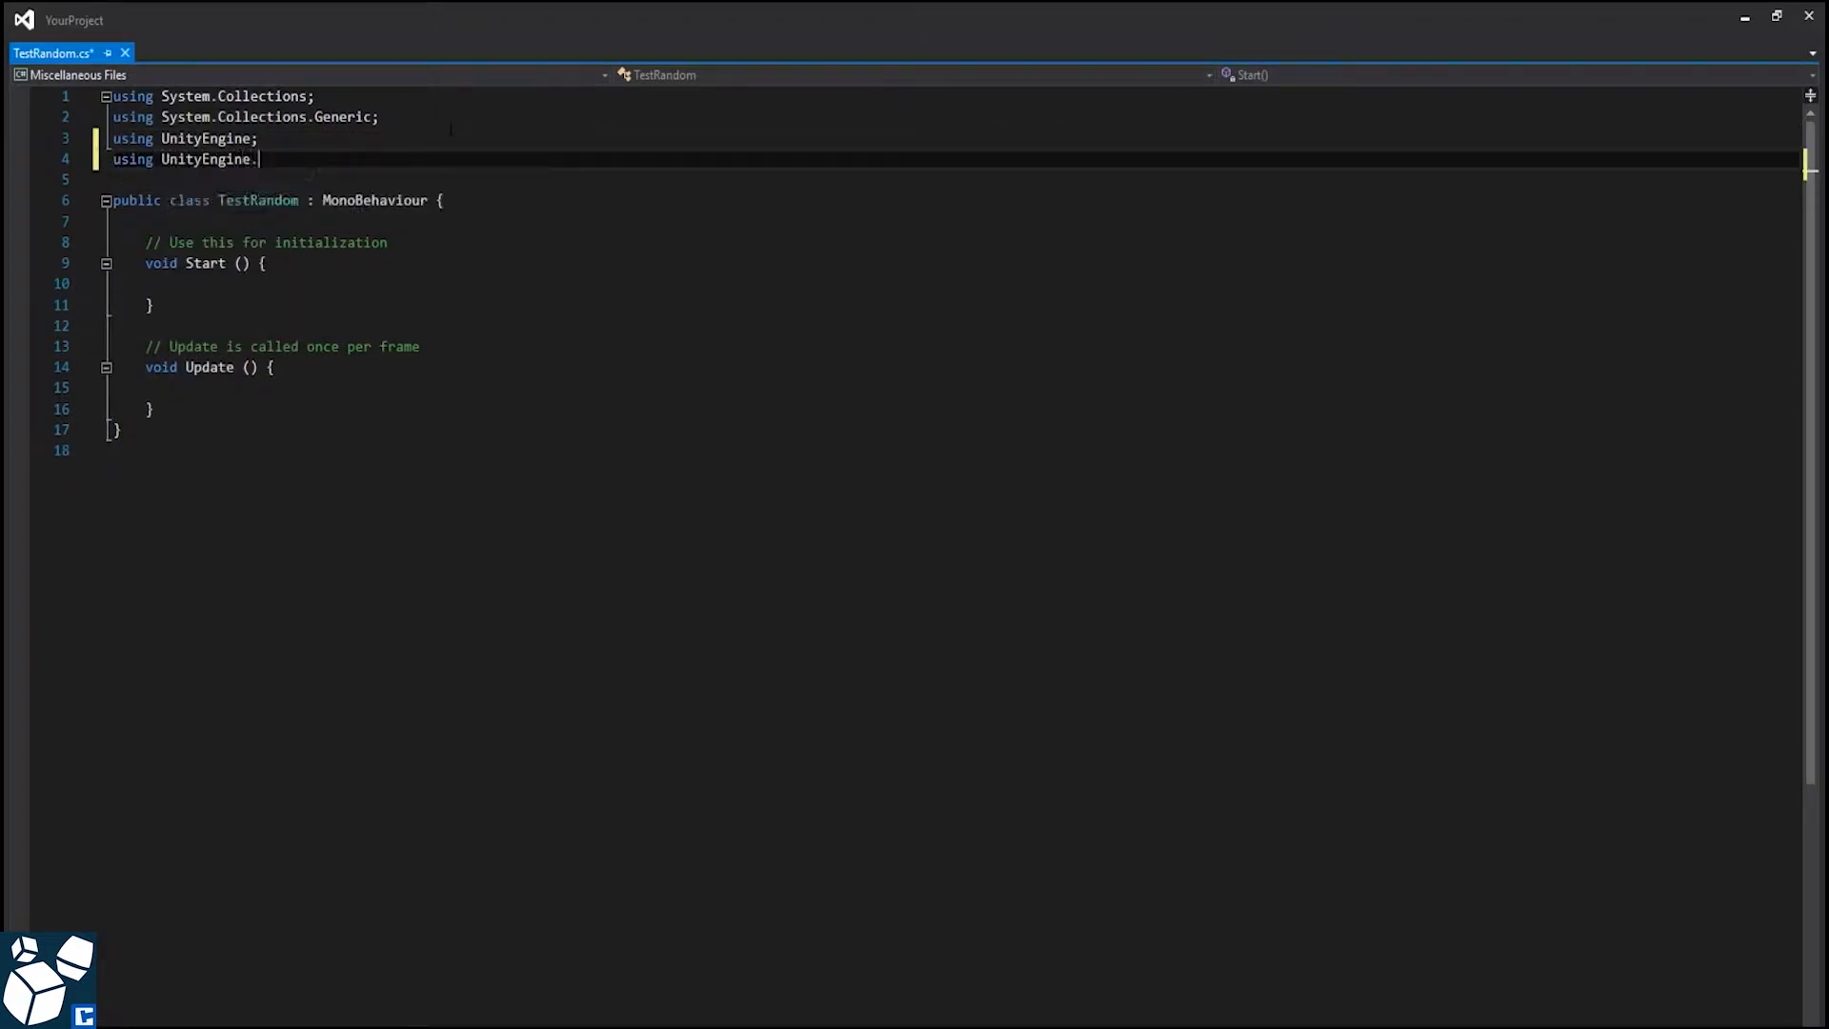
type("UI;")
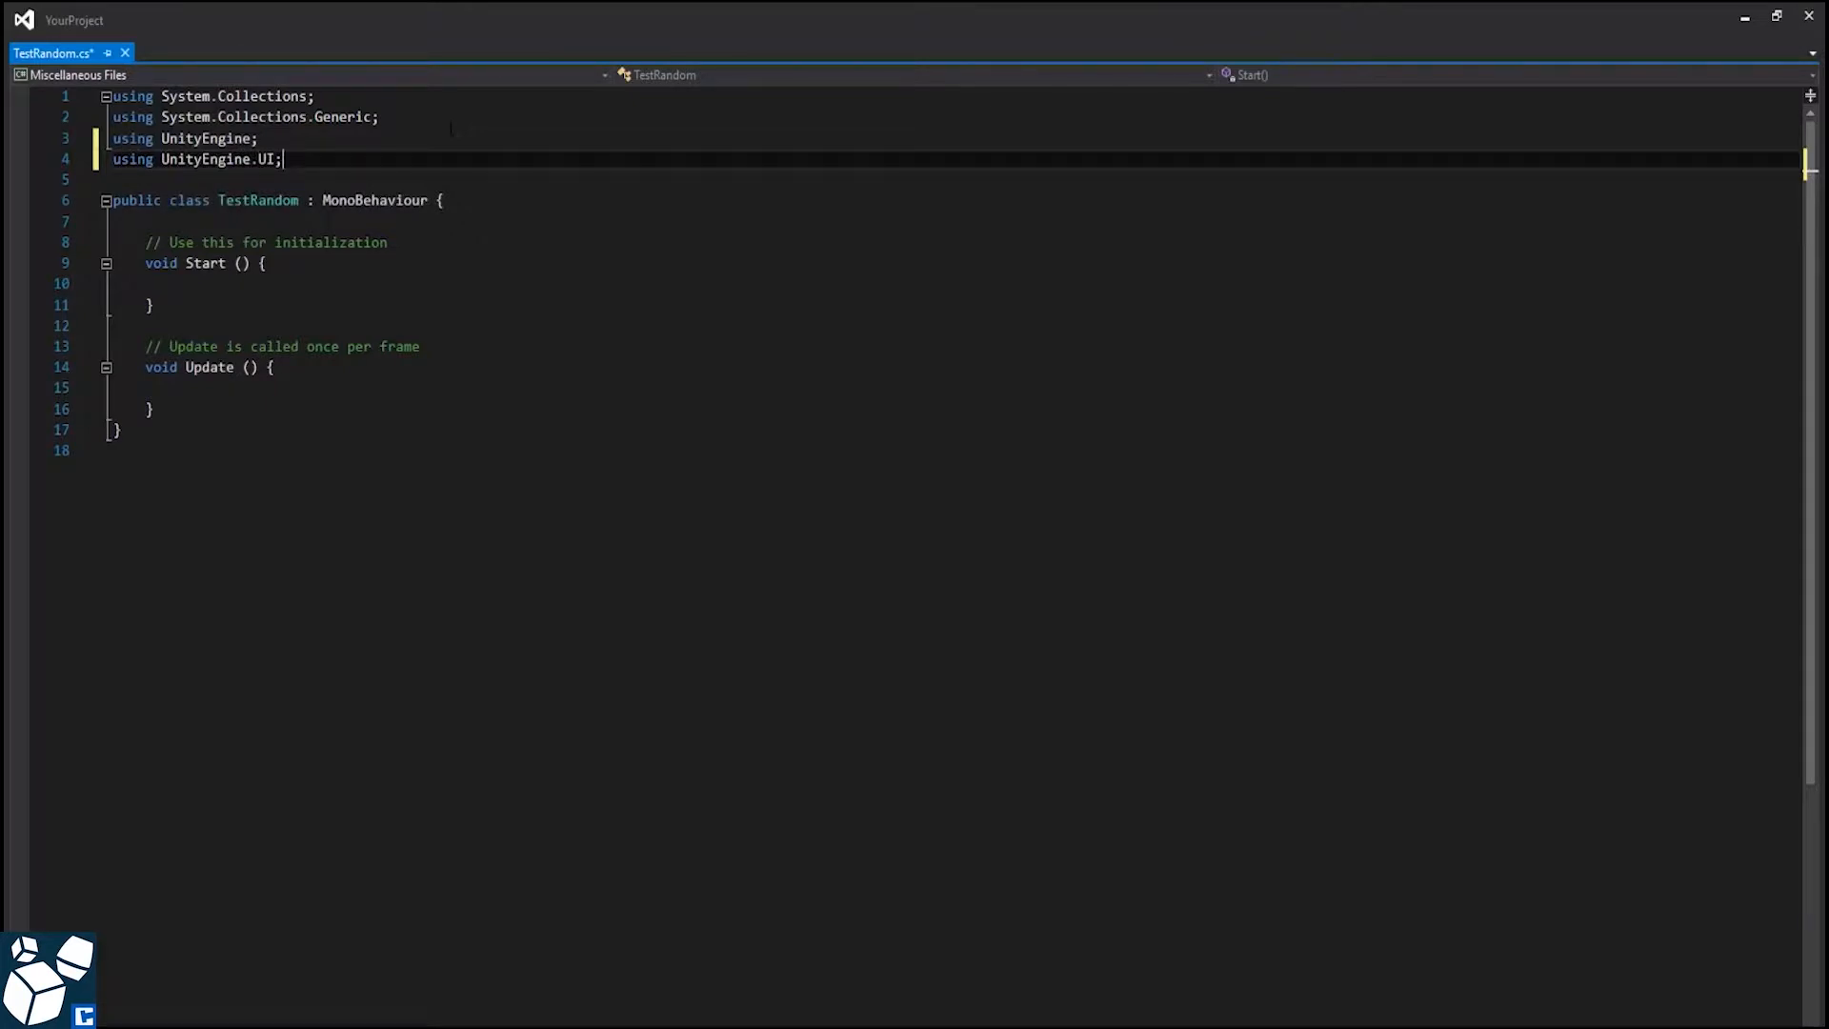
type("using")
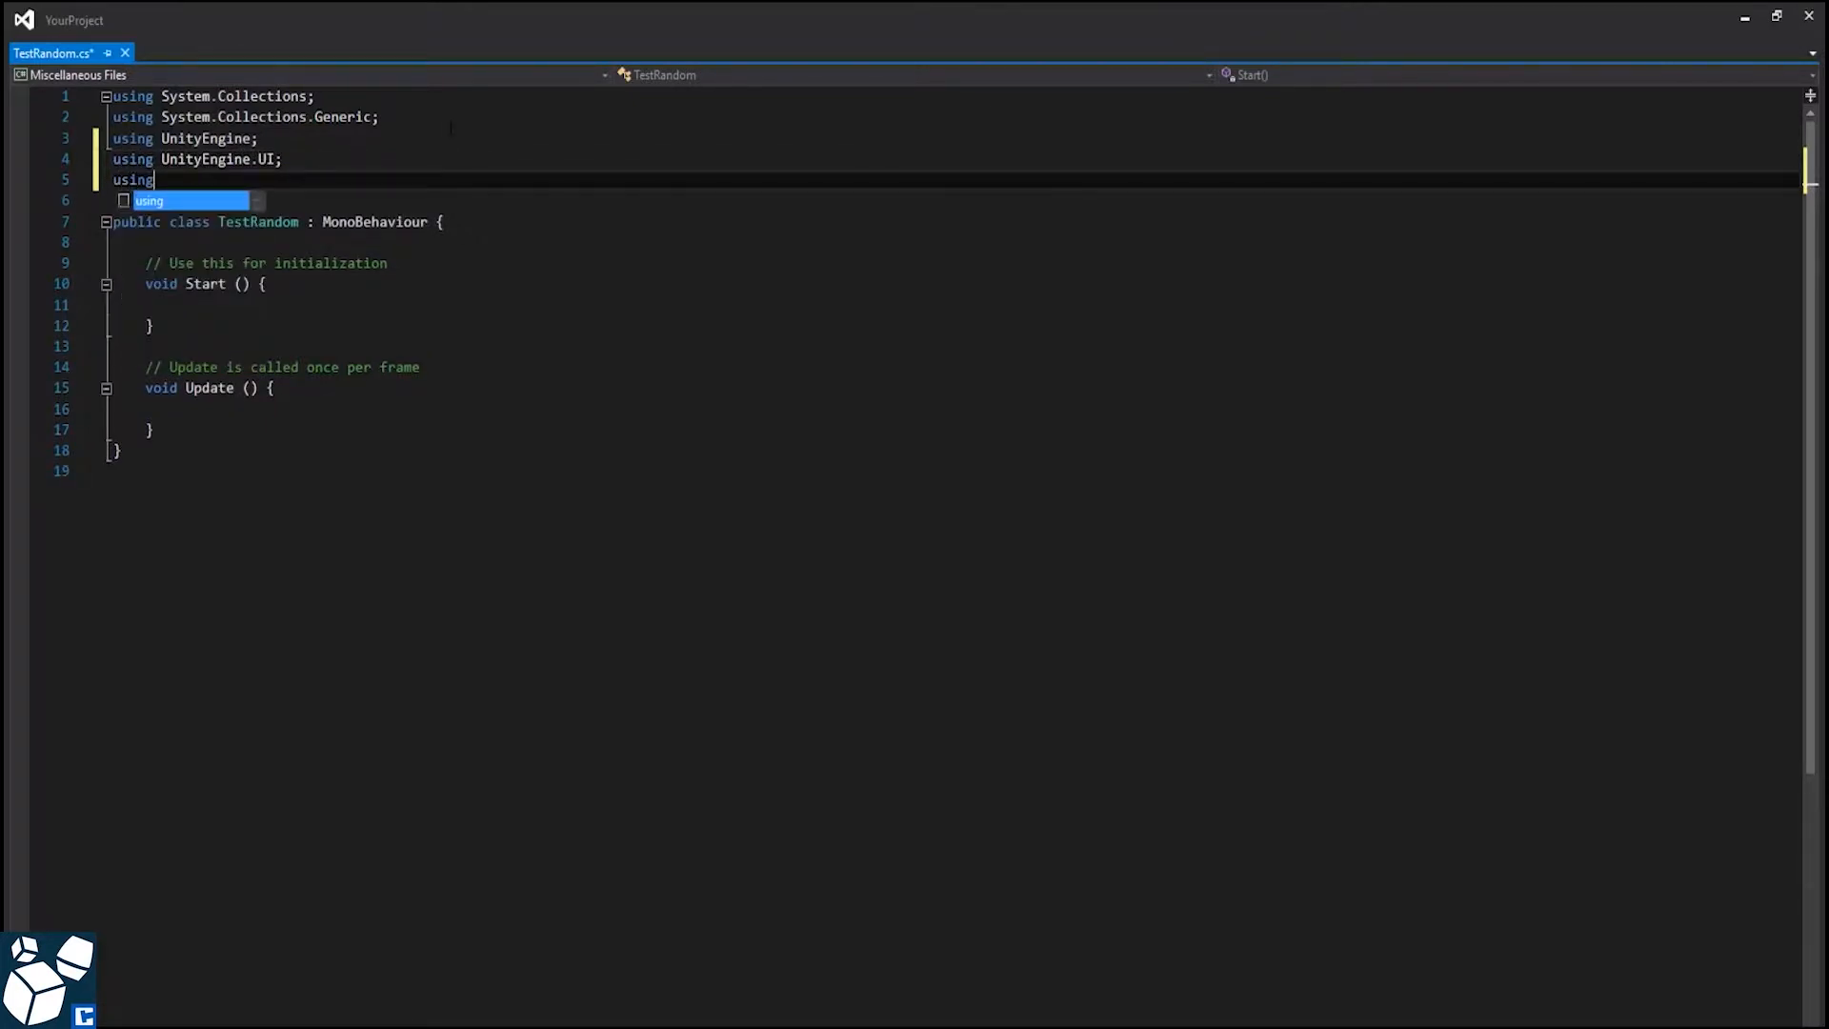
type("Crosstale")
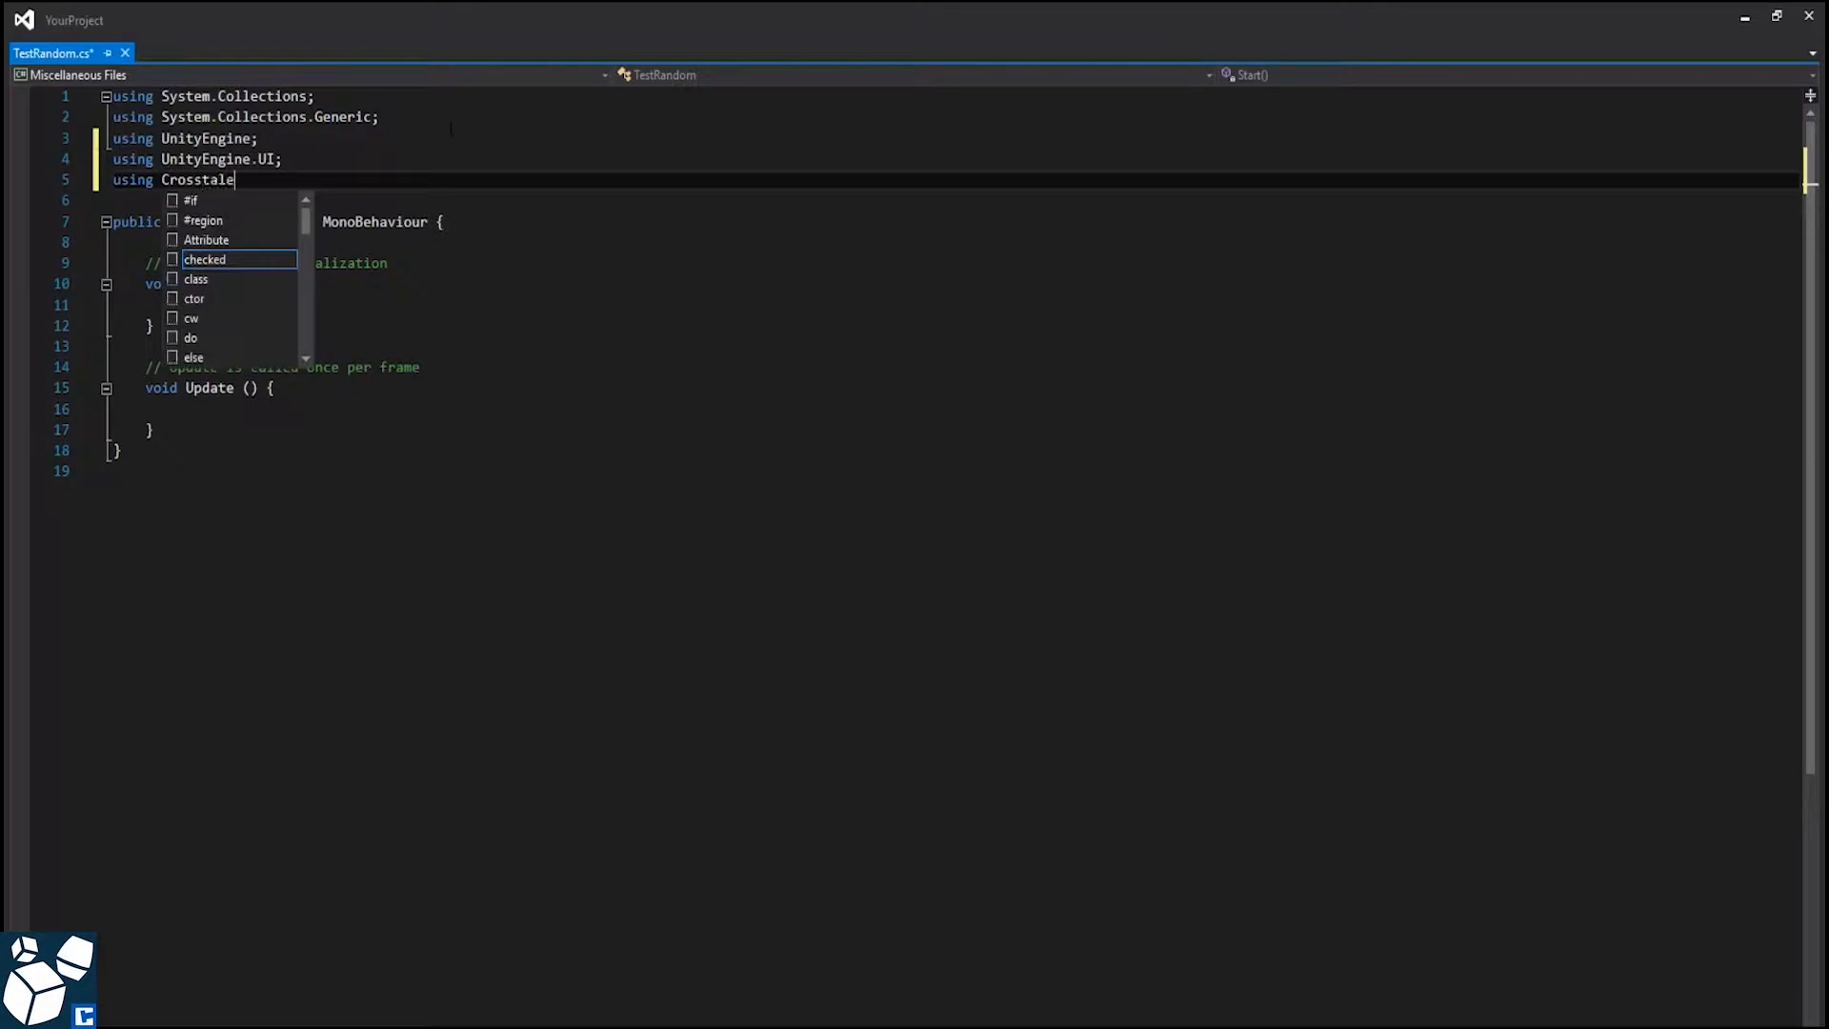
type("s.TrueRan")
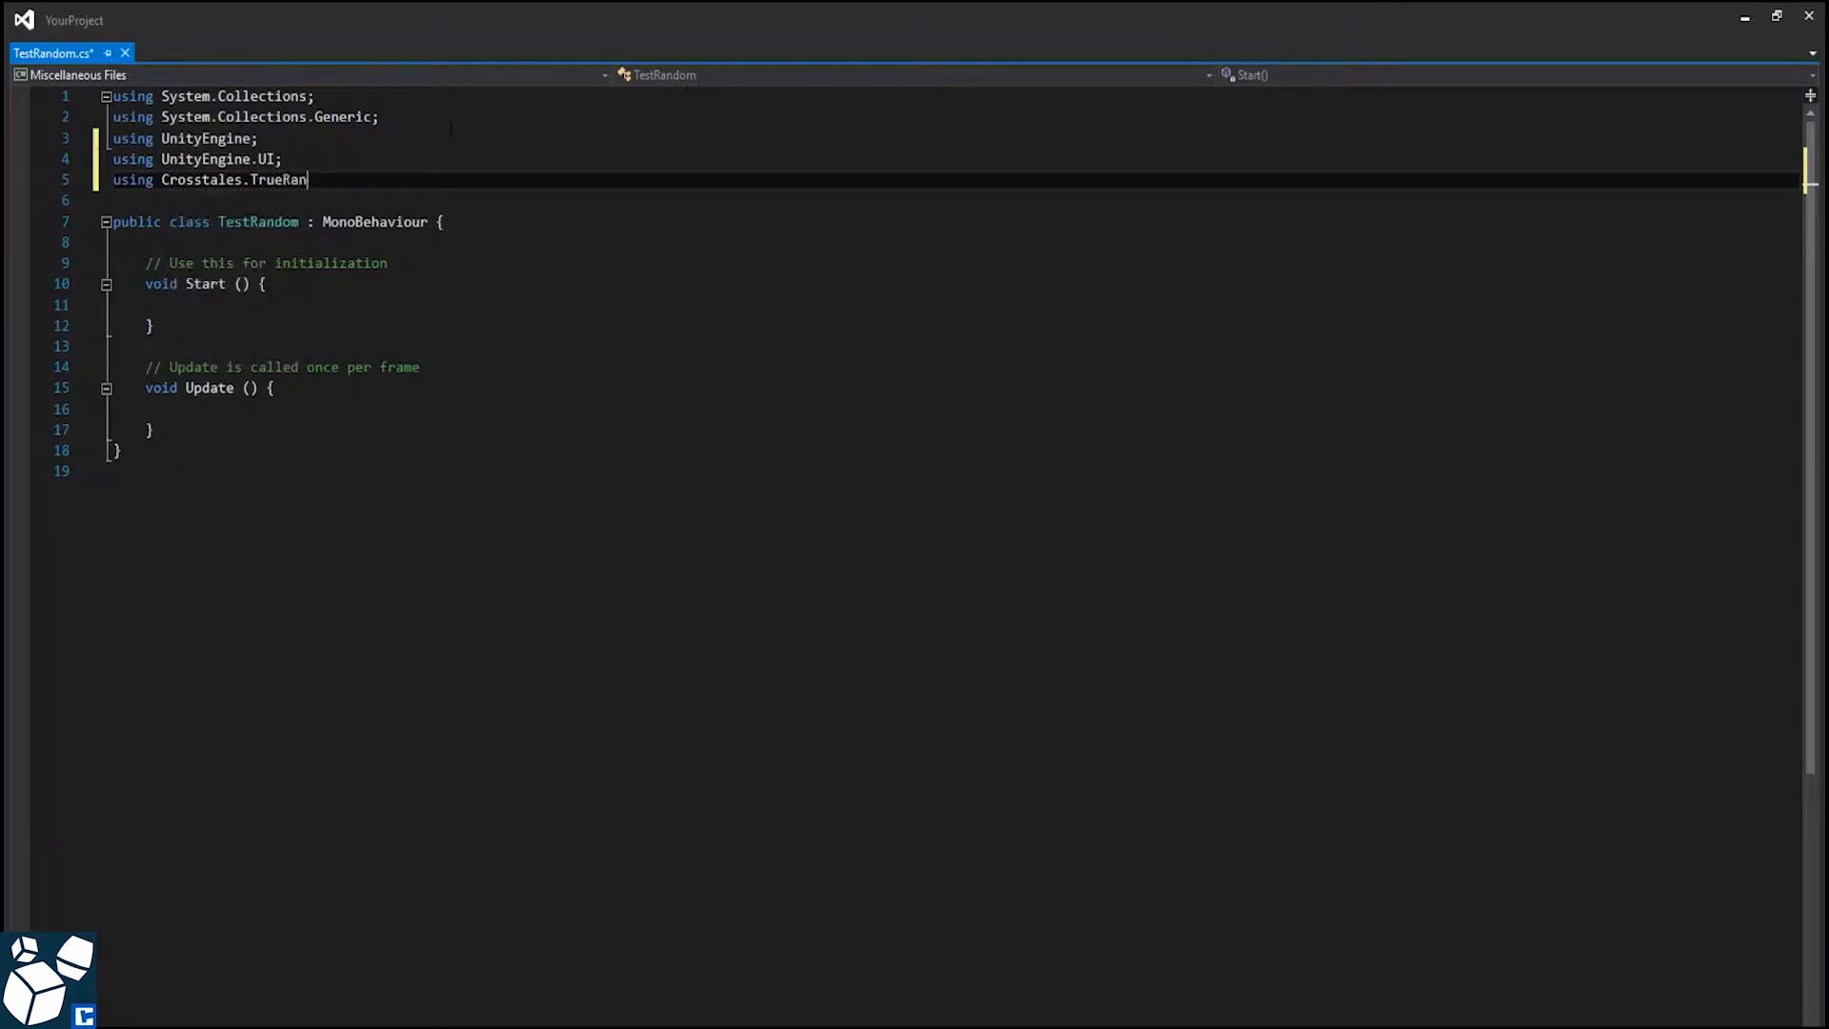
type("dom;")
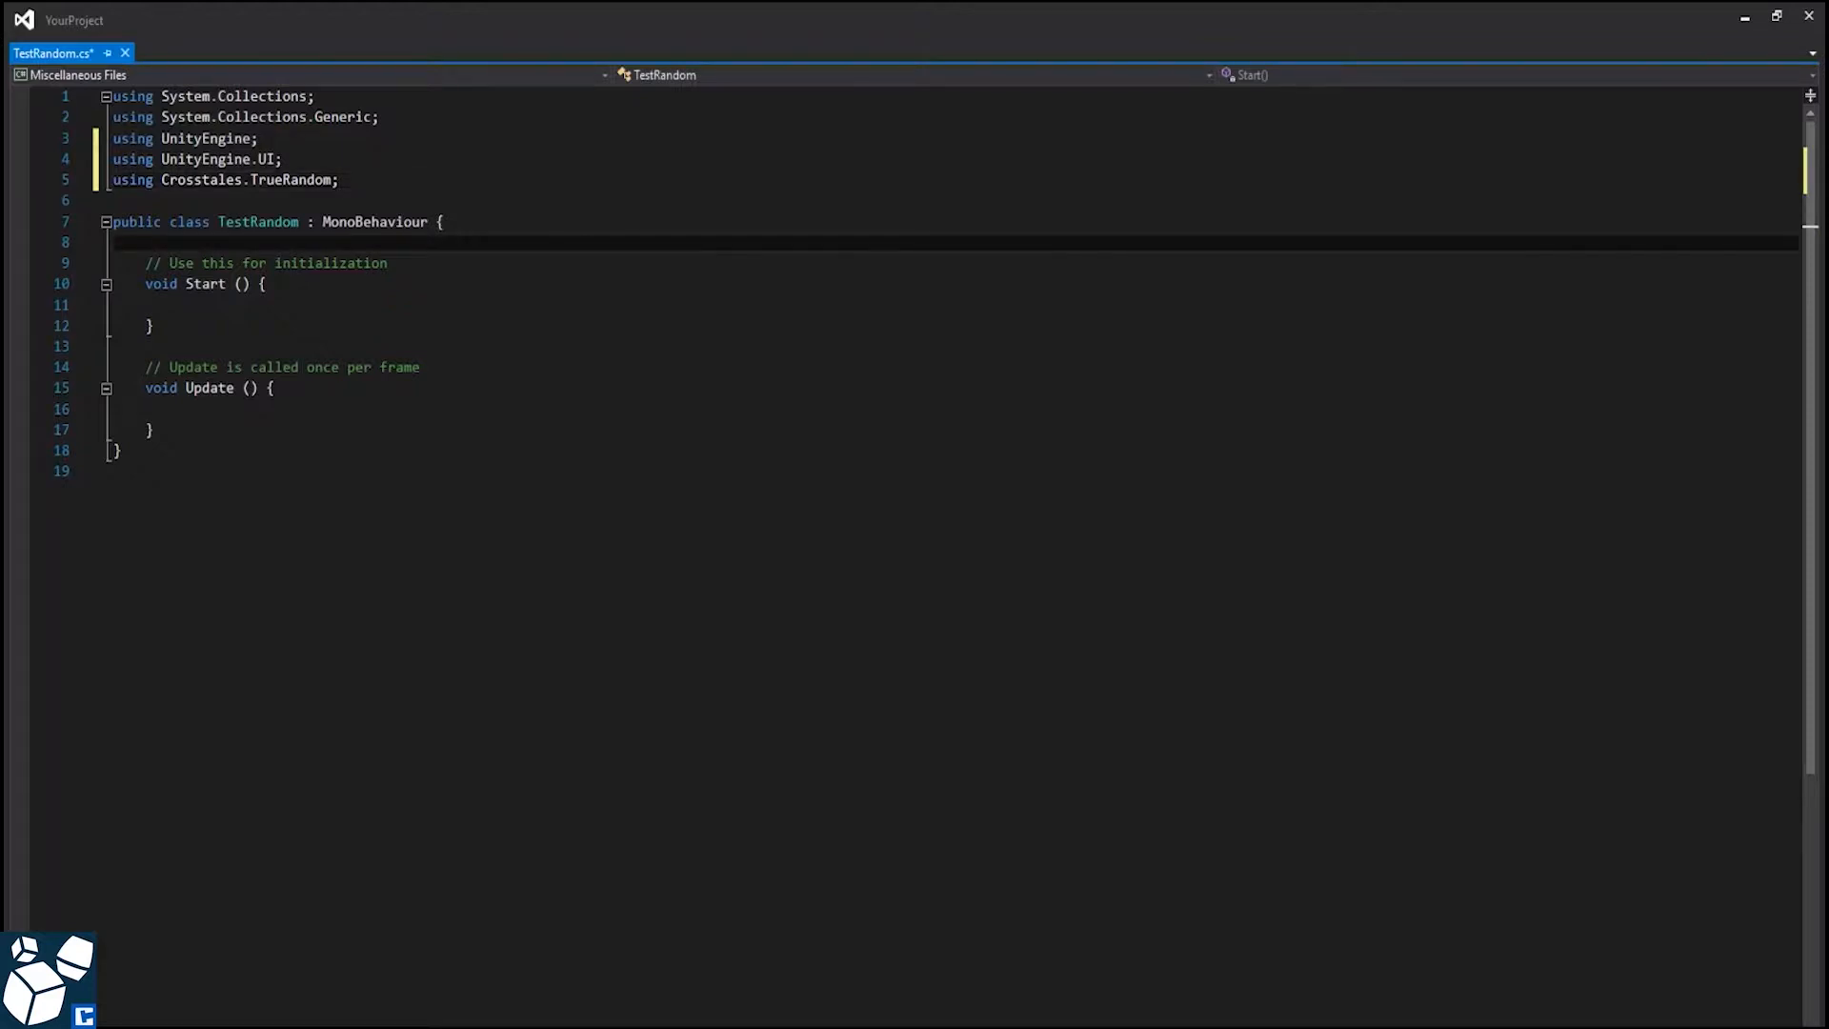
- Declare a public Text field named Answer inside the class
key("enter")
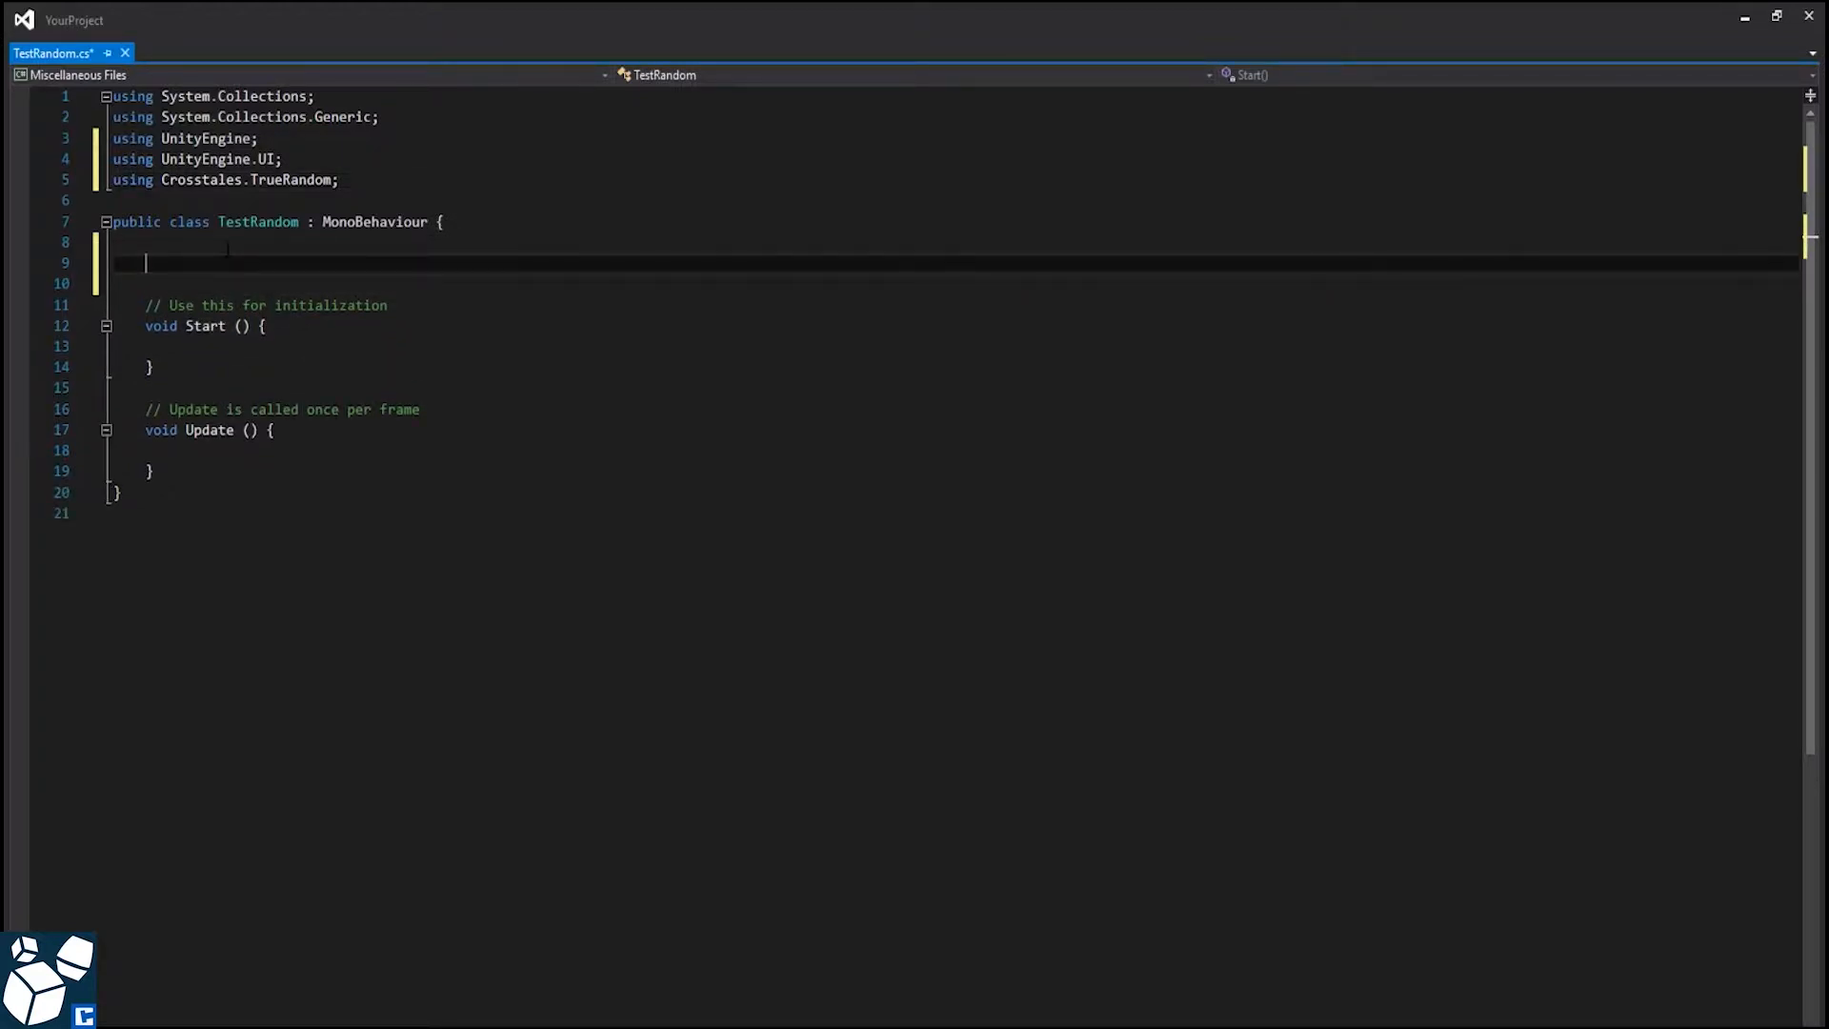
type("public Text Answ")
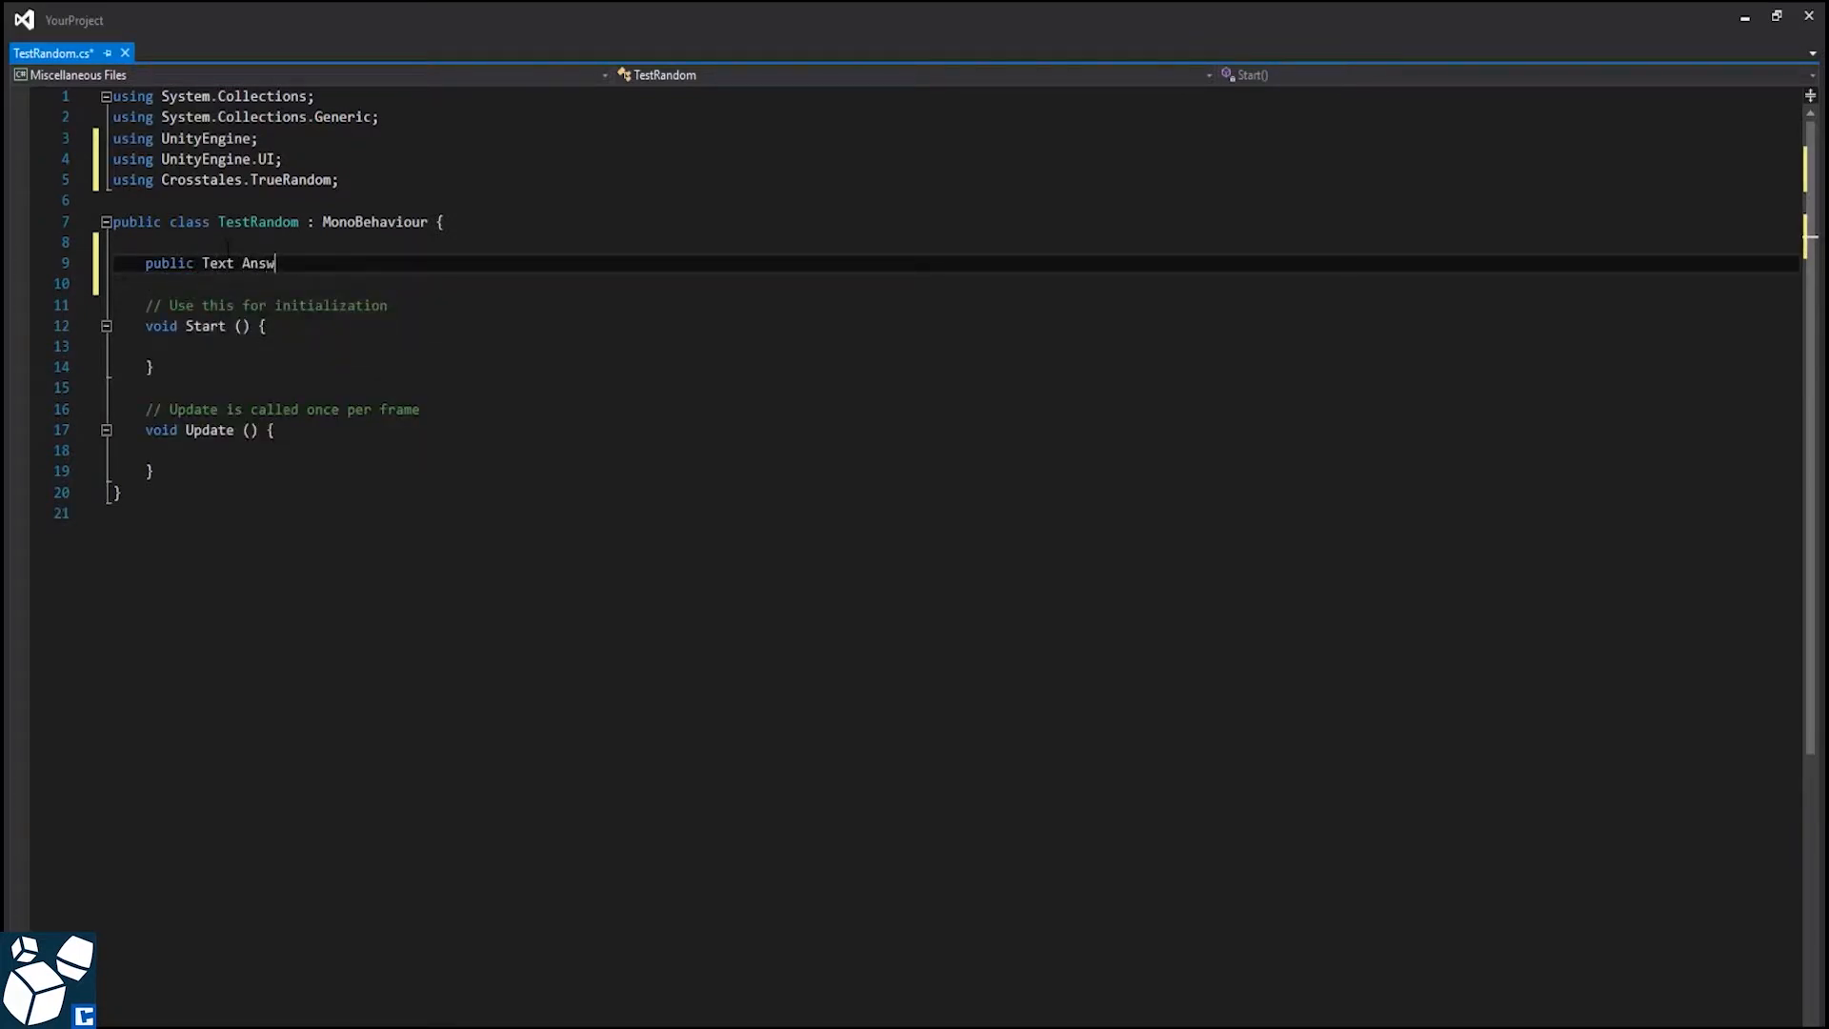
type("er;")
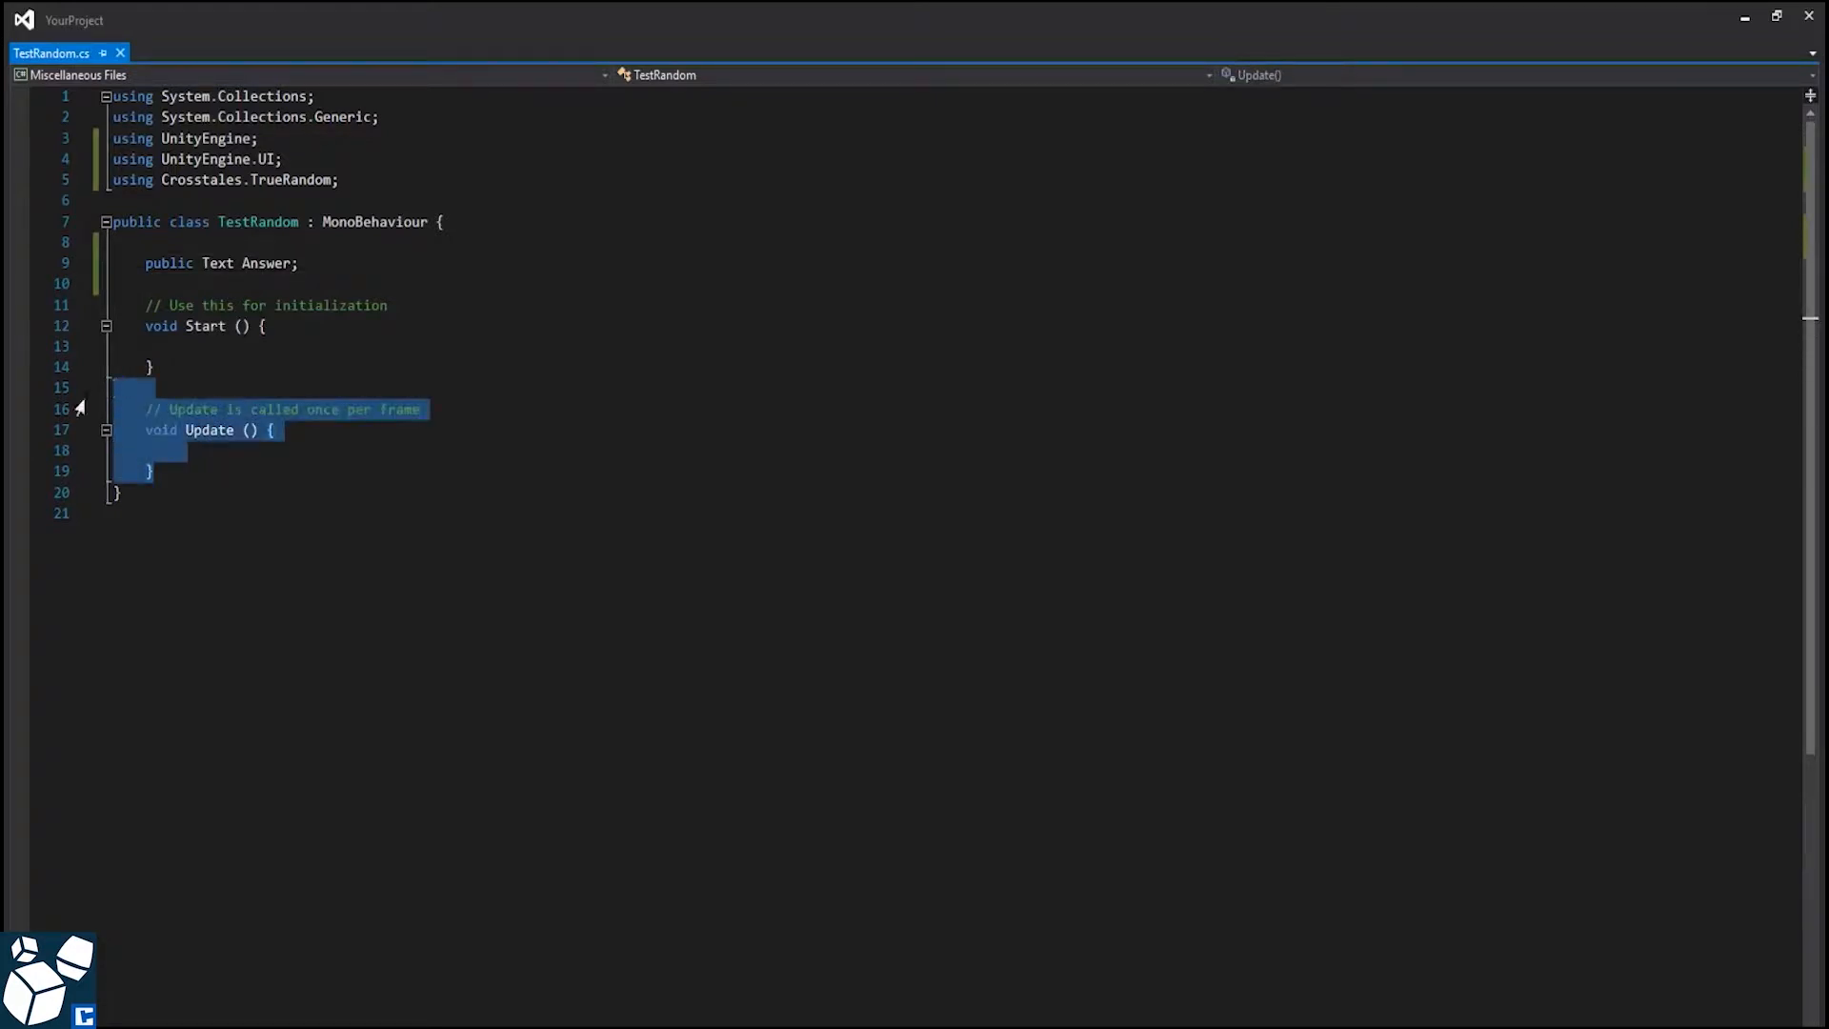
- Delete the unused Update method from the TestRandom script
key("Delete")
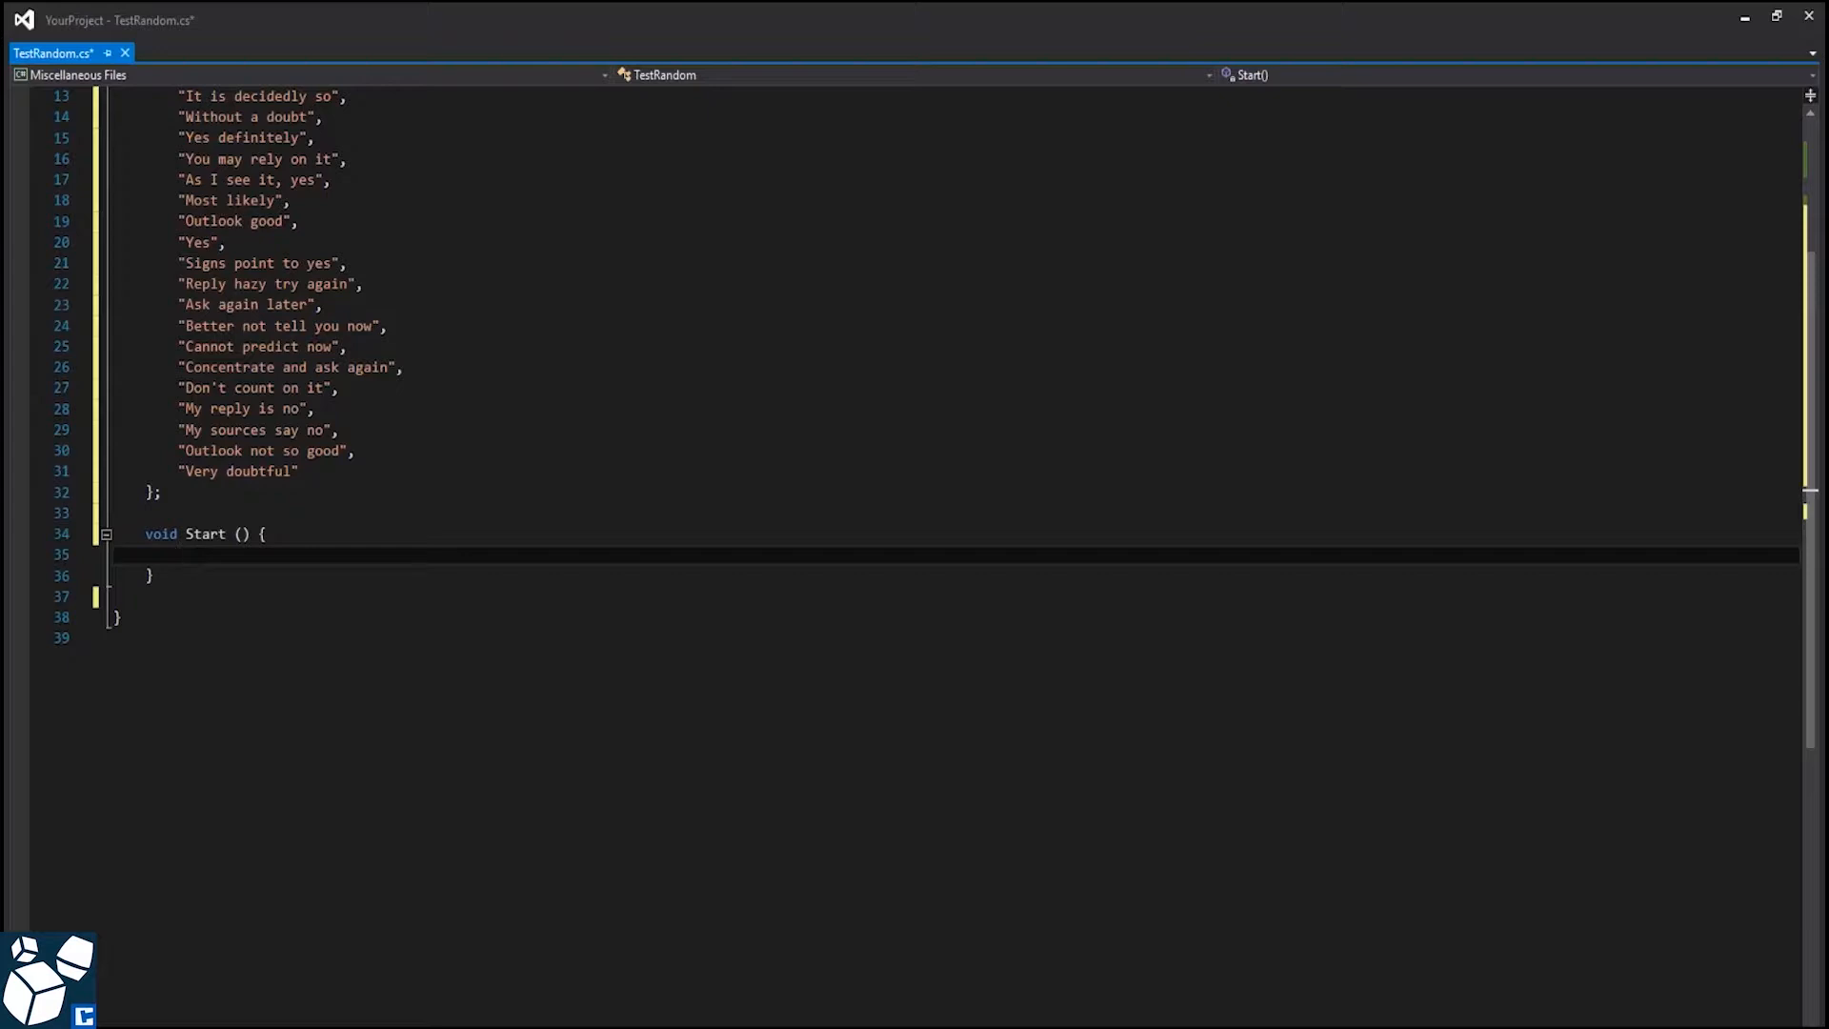
- Subscribe to TRManager.OnGenerateIntegerFinished in Start and unsubscribe in OnDestroy
left_click(179, 554)
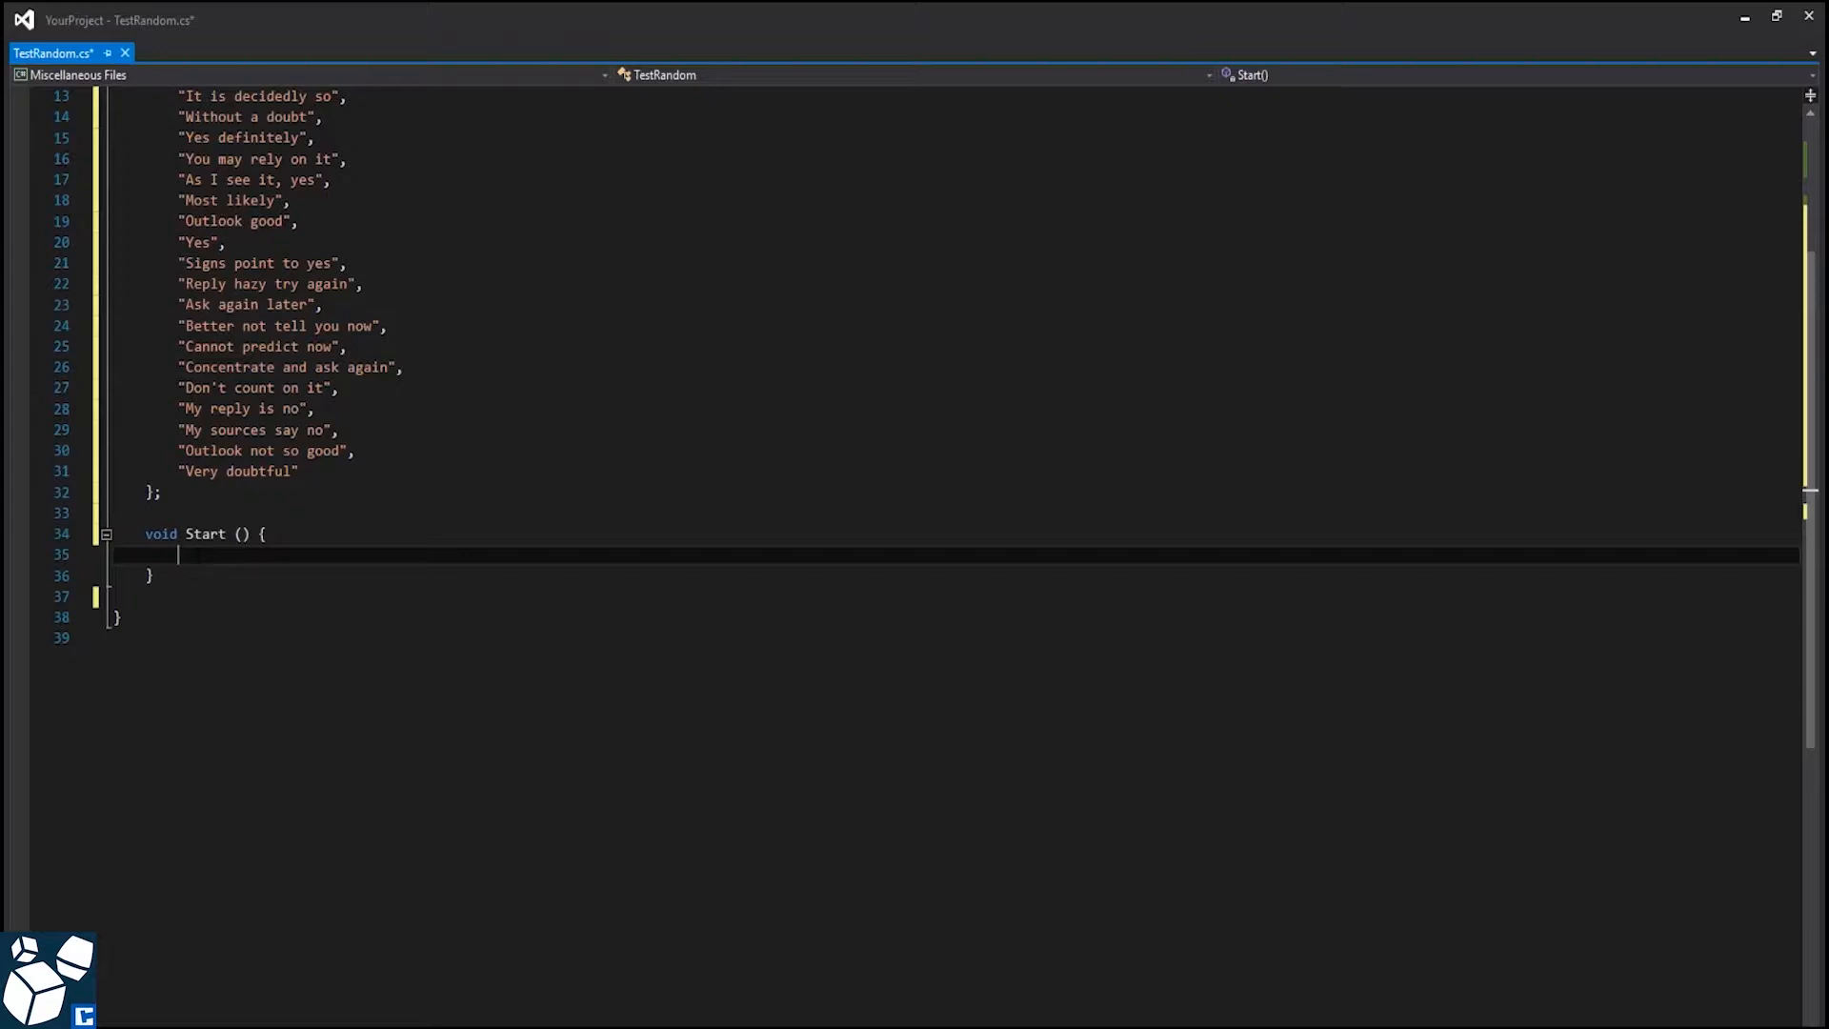
type("TRManager.OnGenerateIntegerFinished +")
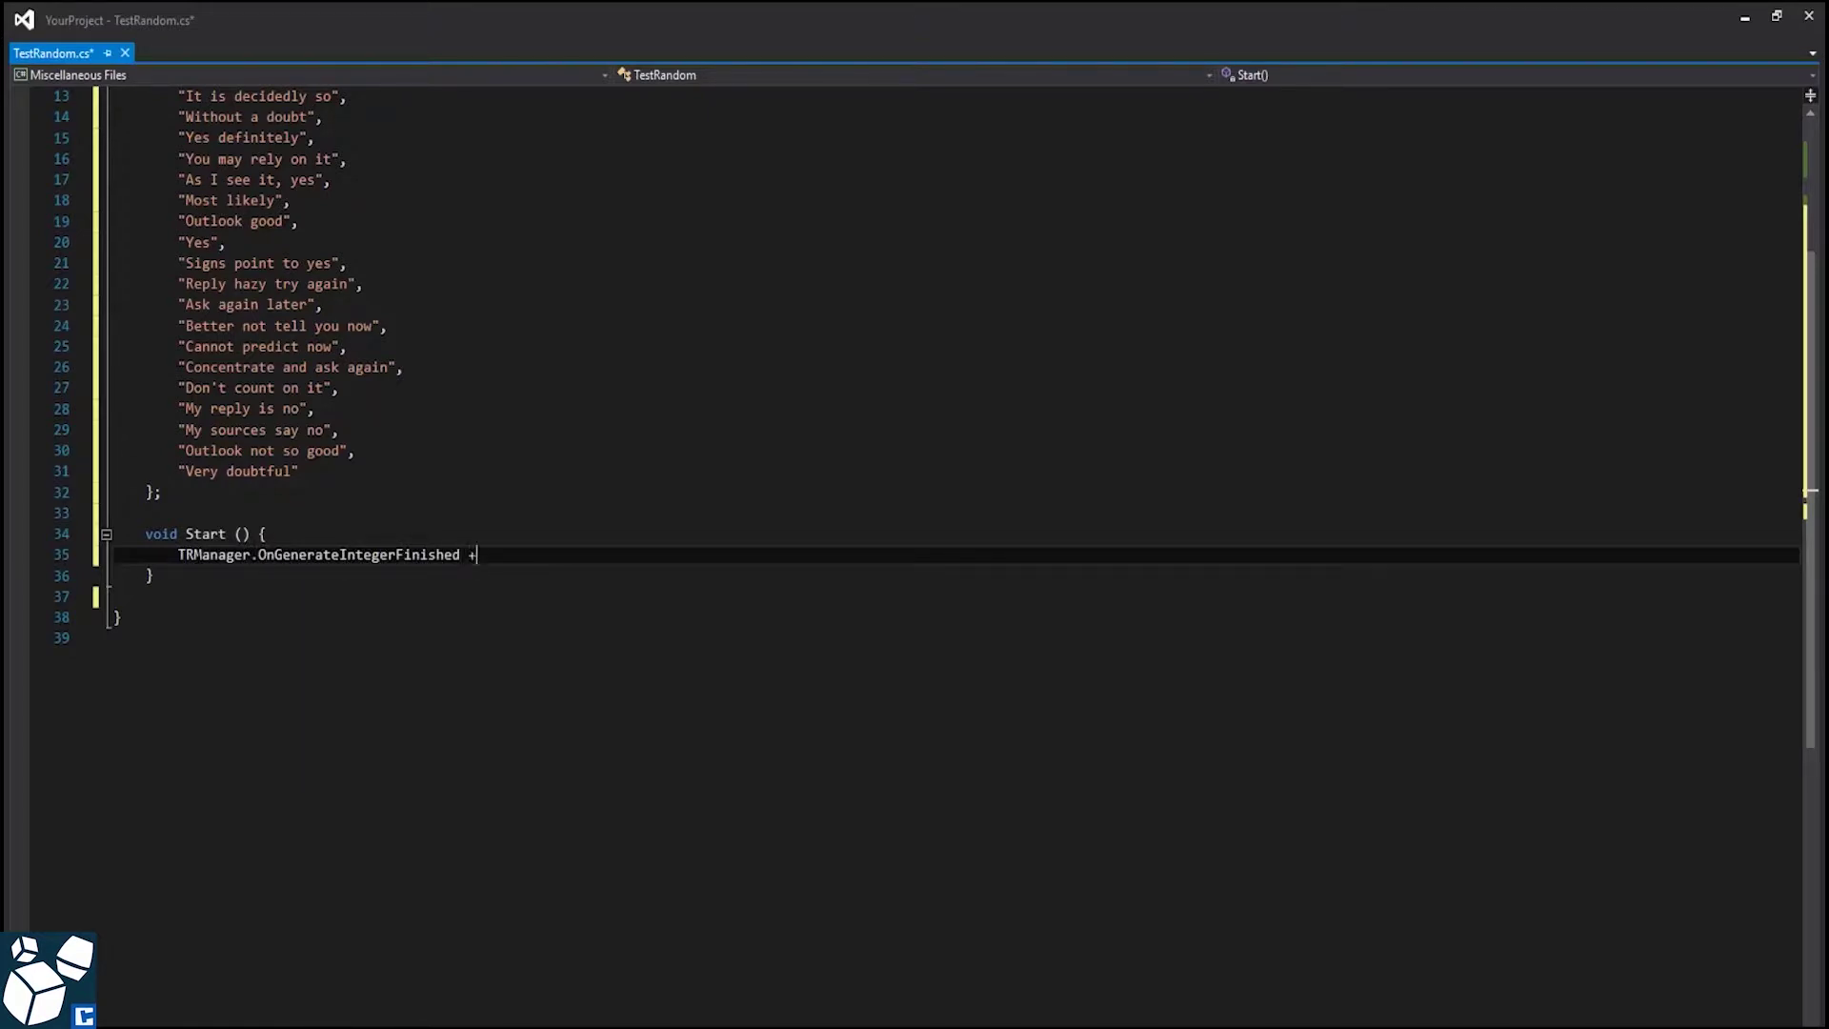
type("= onGenerate")
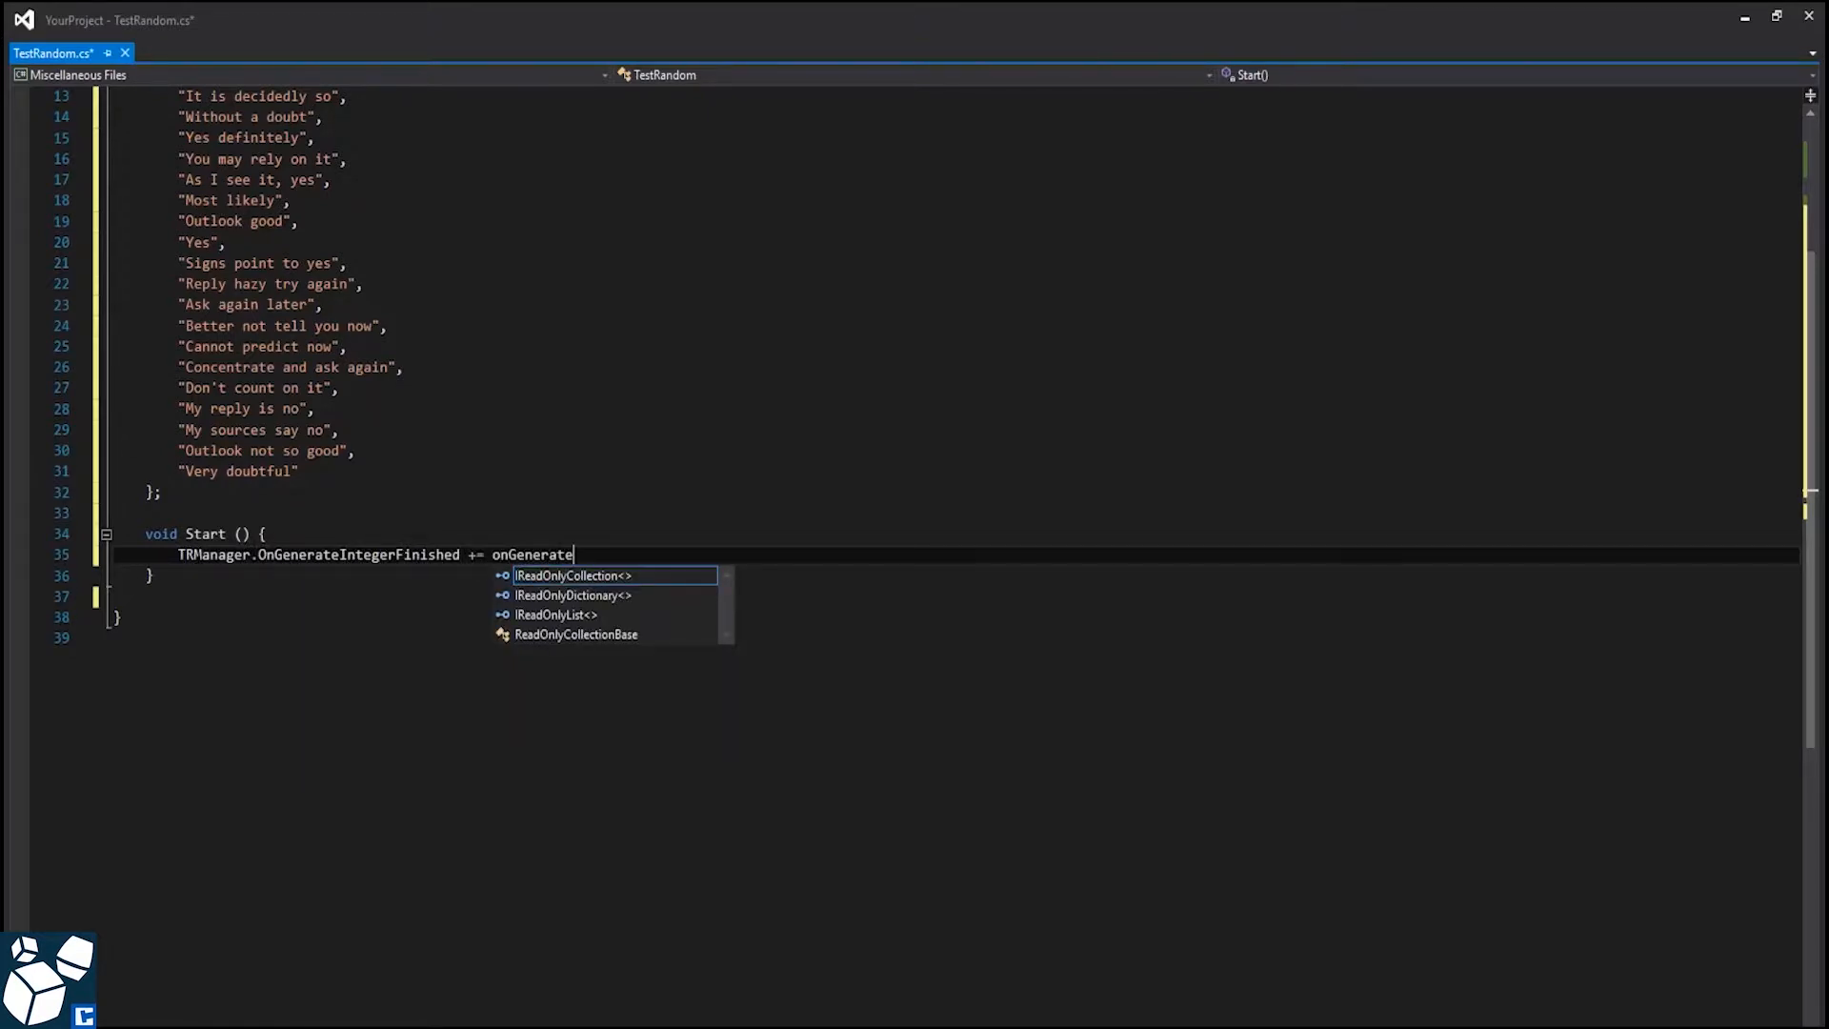
type("IntegerFinished;")
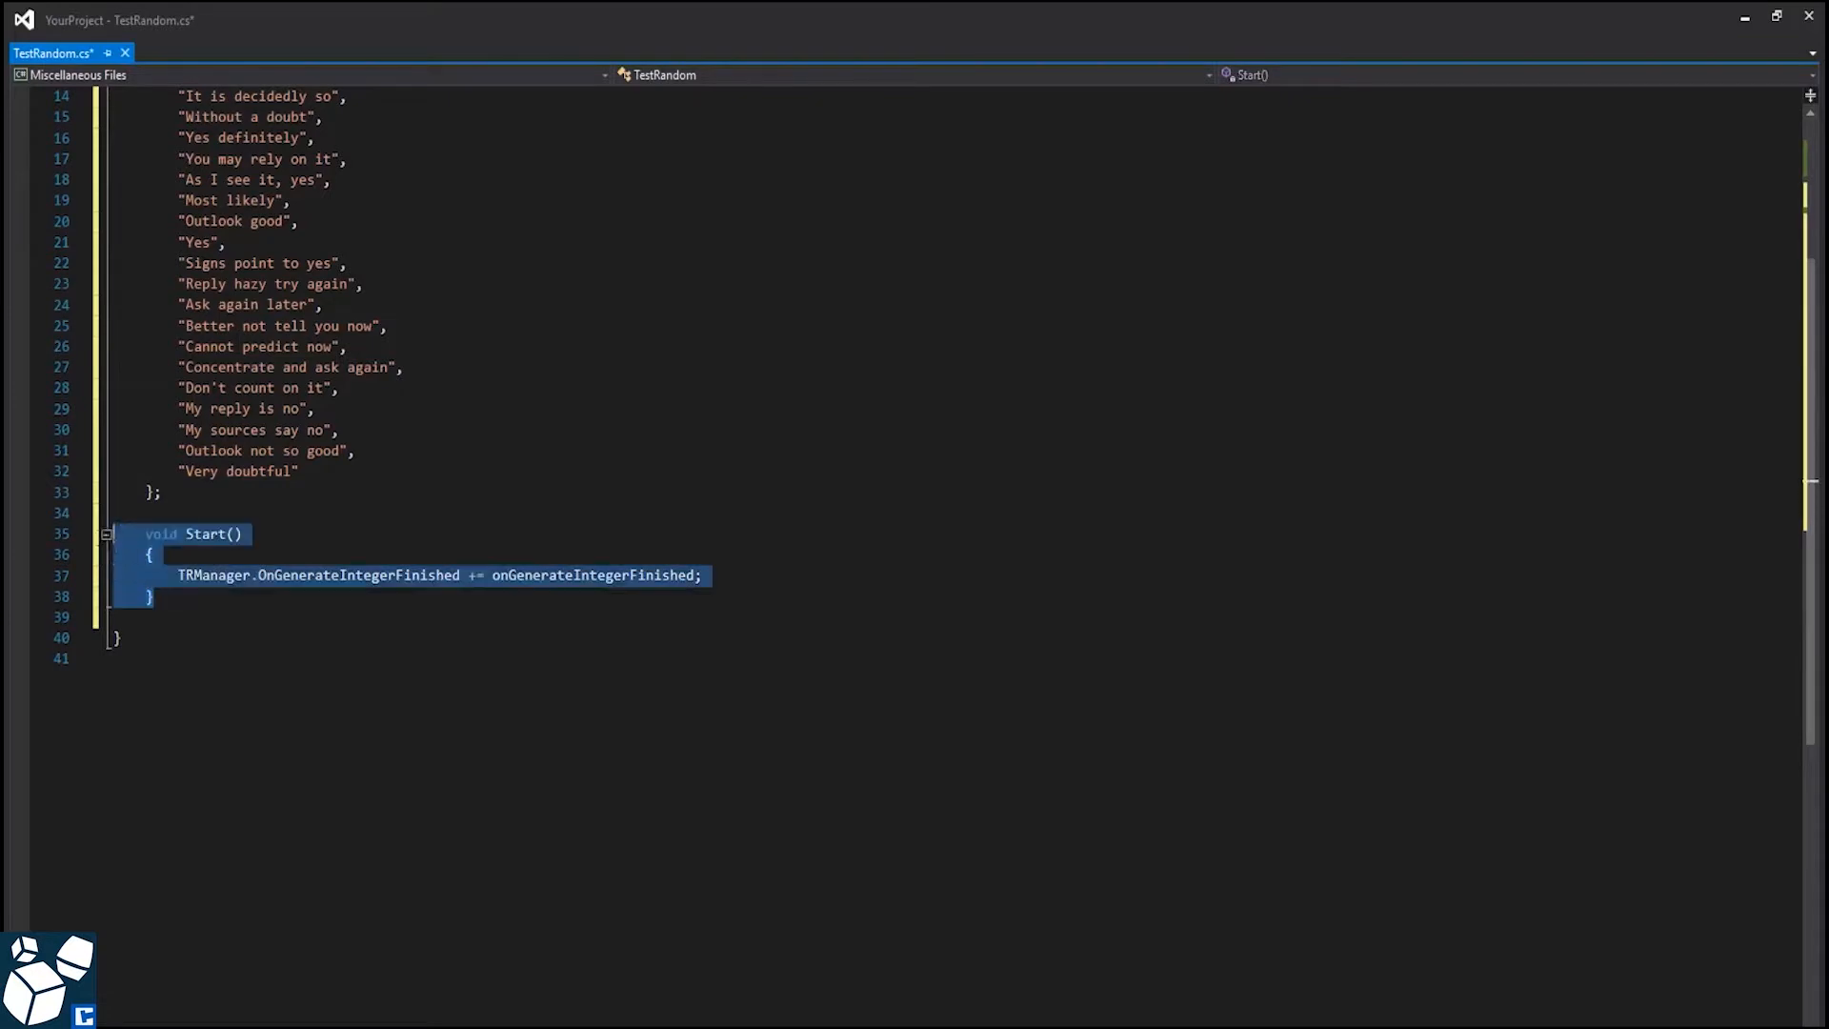
left_click(176, 616)
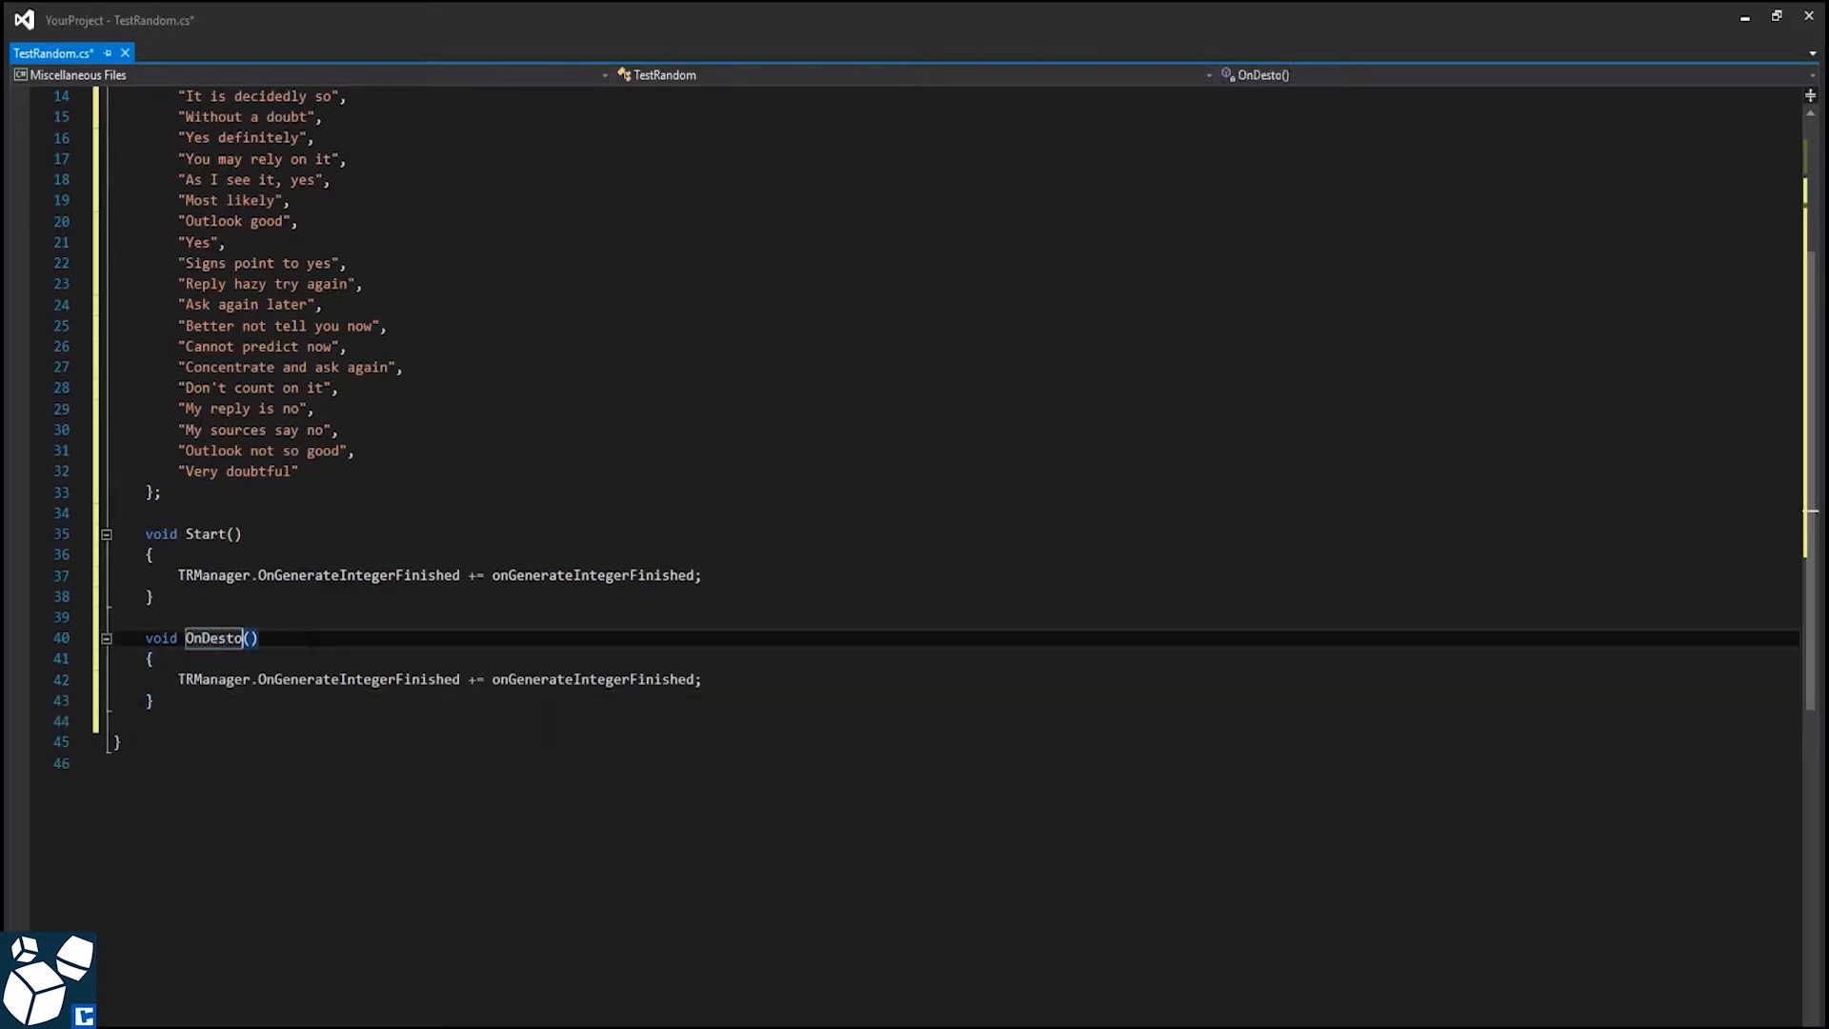
type("roy")
left_click(438, 679)
type("-")
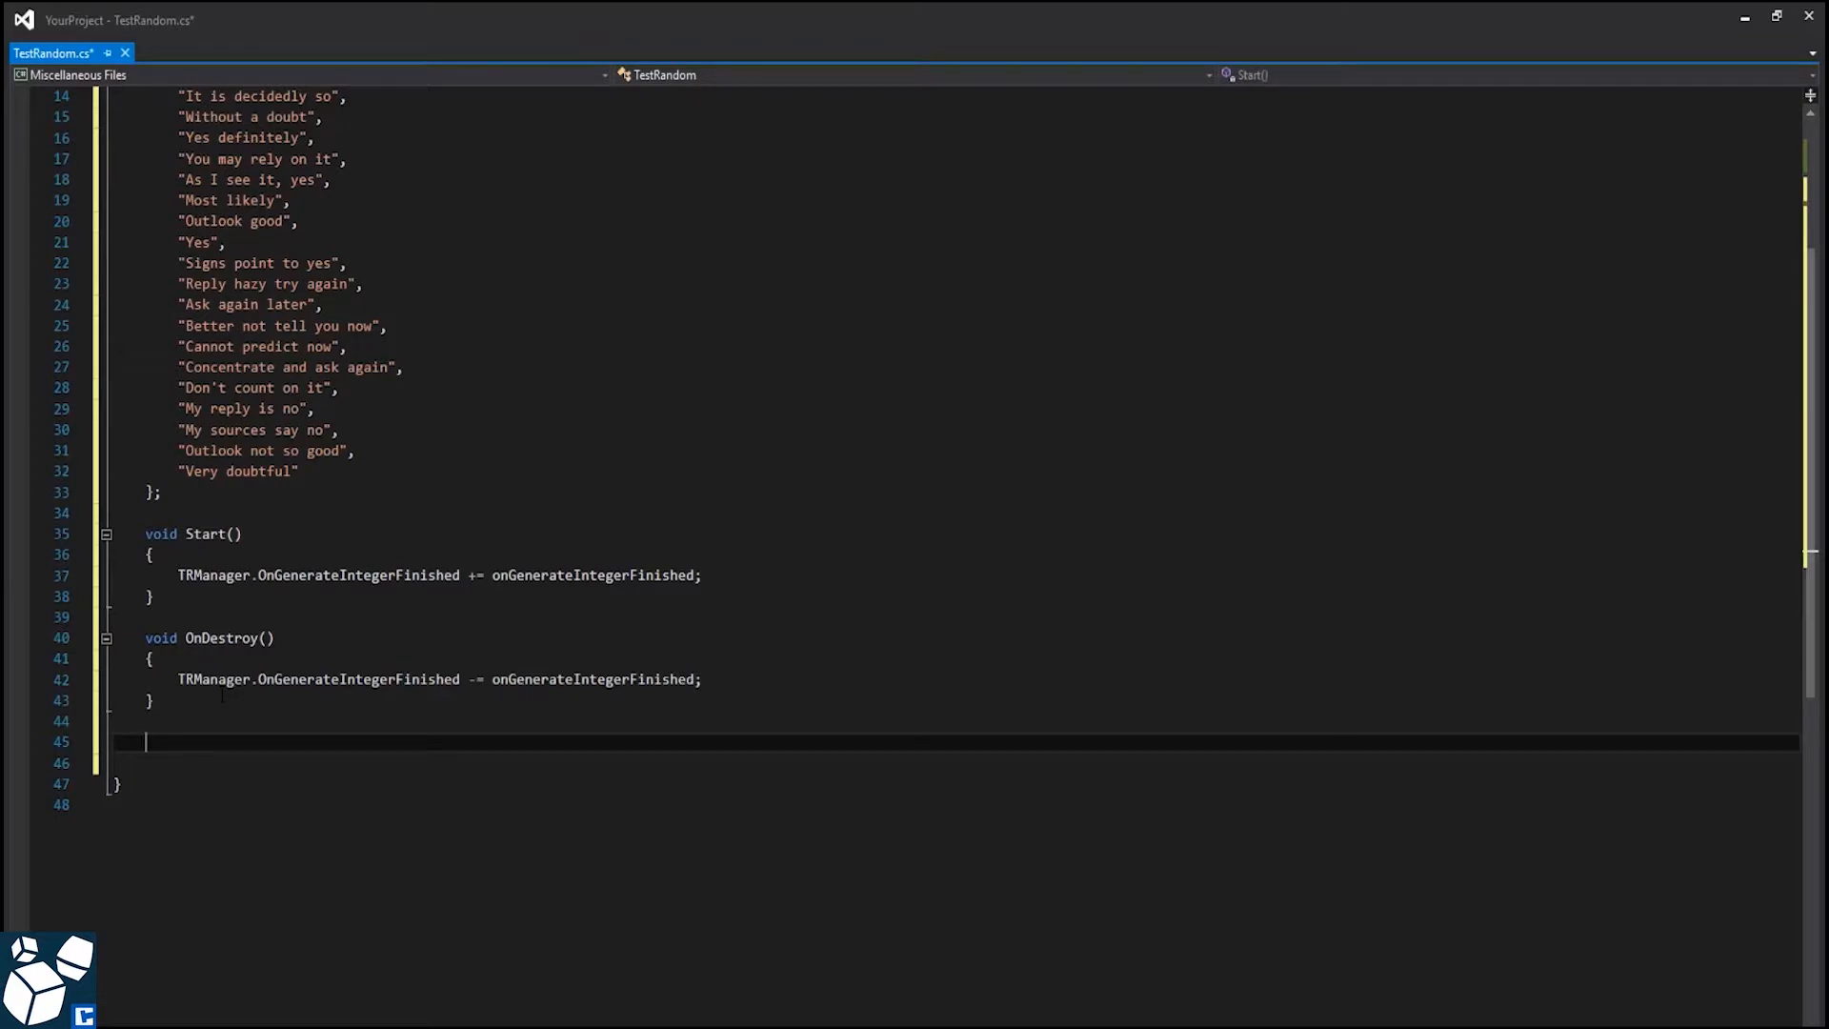
- Write public Ask method calling TRManager.GenerateInteger(0, answers.Length - 1, 1)
type("public v")
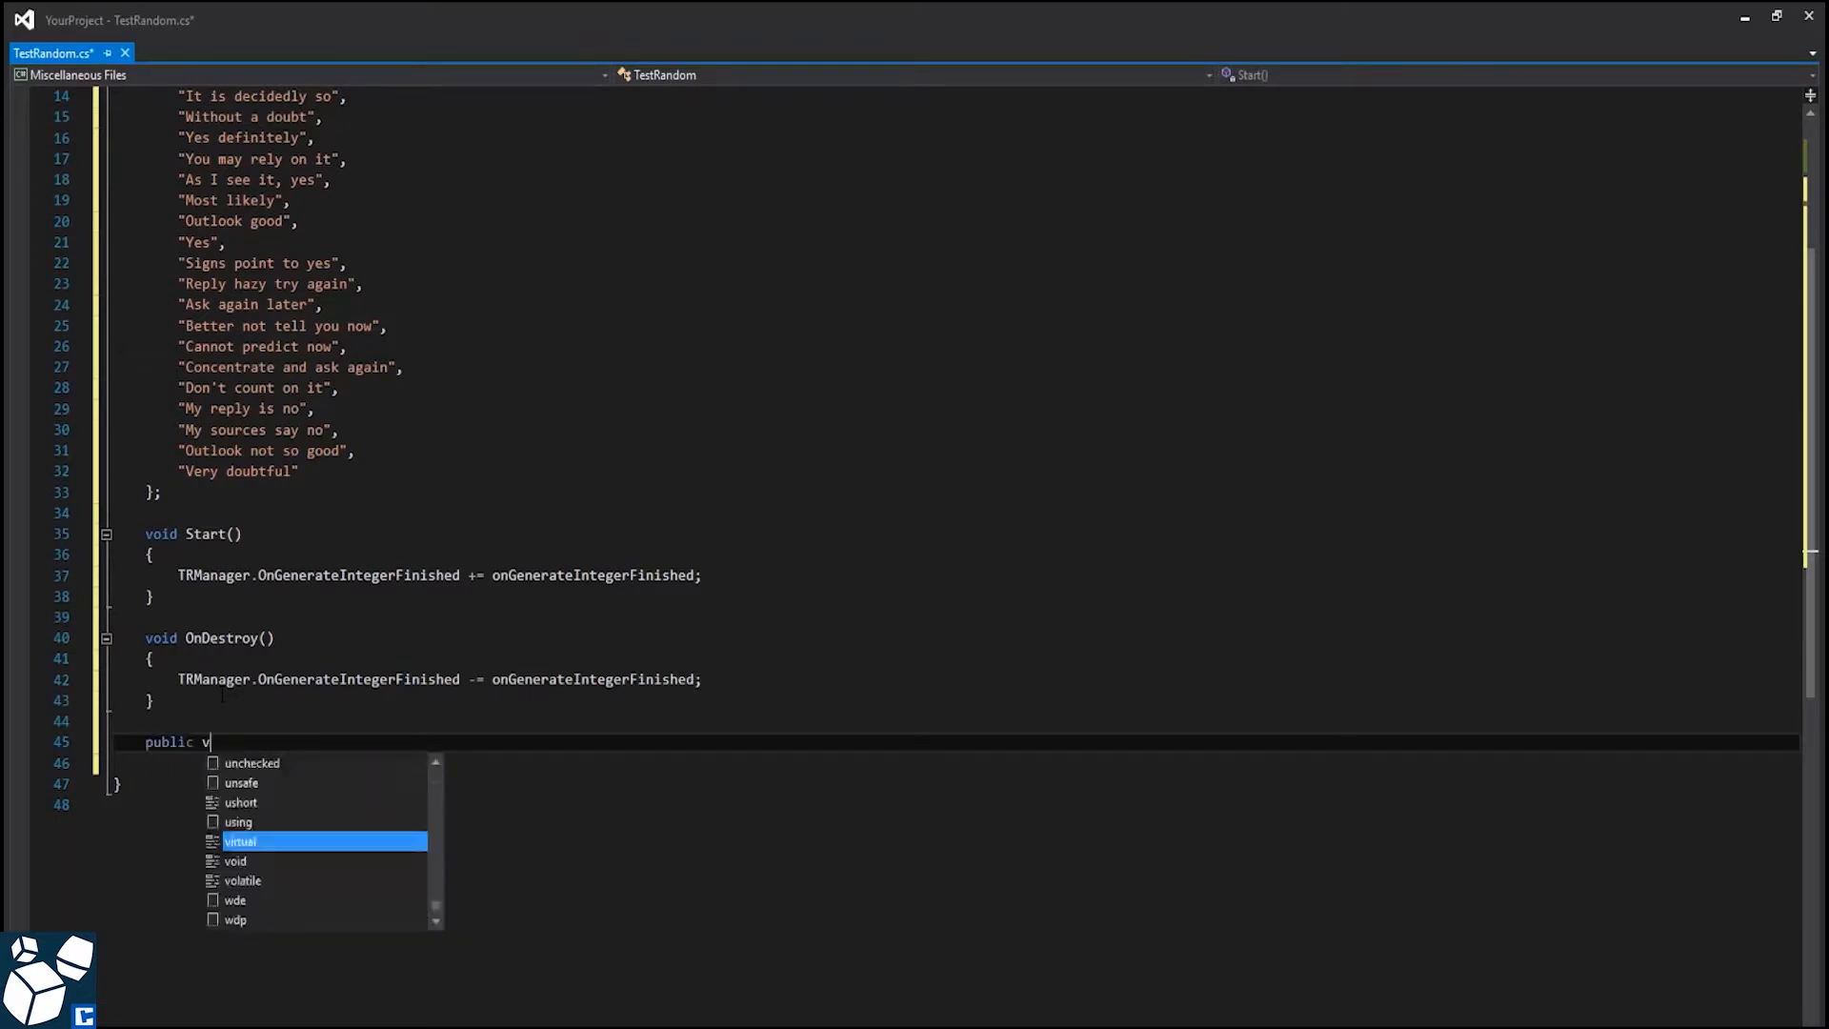
type("oid Ask")
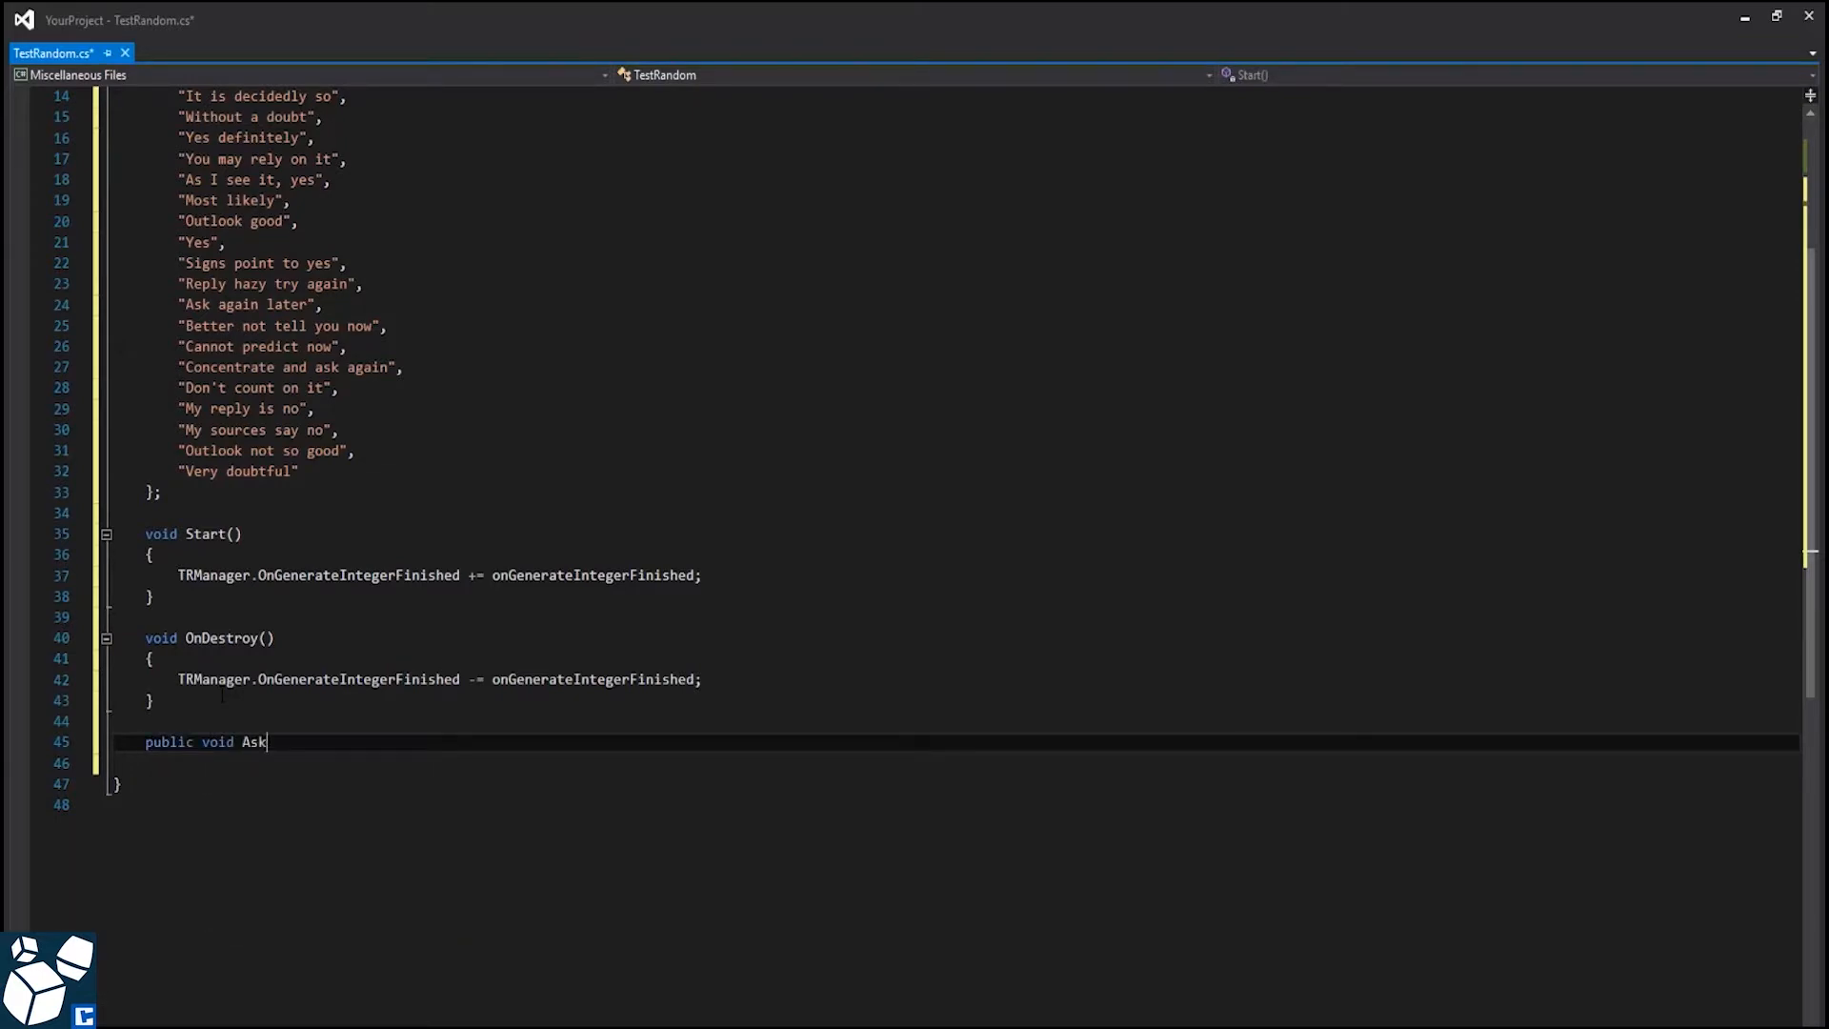
type("()  { }")
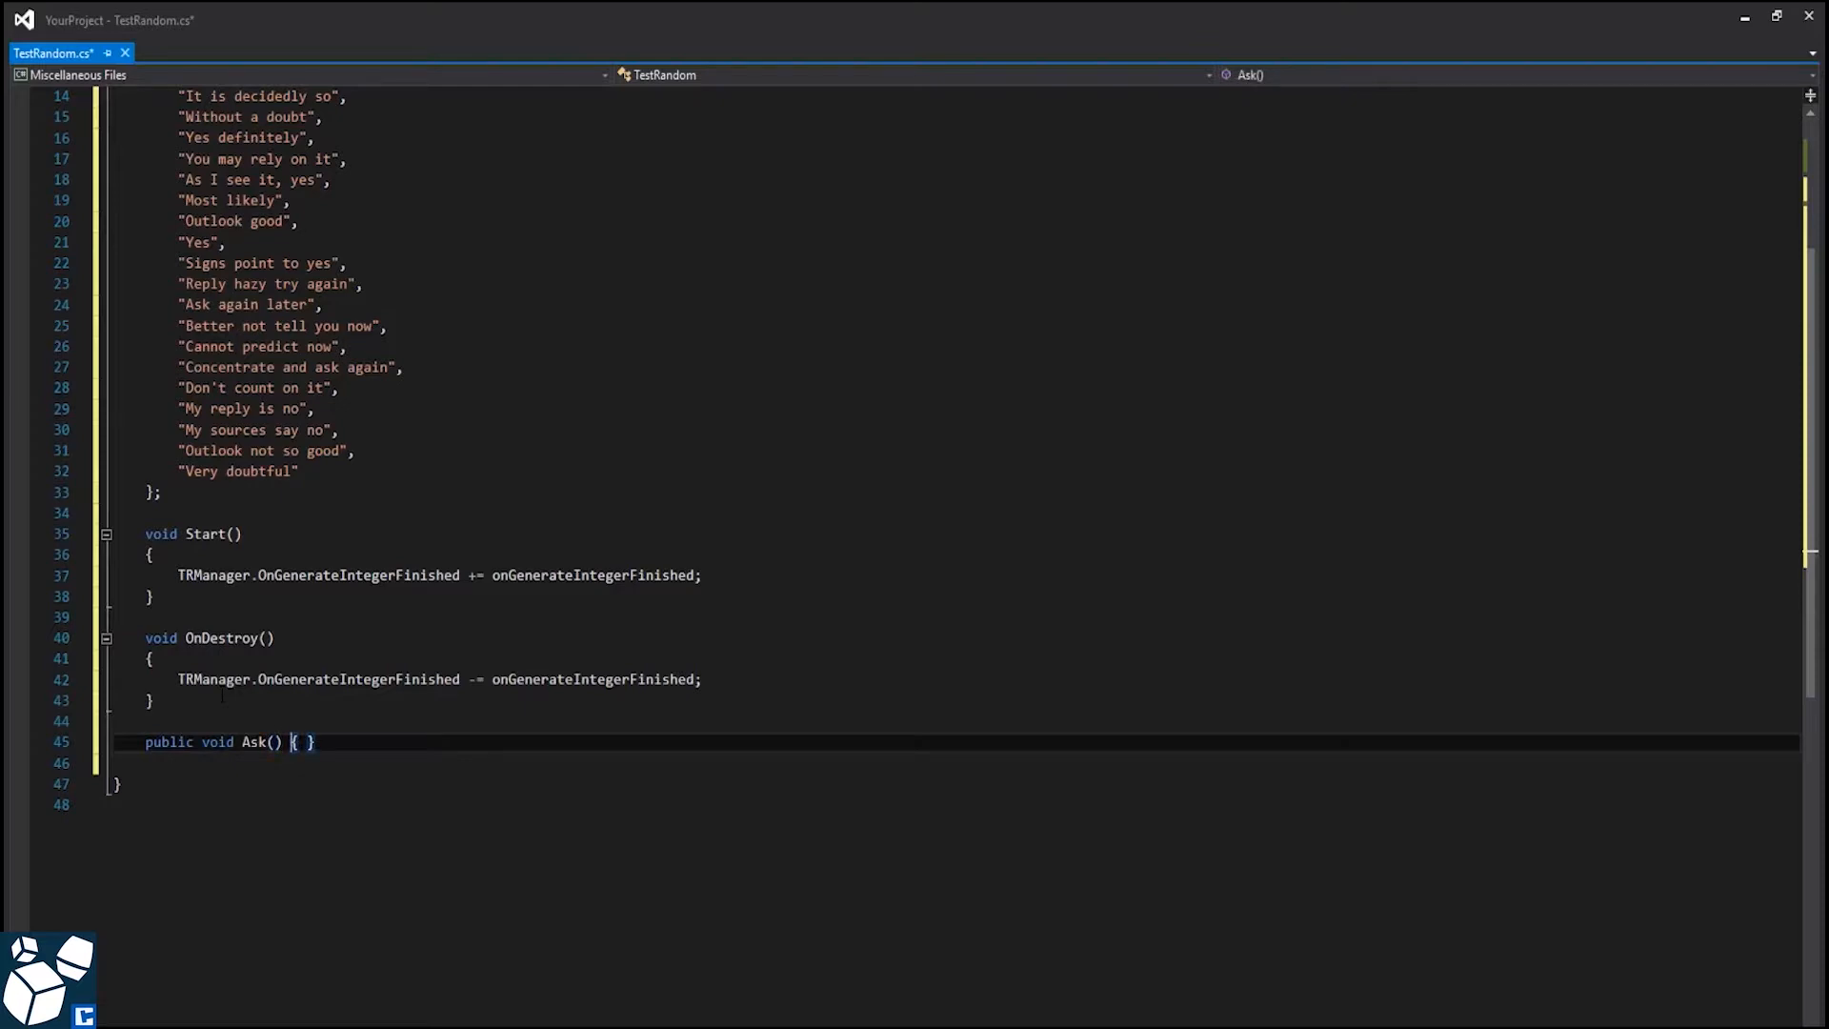
key("Enter")
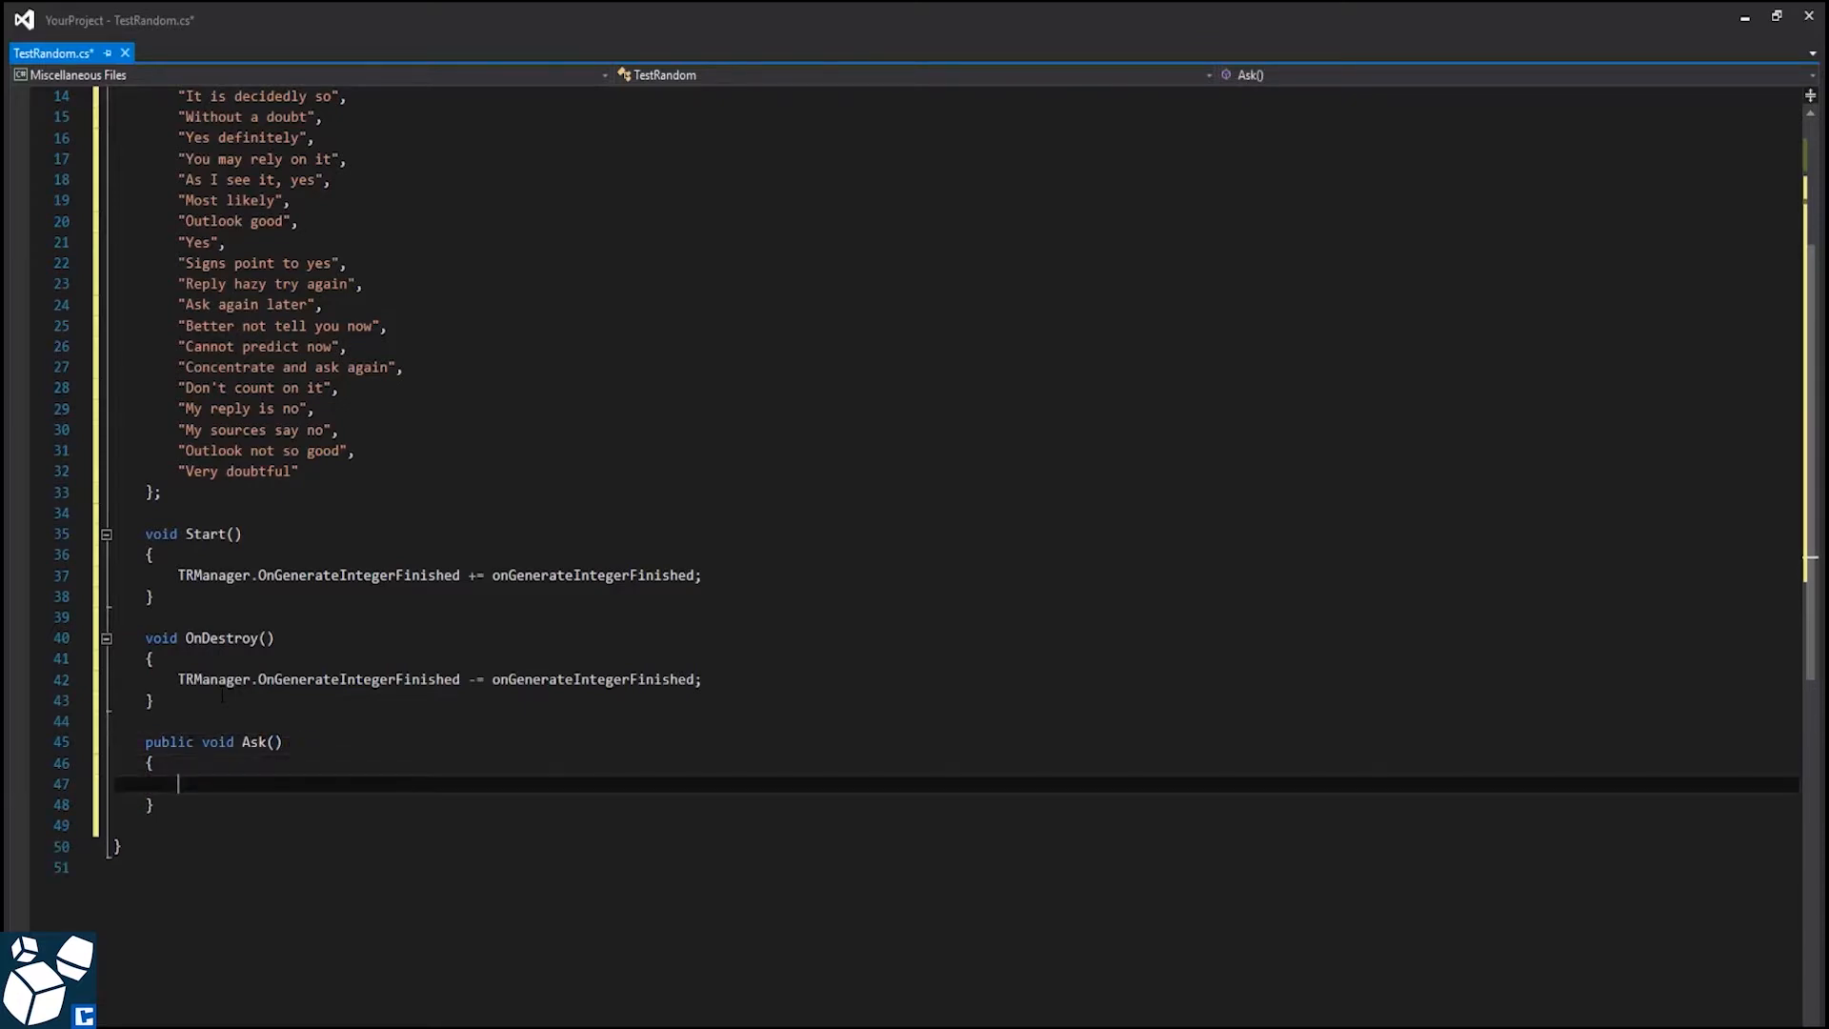
type("T")
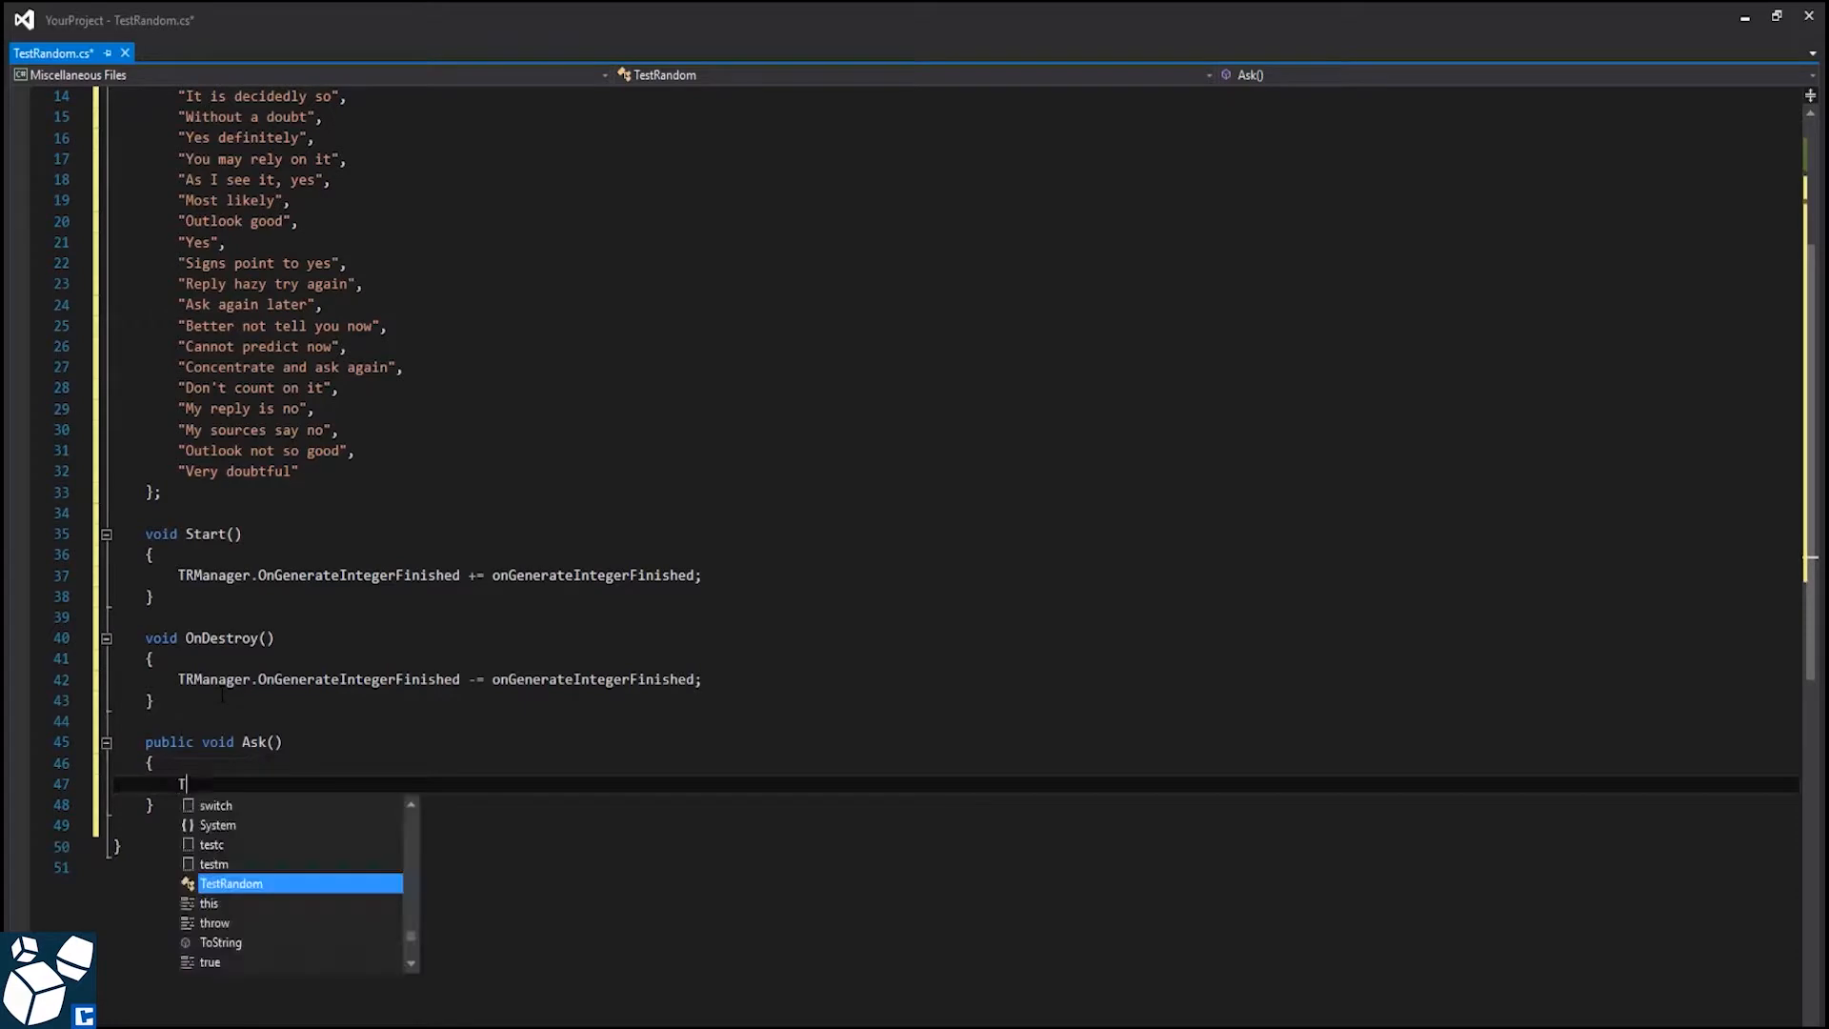
type("RManager")
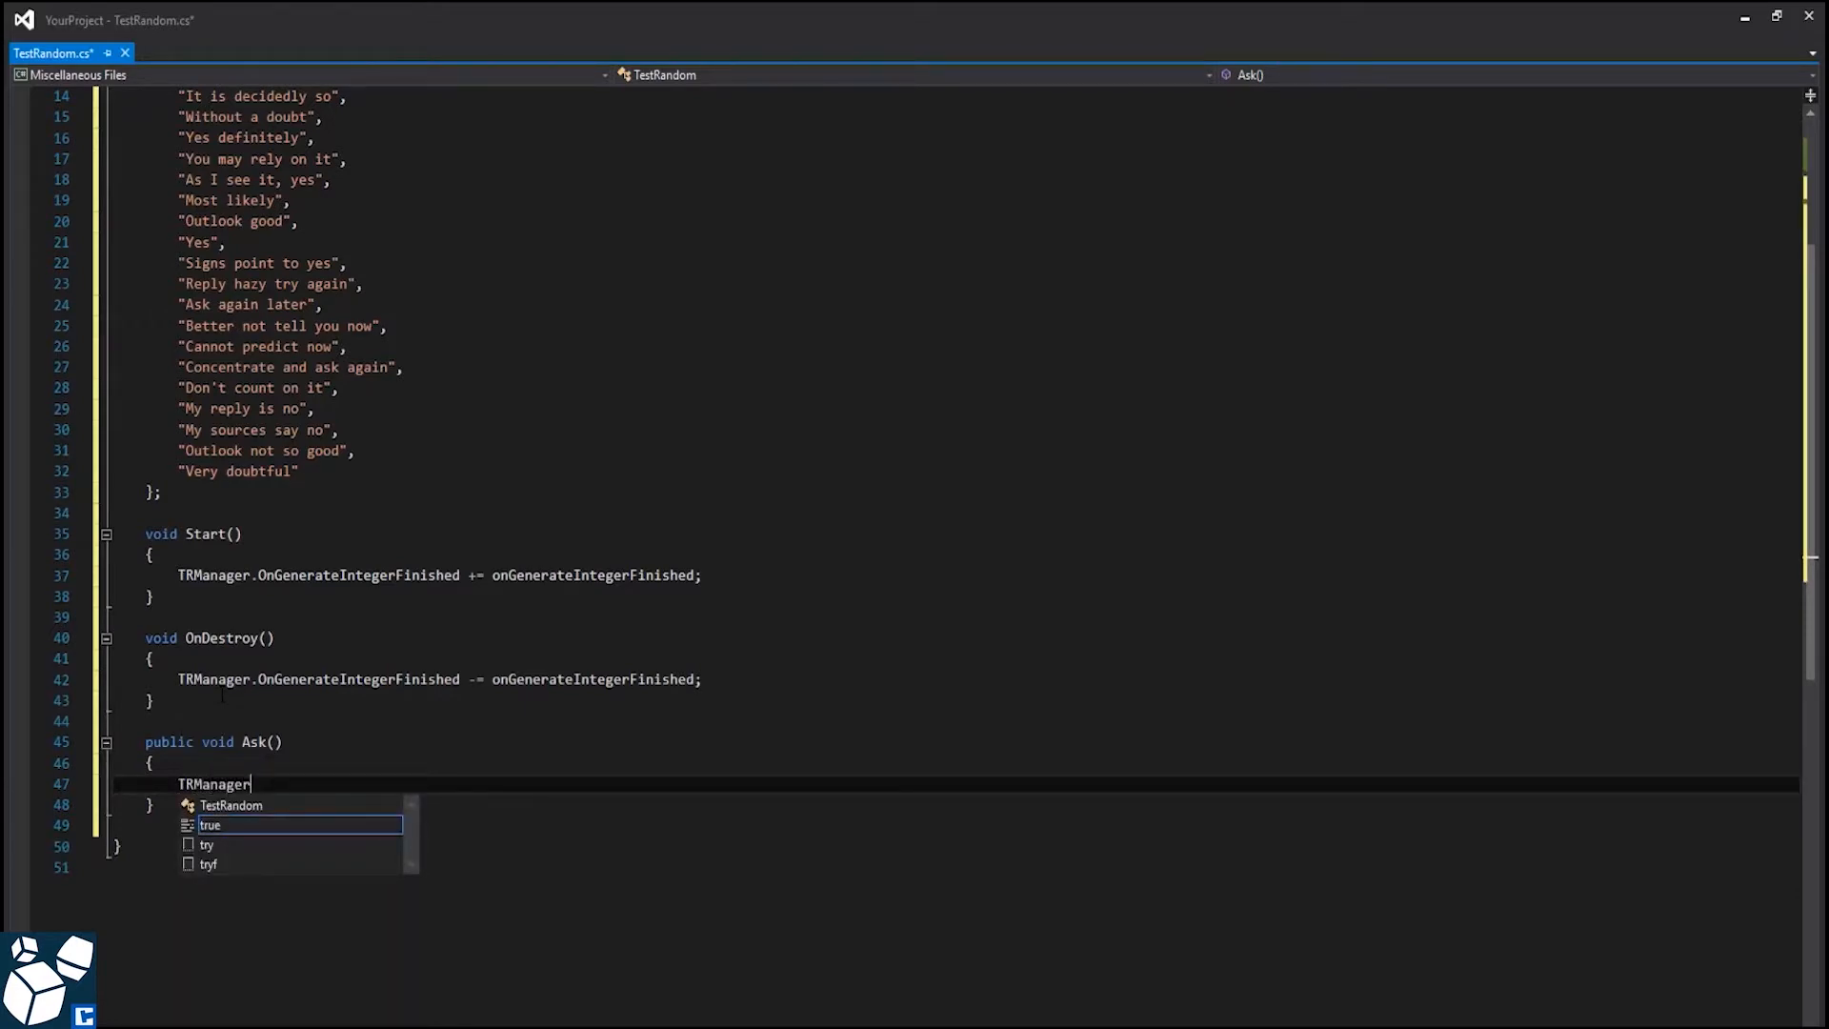
type(".Genera")
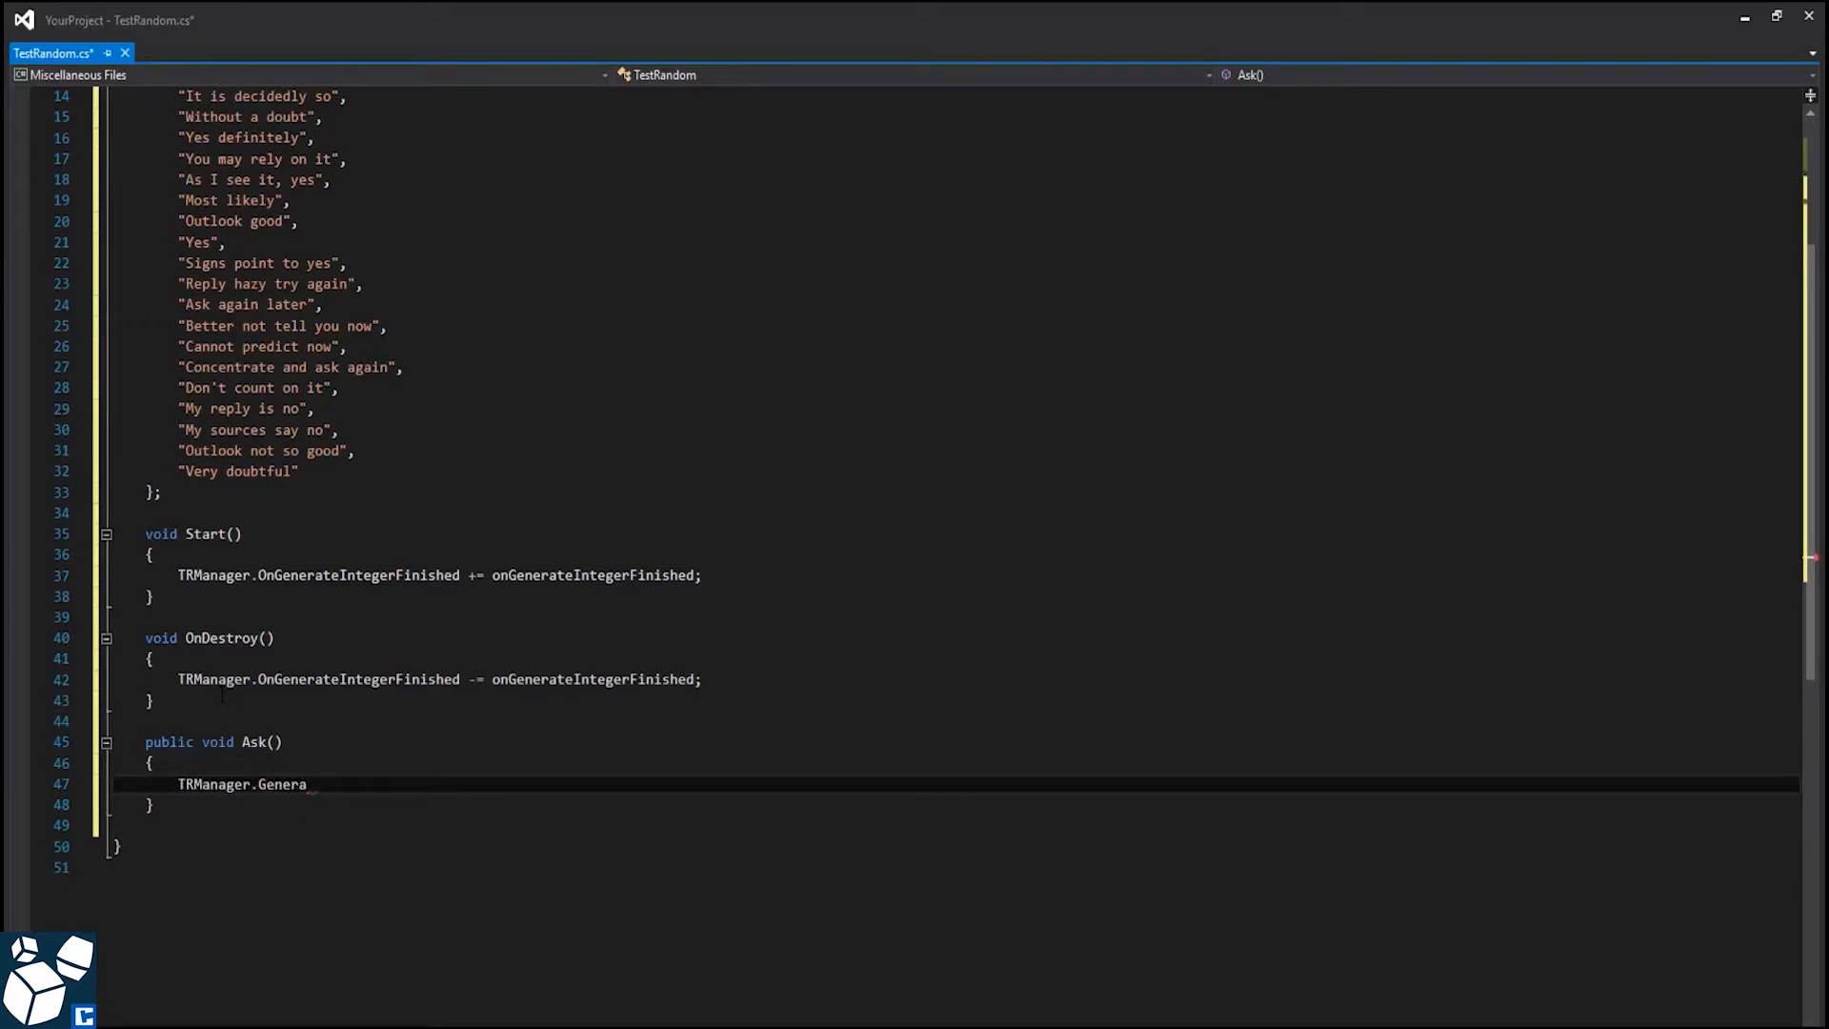
type("teInteger()")
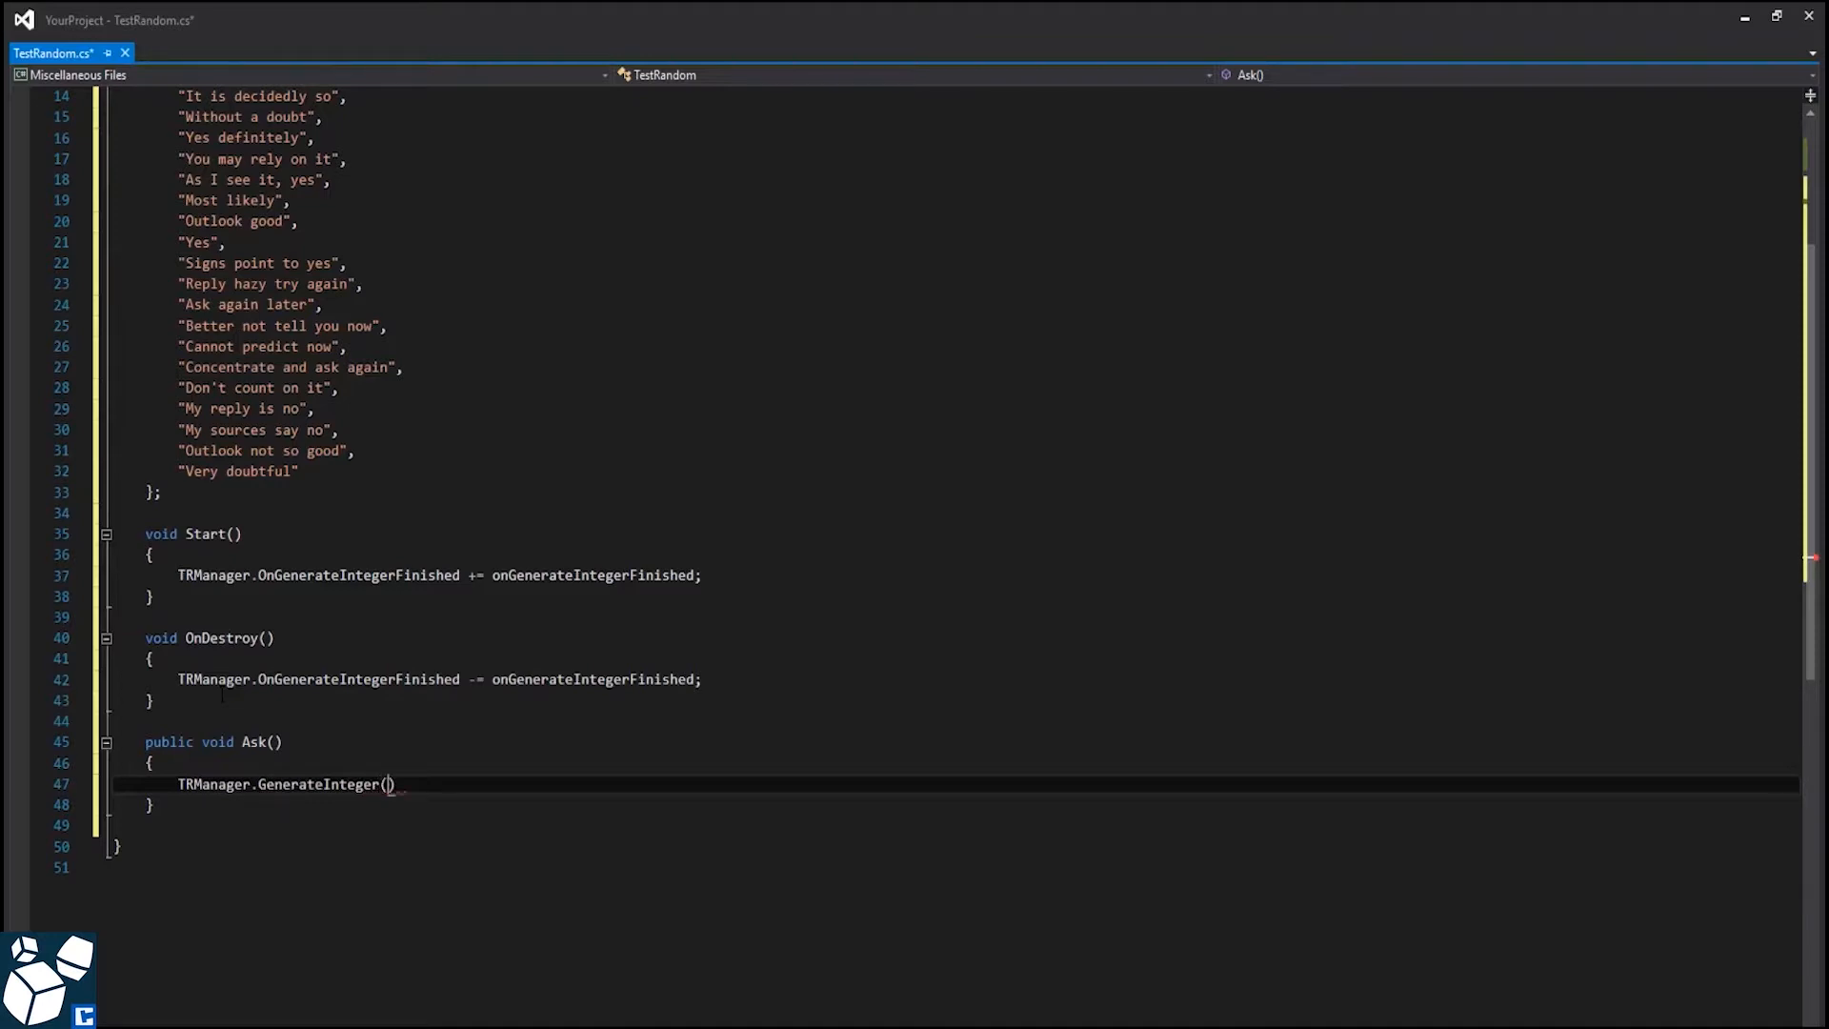
type("0,")
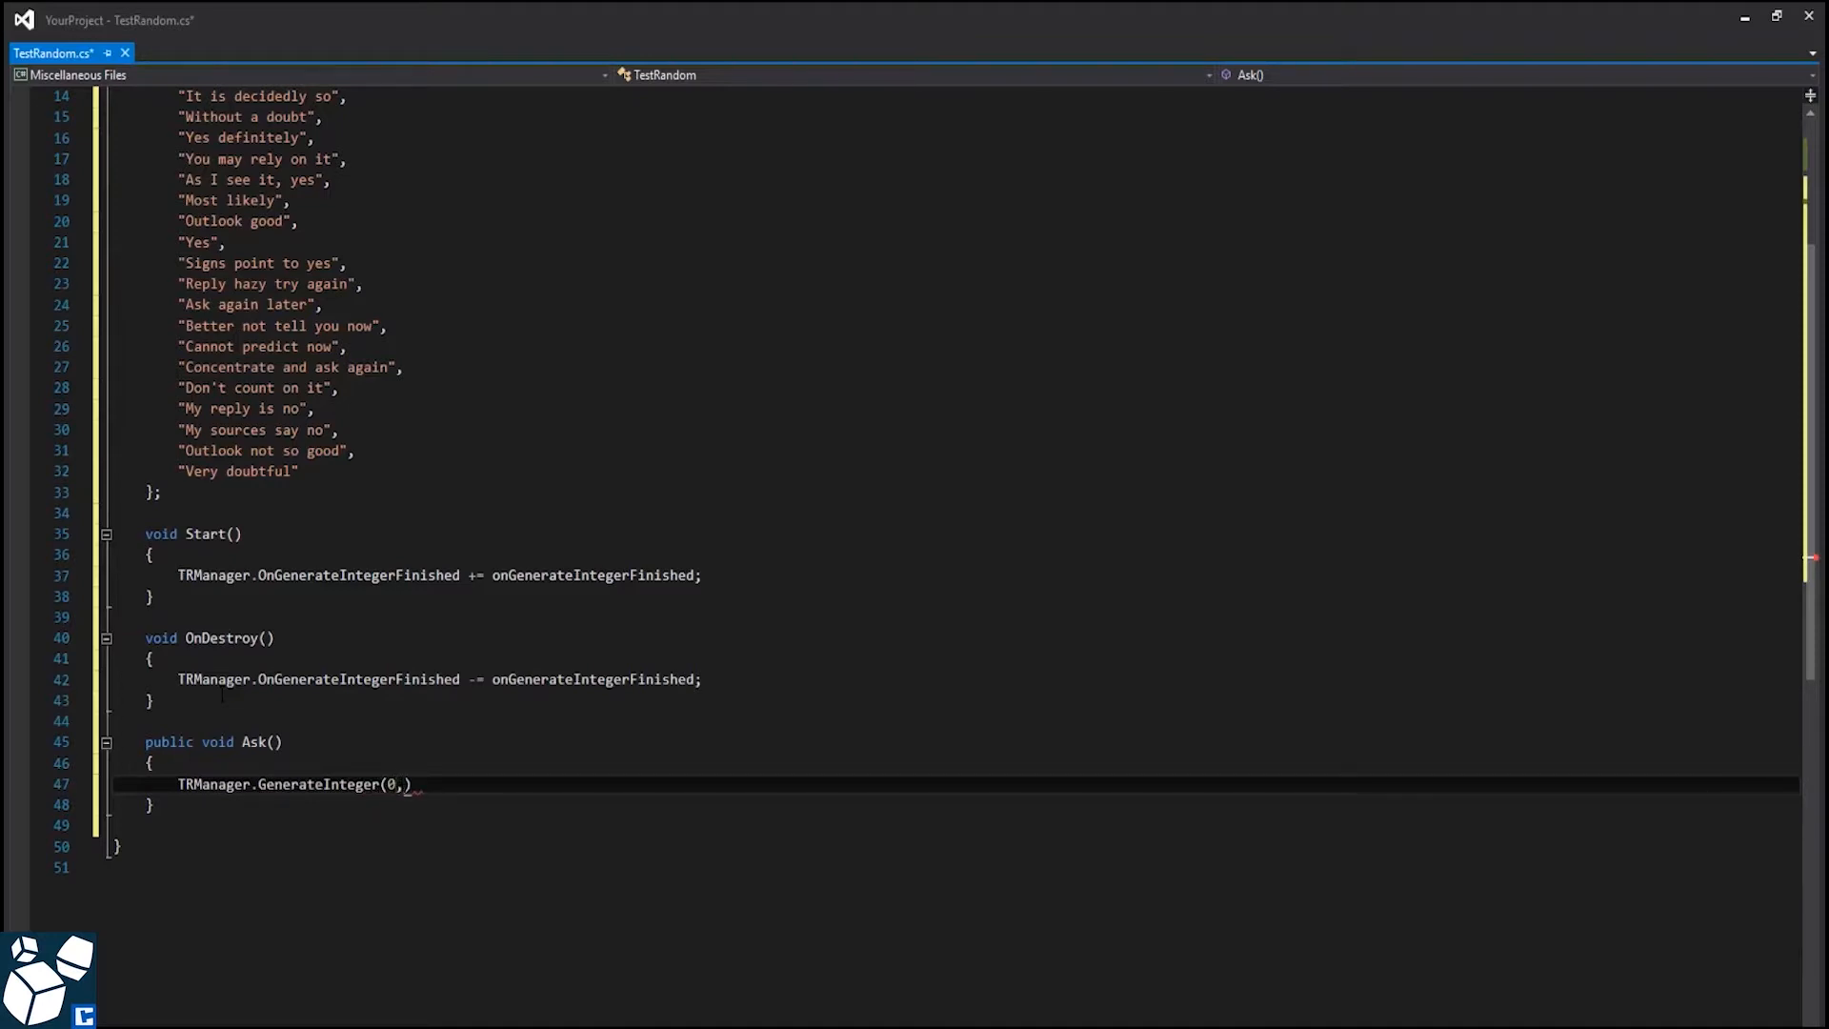
type("answers.Length - 1")
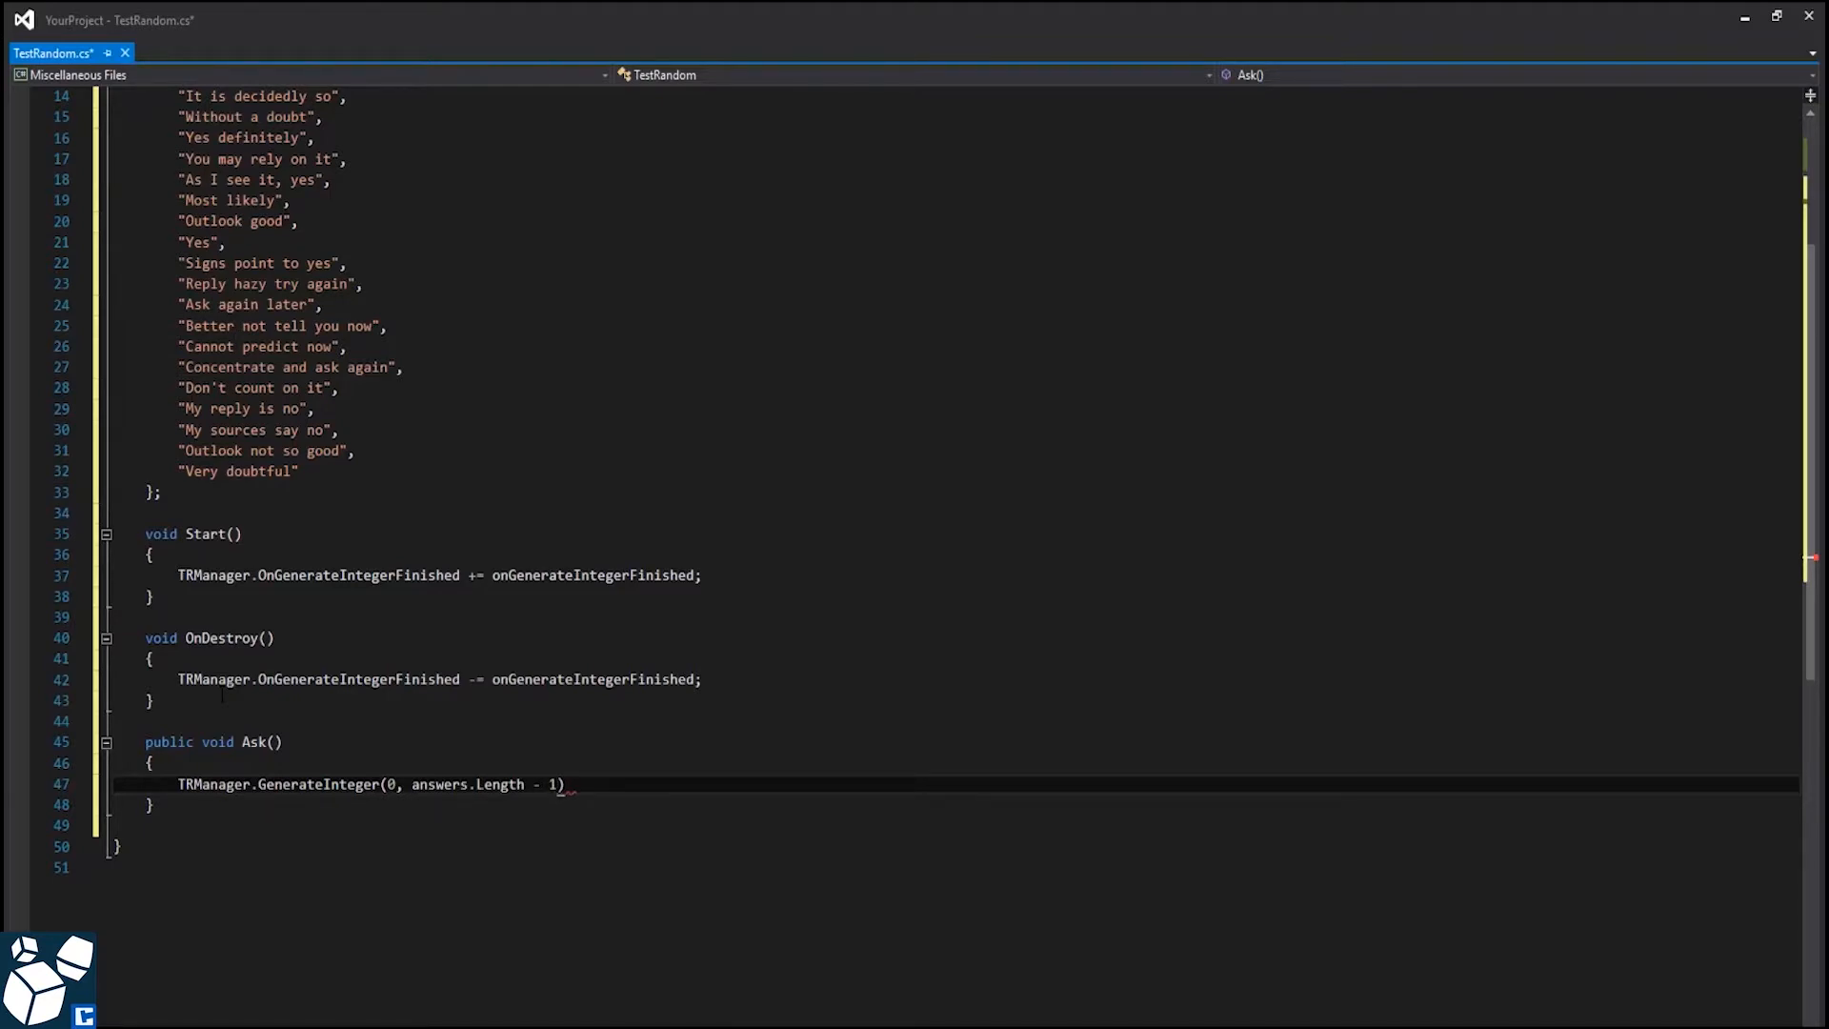
type(", 1")
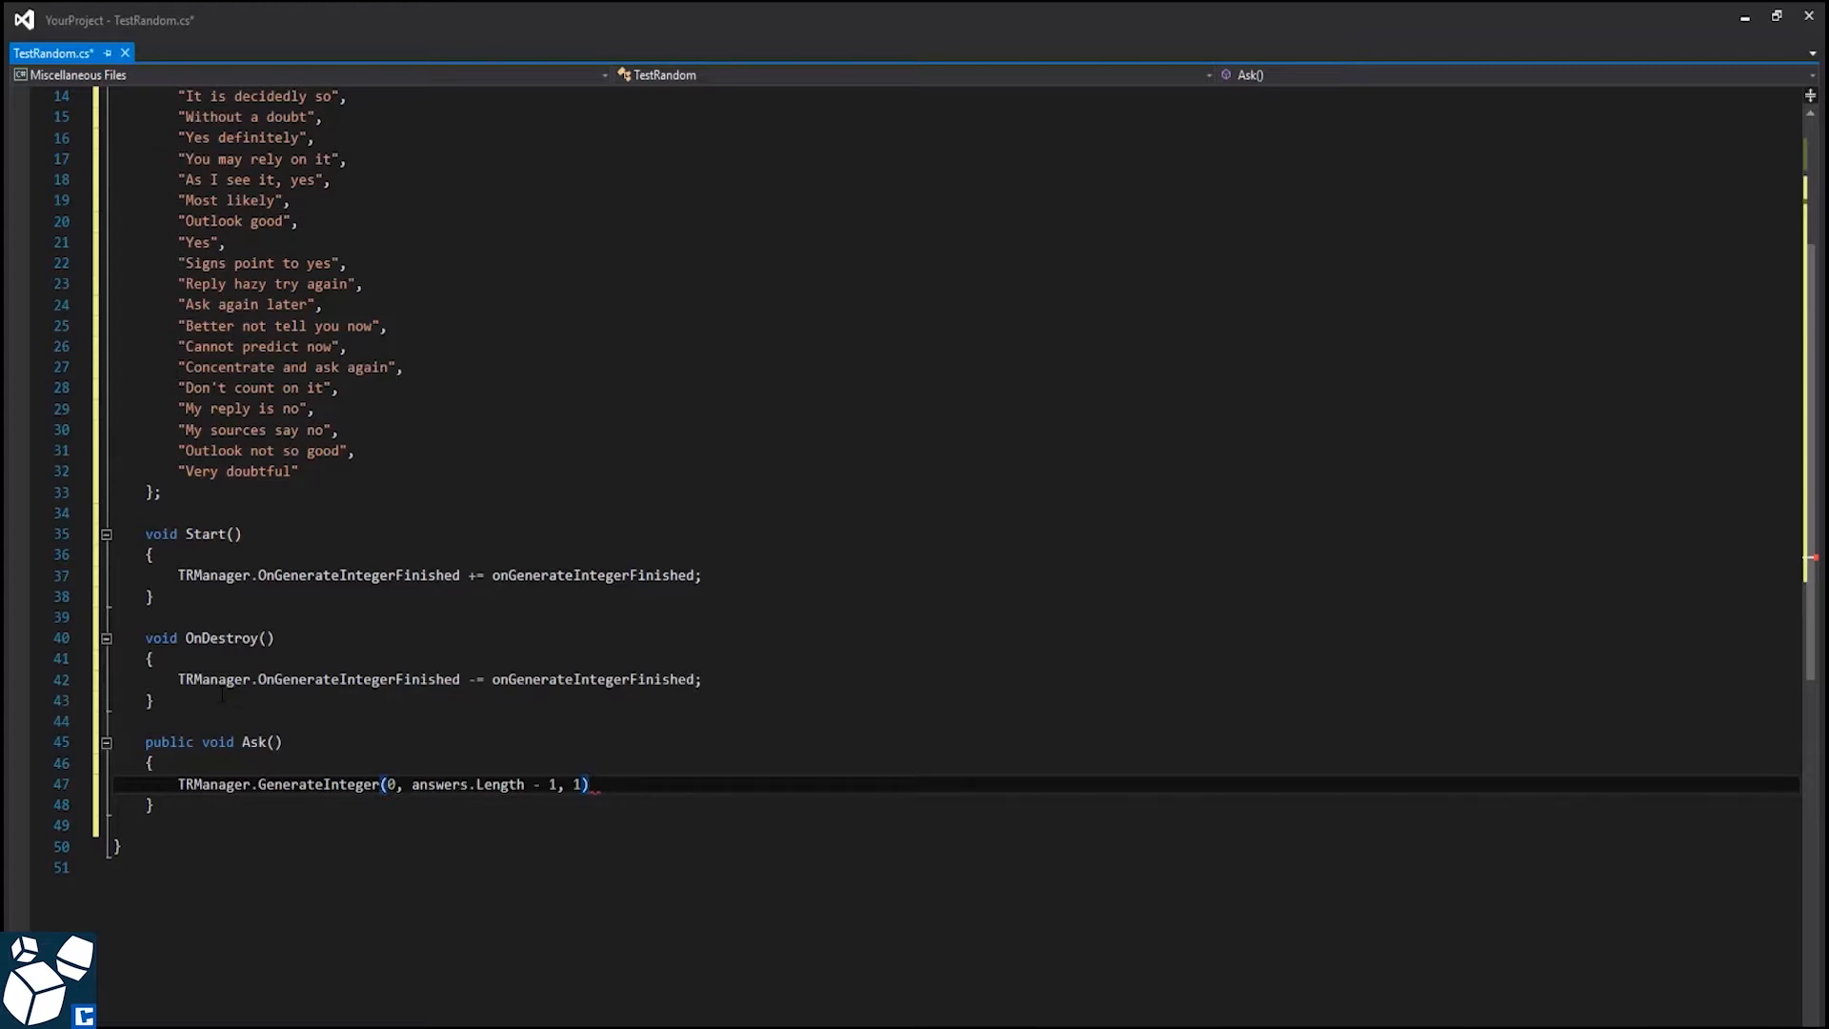
- Declare the private onGenerateIntegerFinished handler taking the generated integer list
type("private")
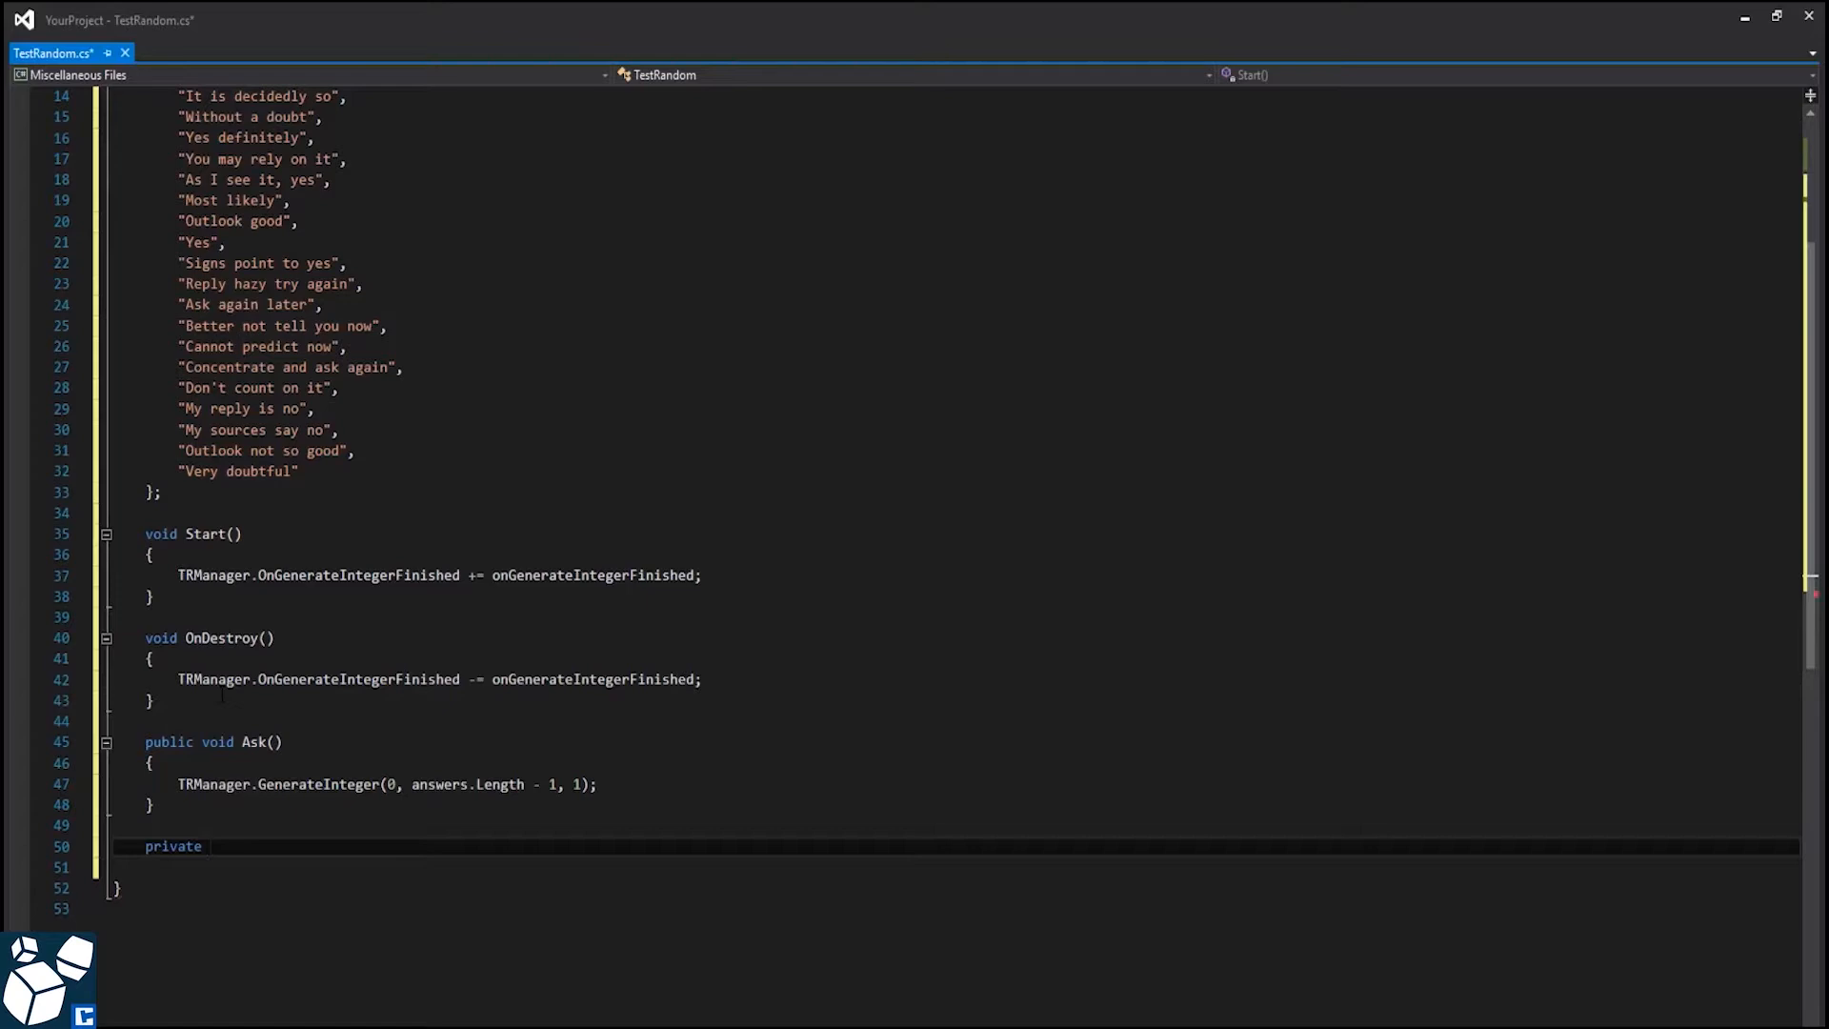
type("void onGenerateIntegerFinished")
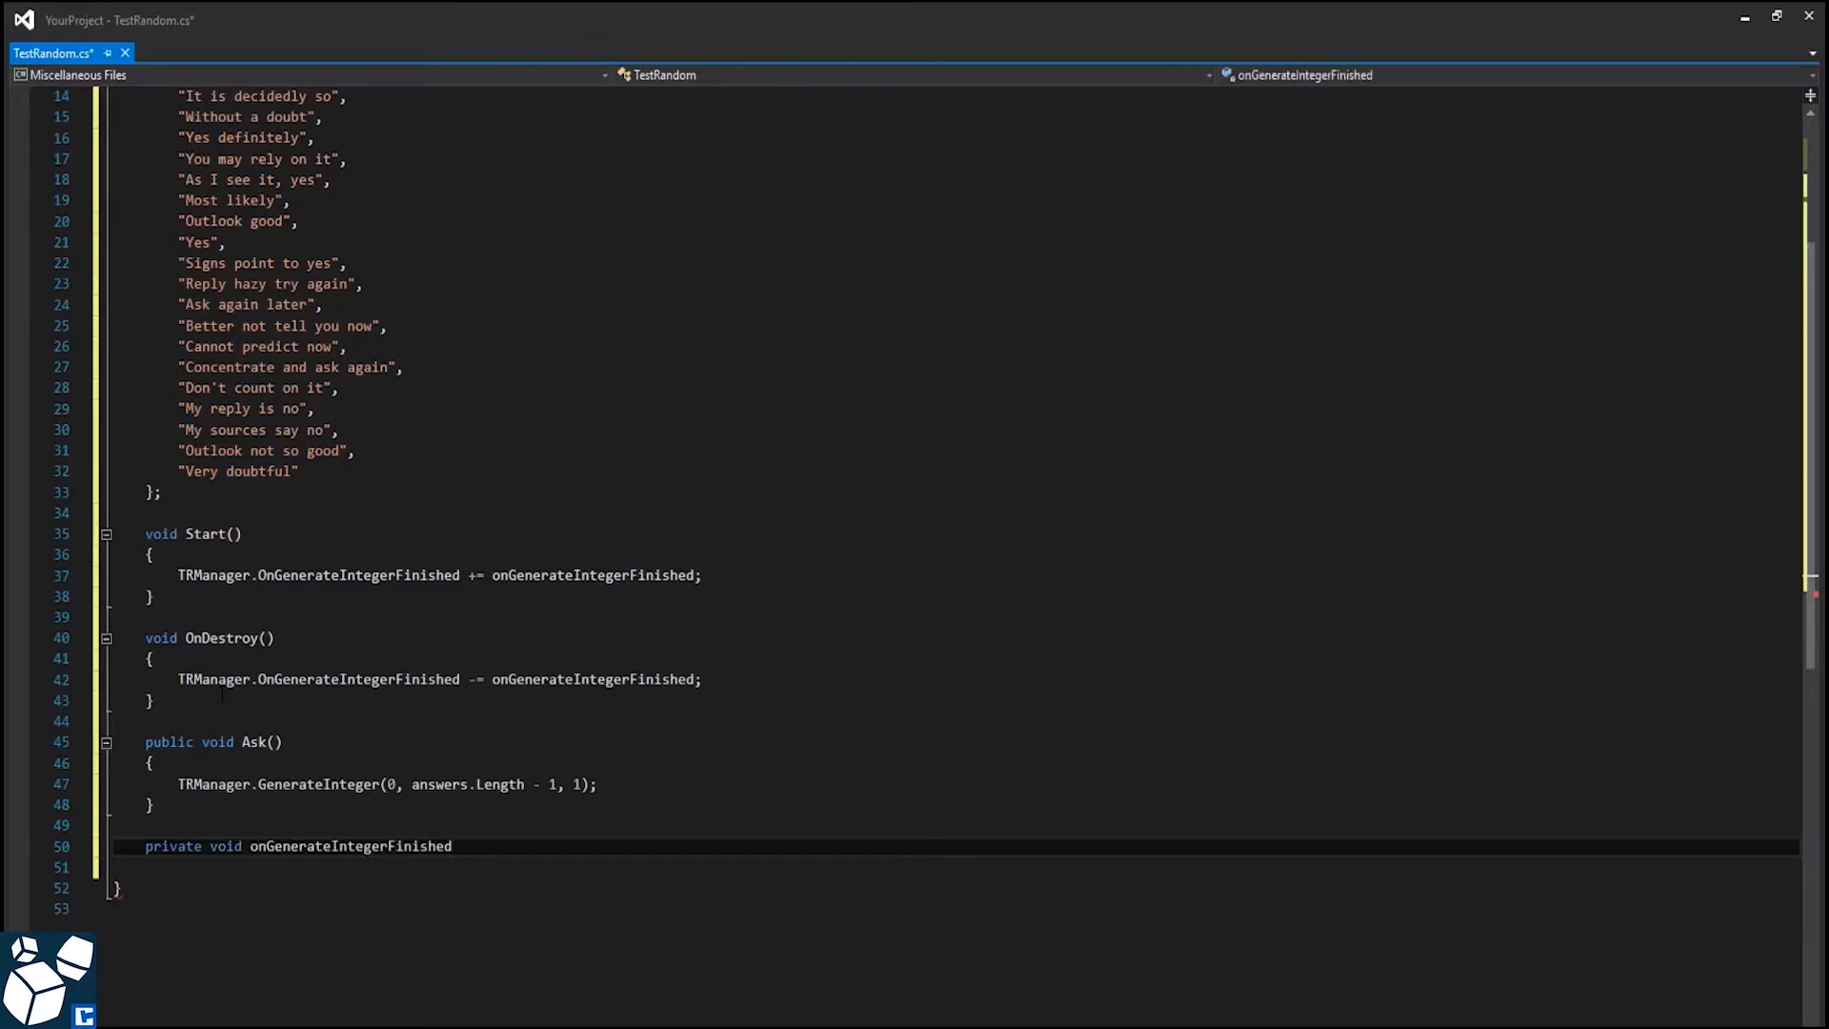
type("()")
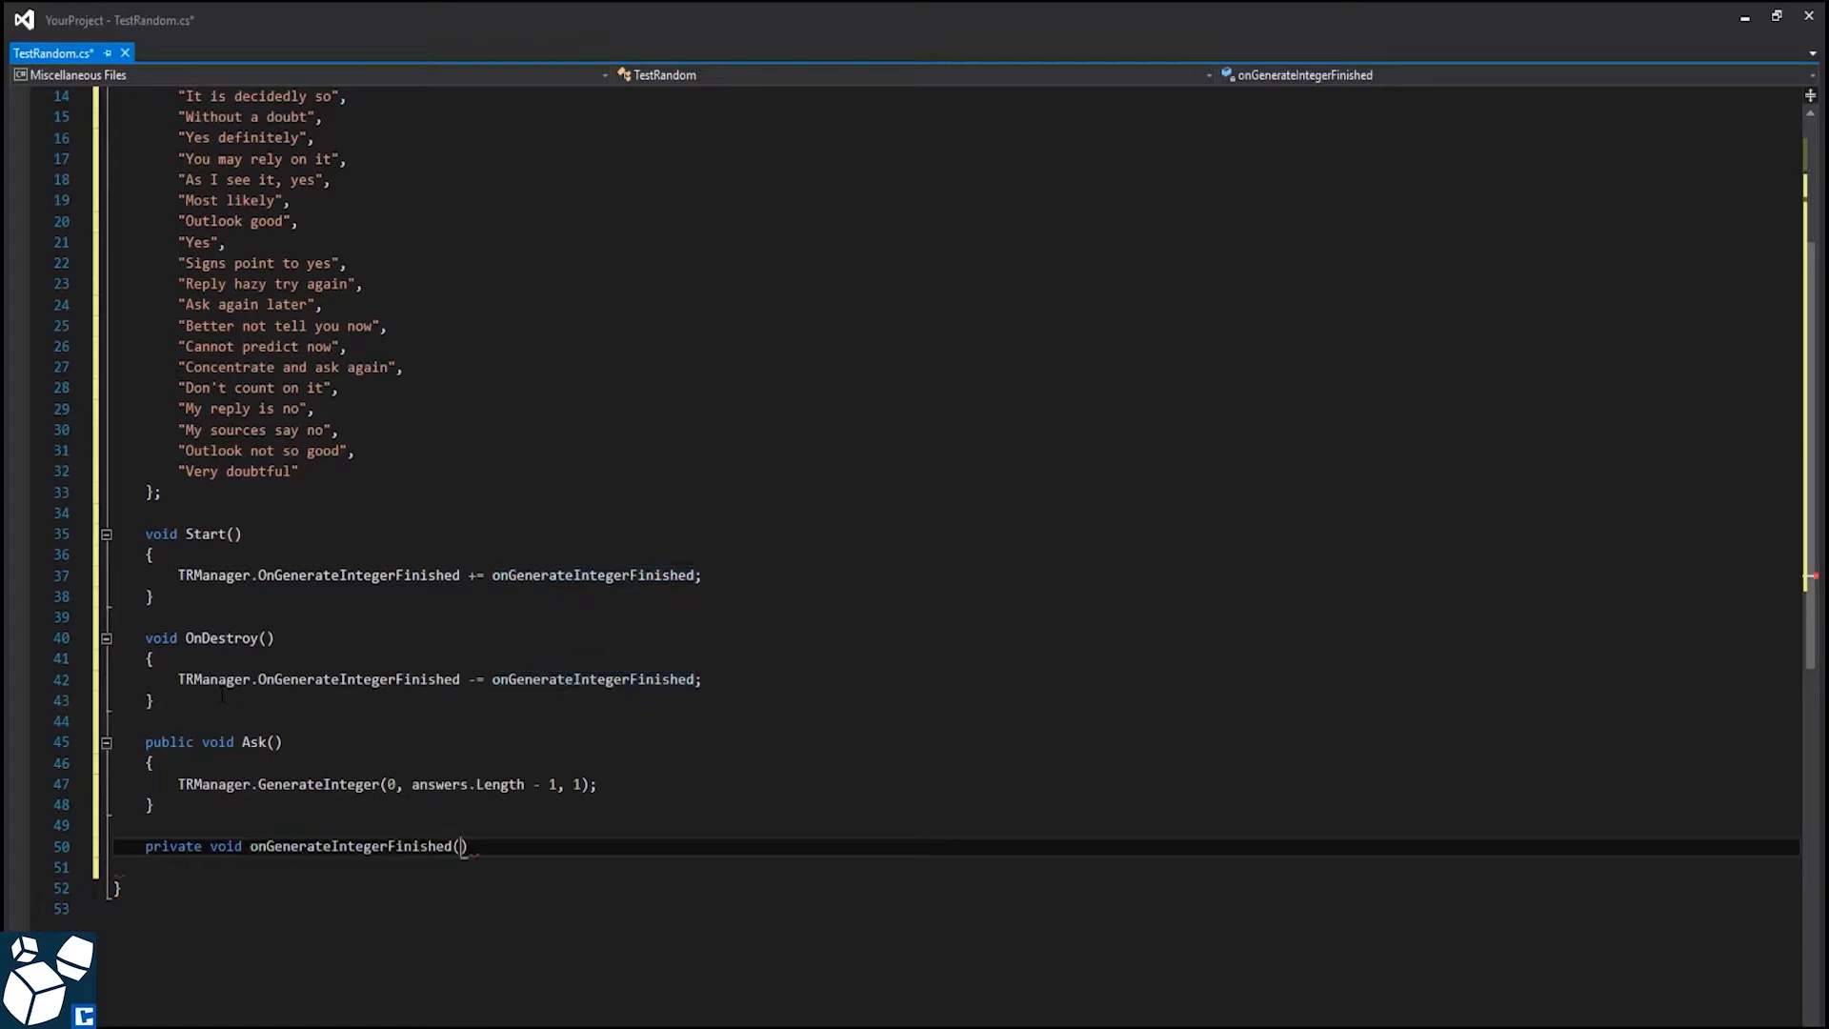
type("System.Collections.Generic.List<int> result")
left_click(967, 865)
type("{ ")
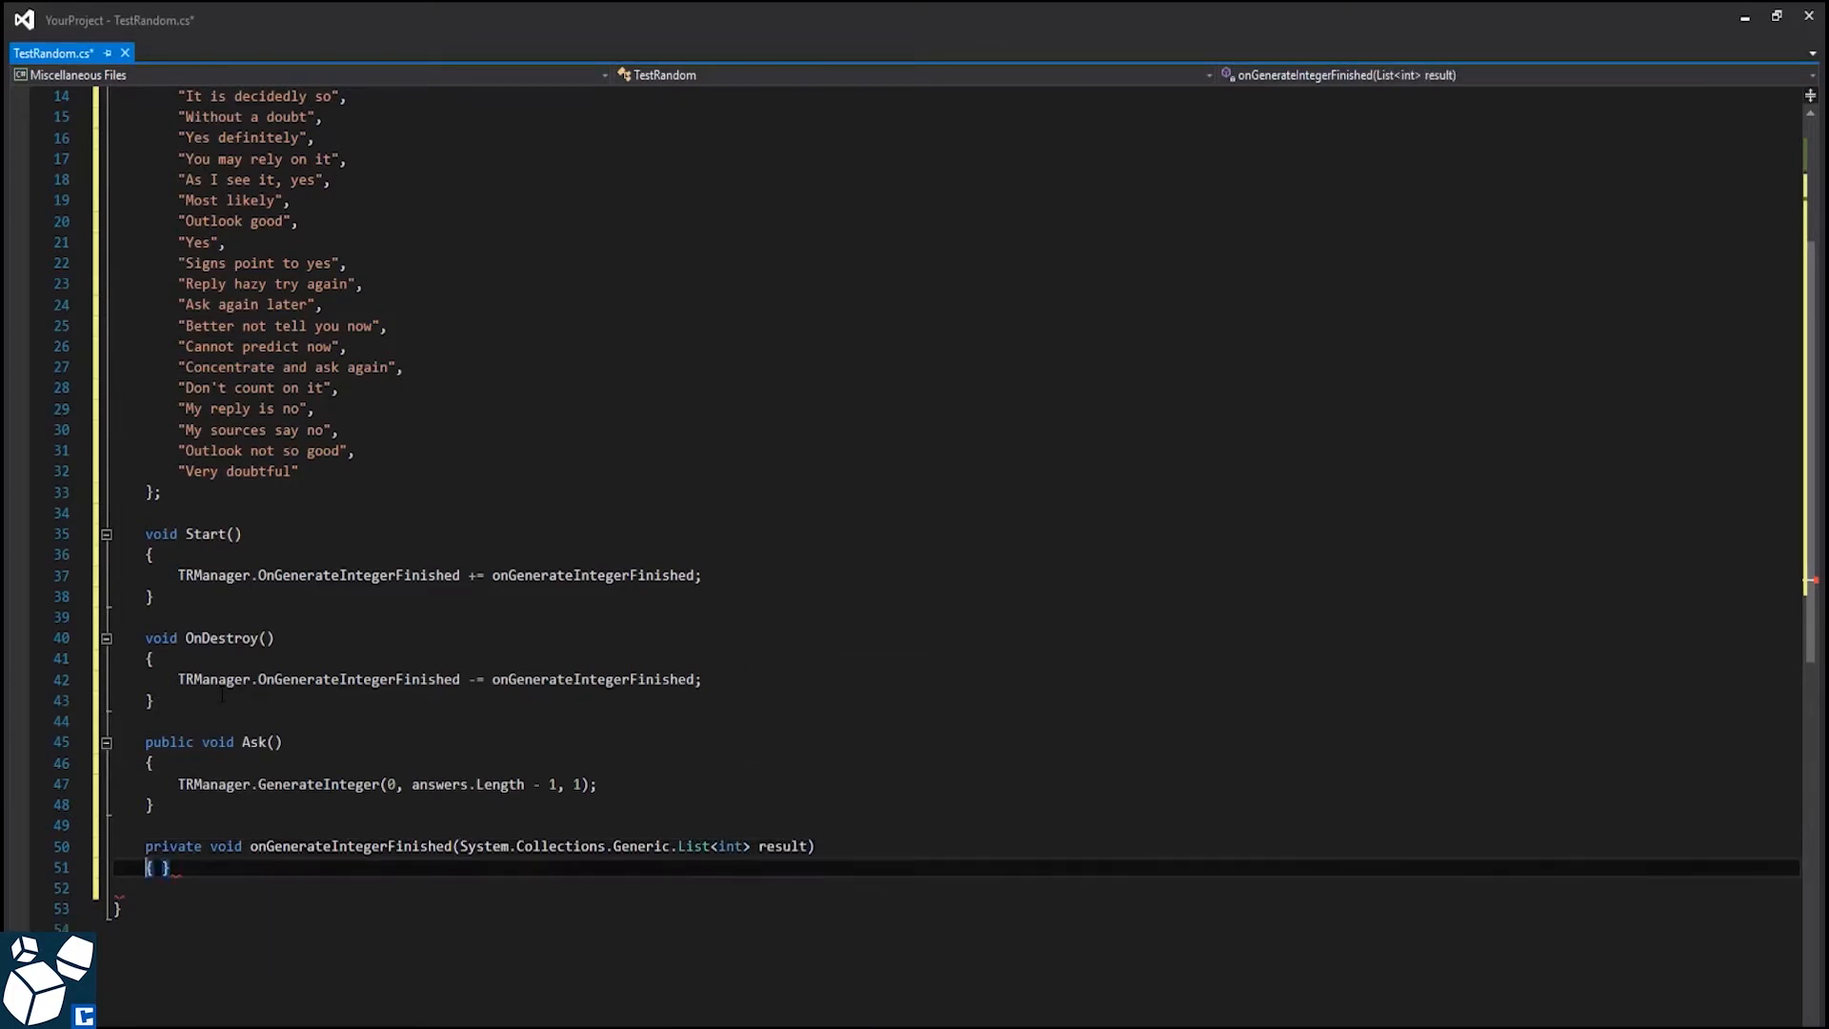
- Set Answer.text to answers[result[0]] inside the handler
type("Answer.tex")
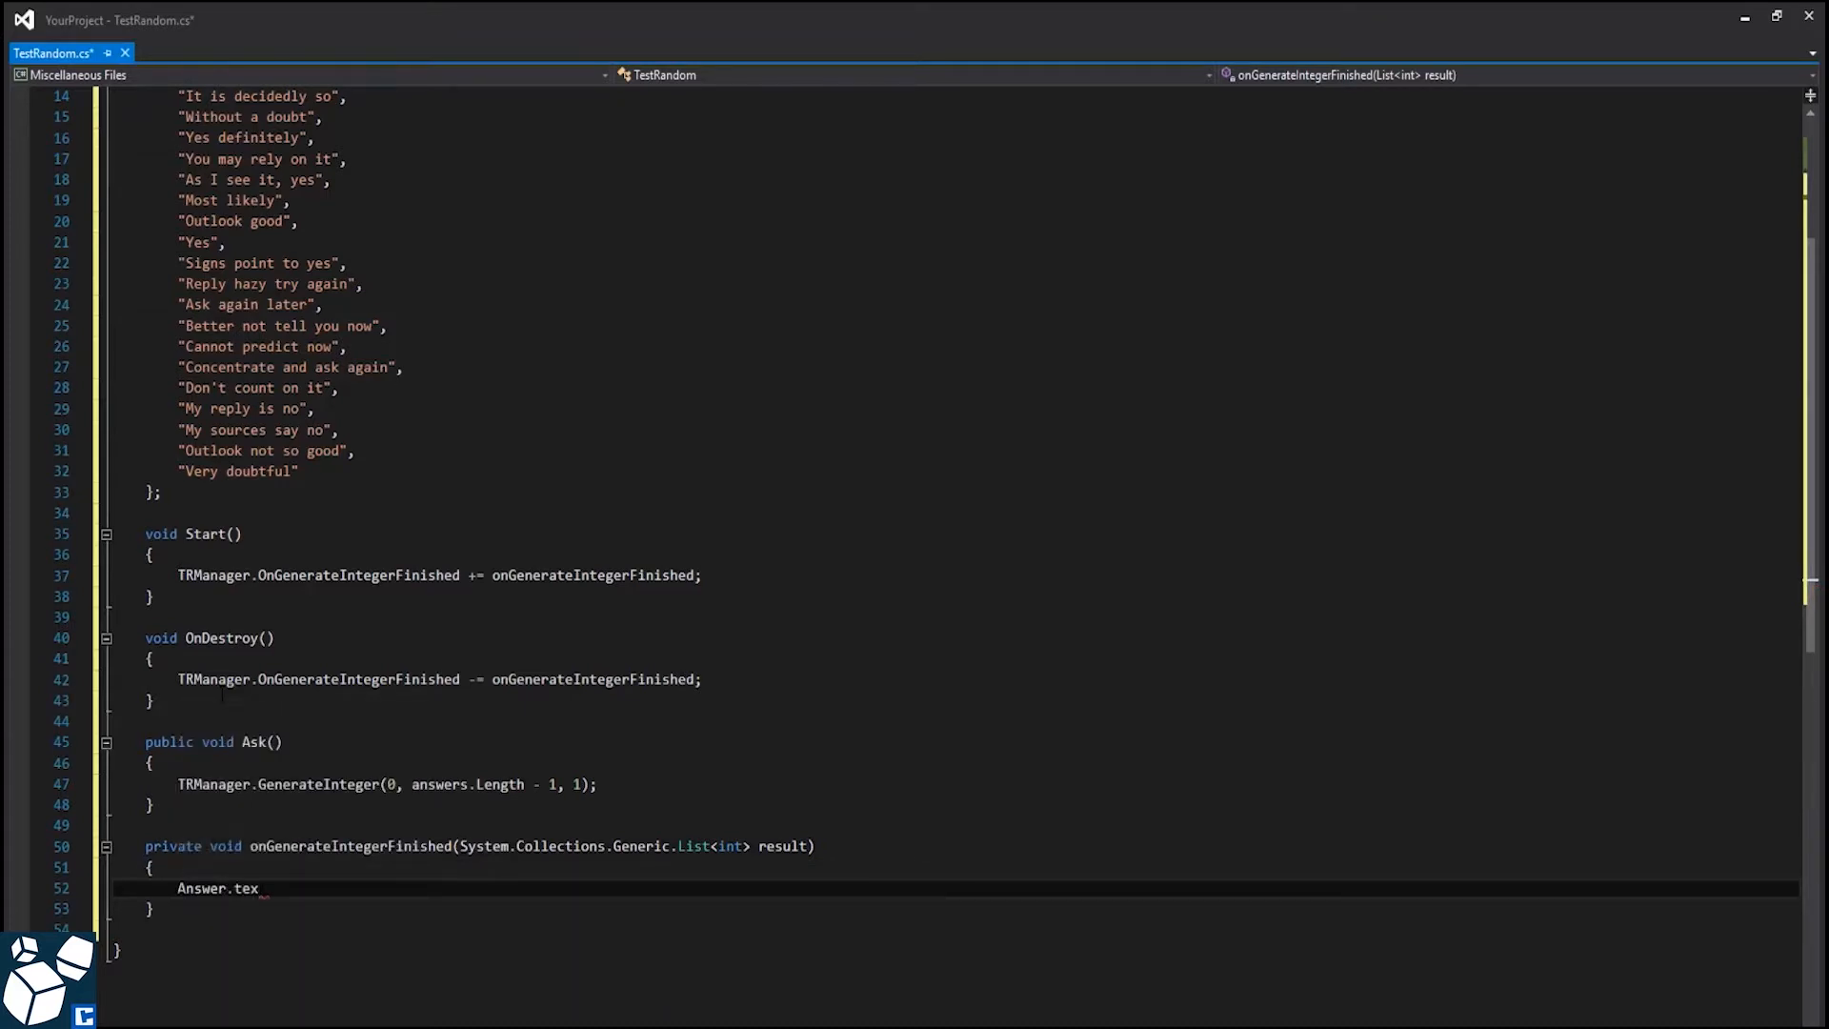
type("t =")
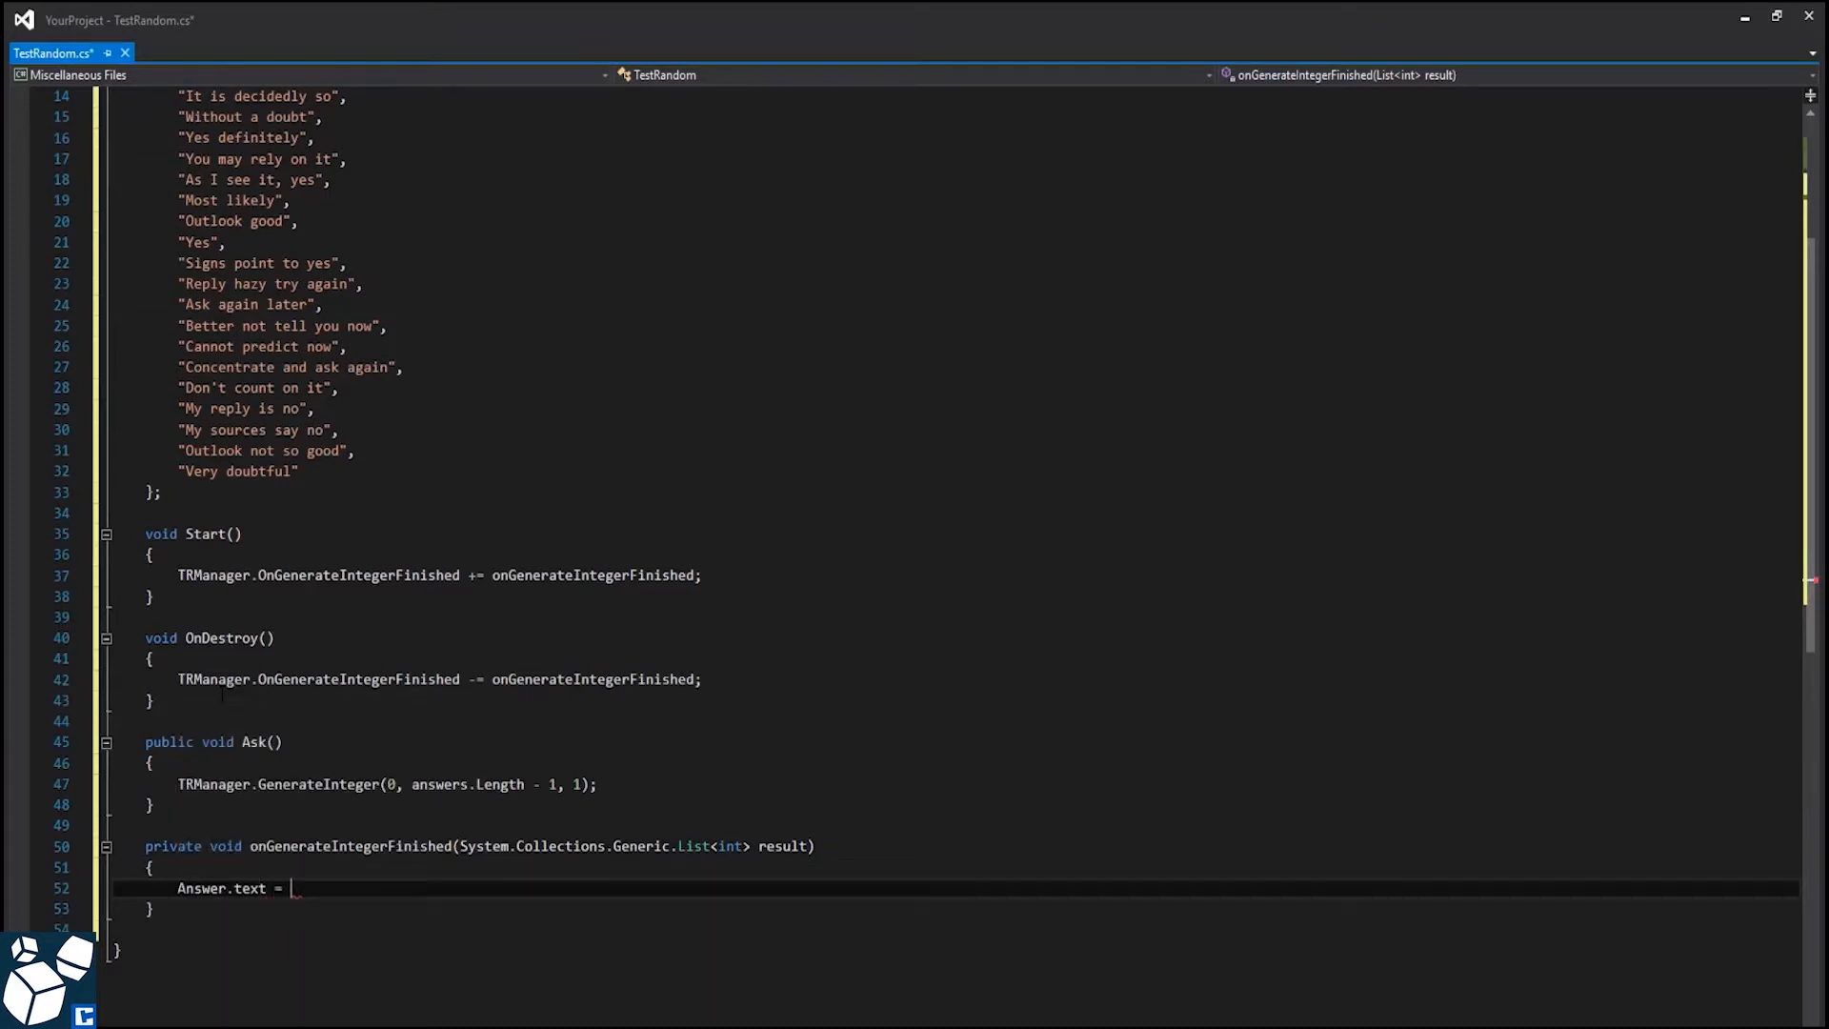
type("answers[")
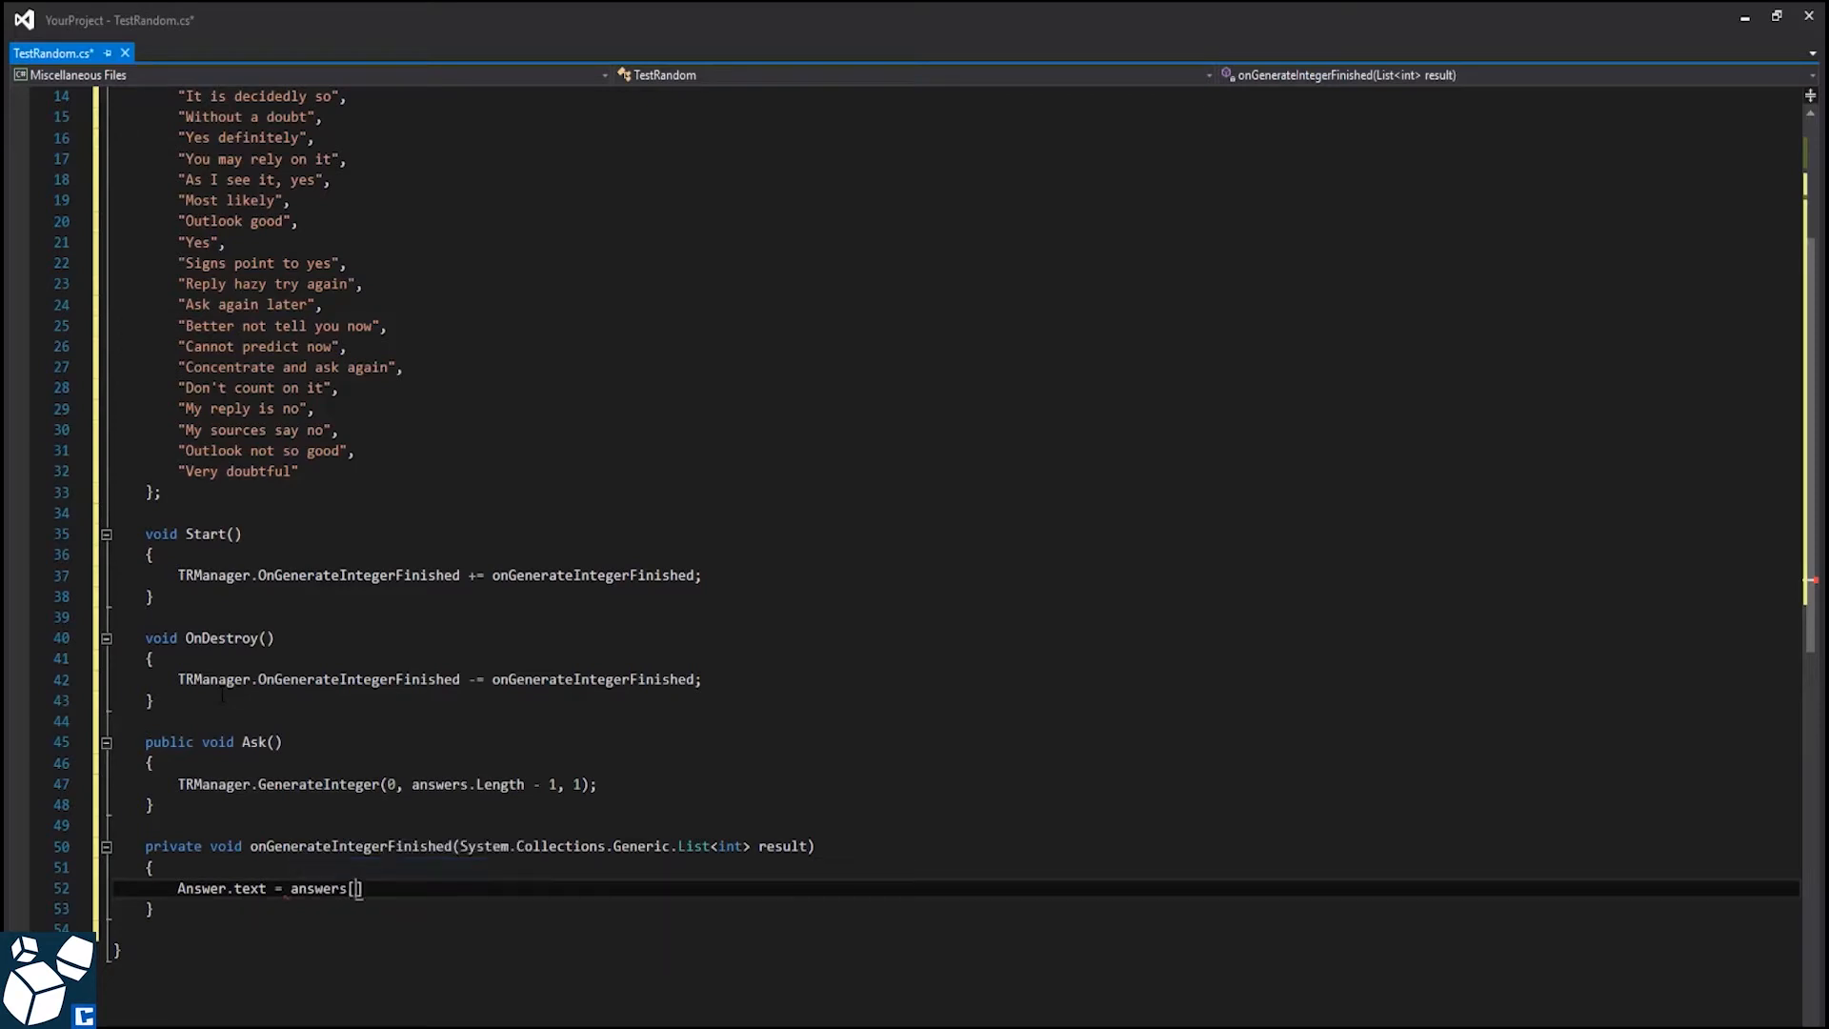
type("result[0]")
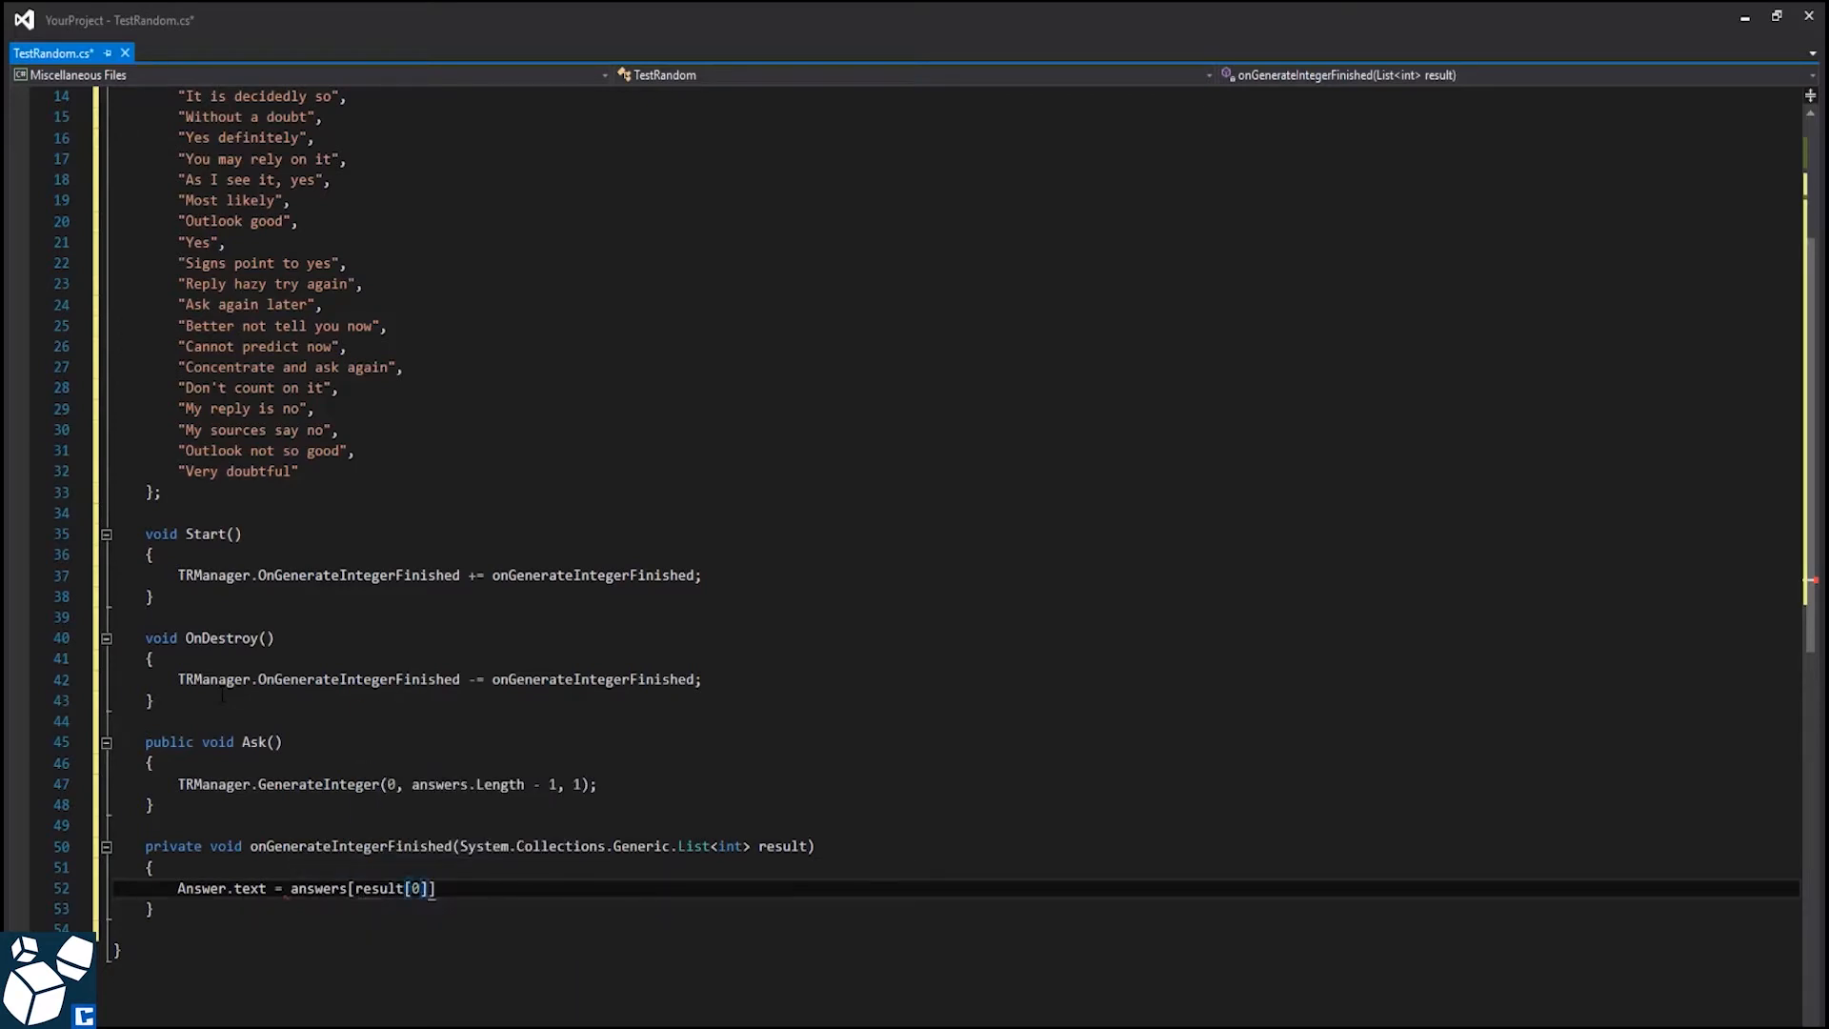
type(";")
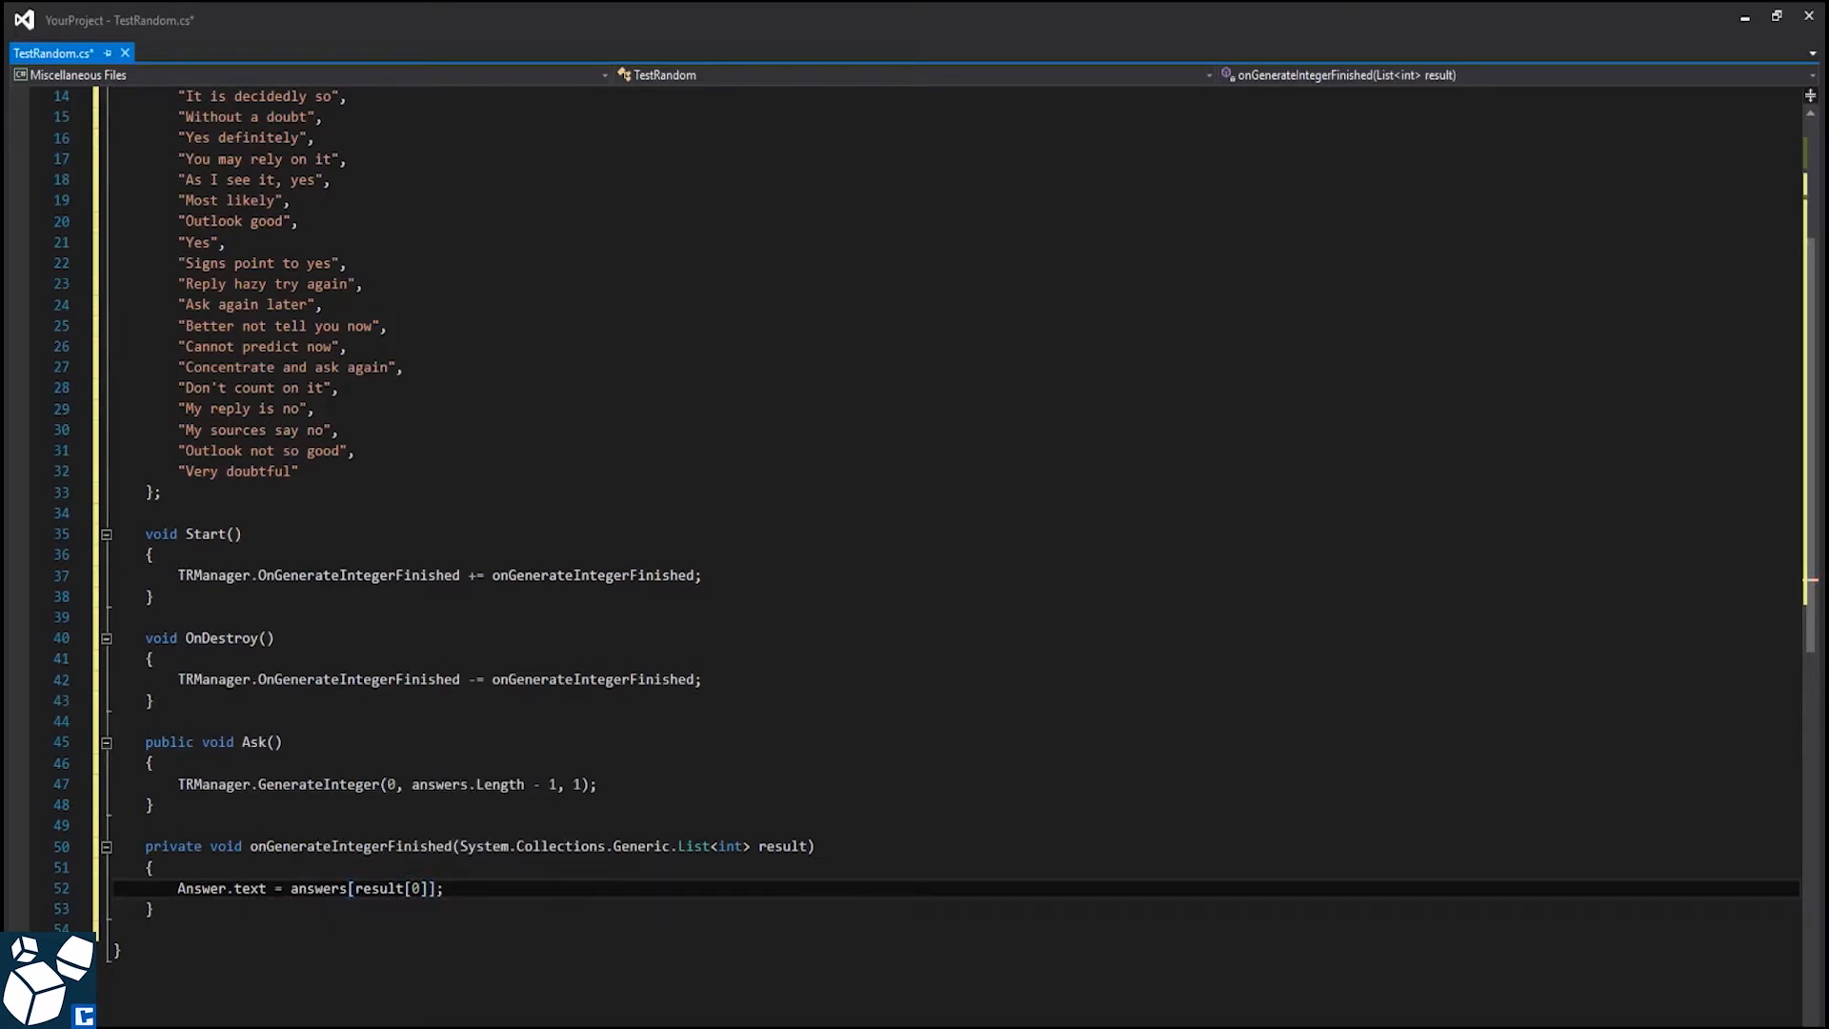
scroll("down", 3)
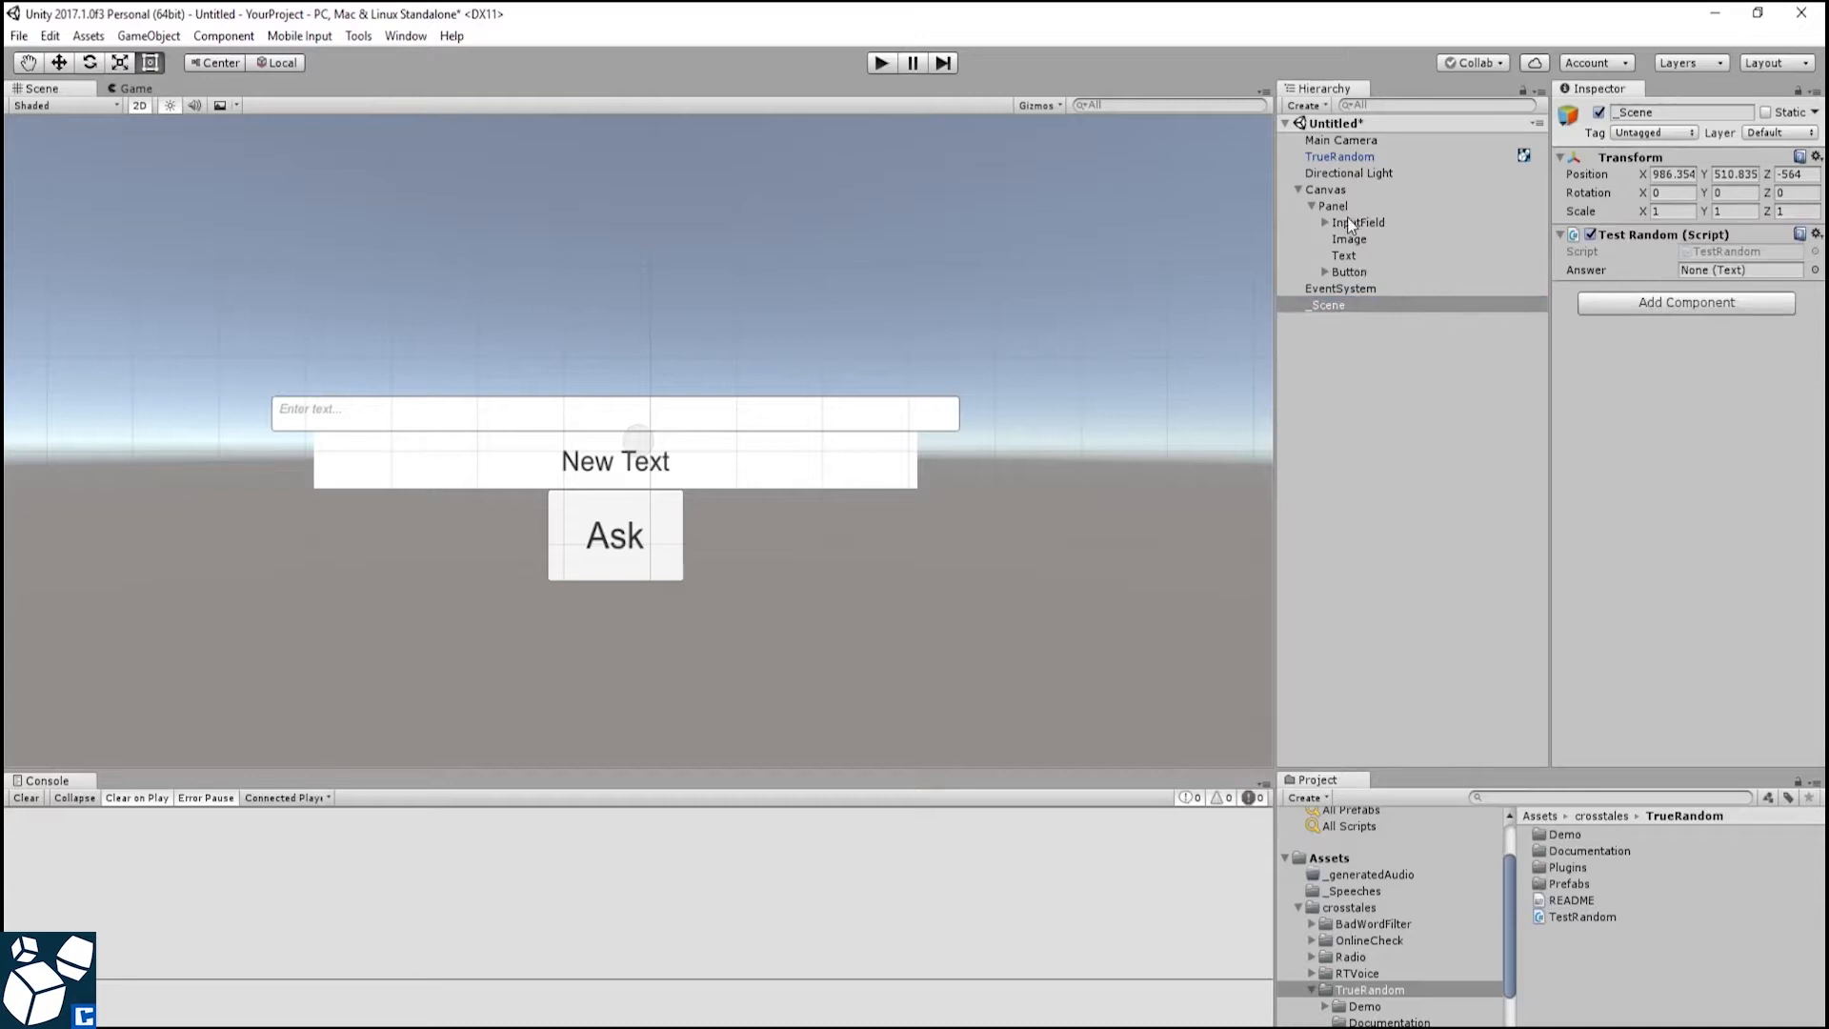
mouse_move(1346, 257)
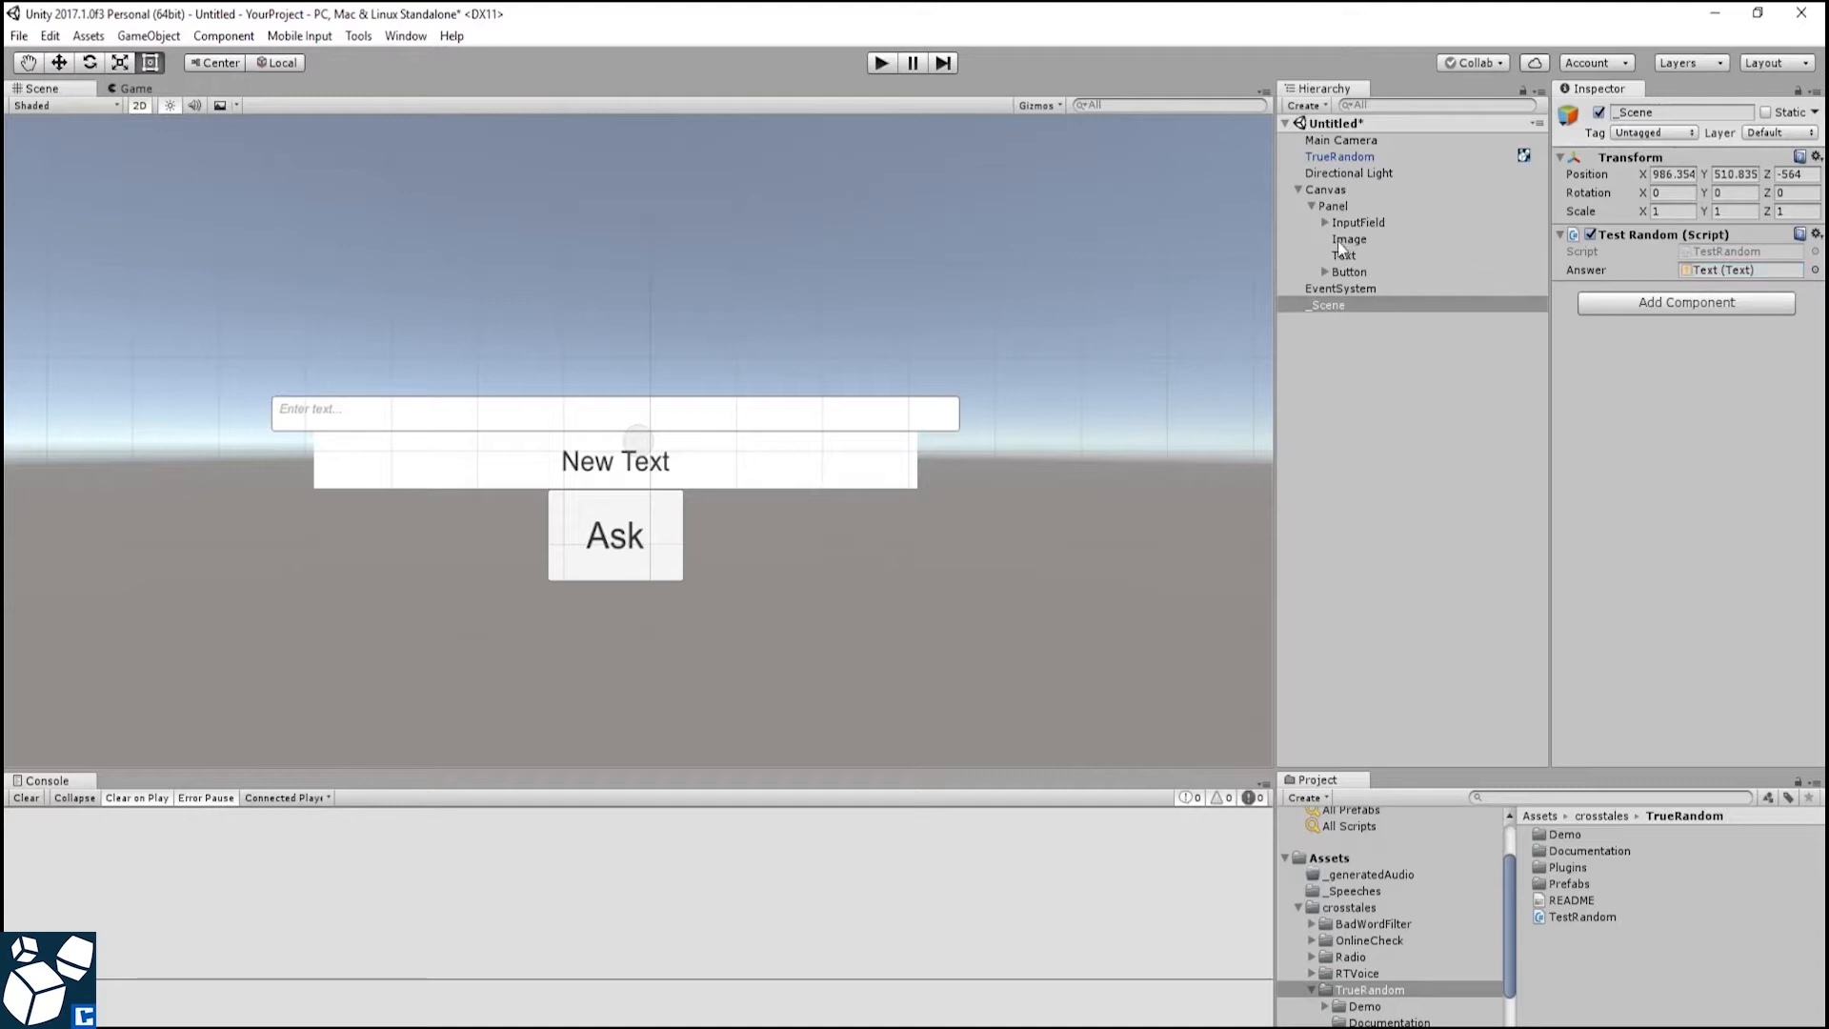
- Wire the Ask button's On Click to TestRandom.Ask on _Scene and enter Play mode
left_click(1349, 272)
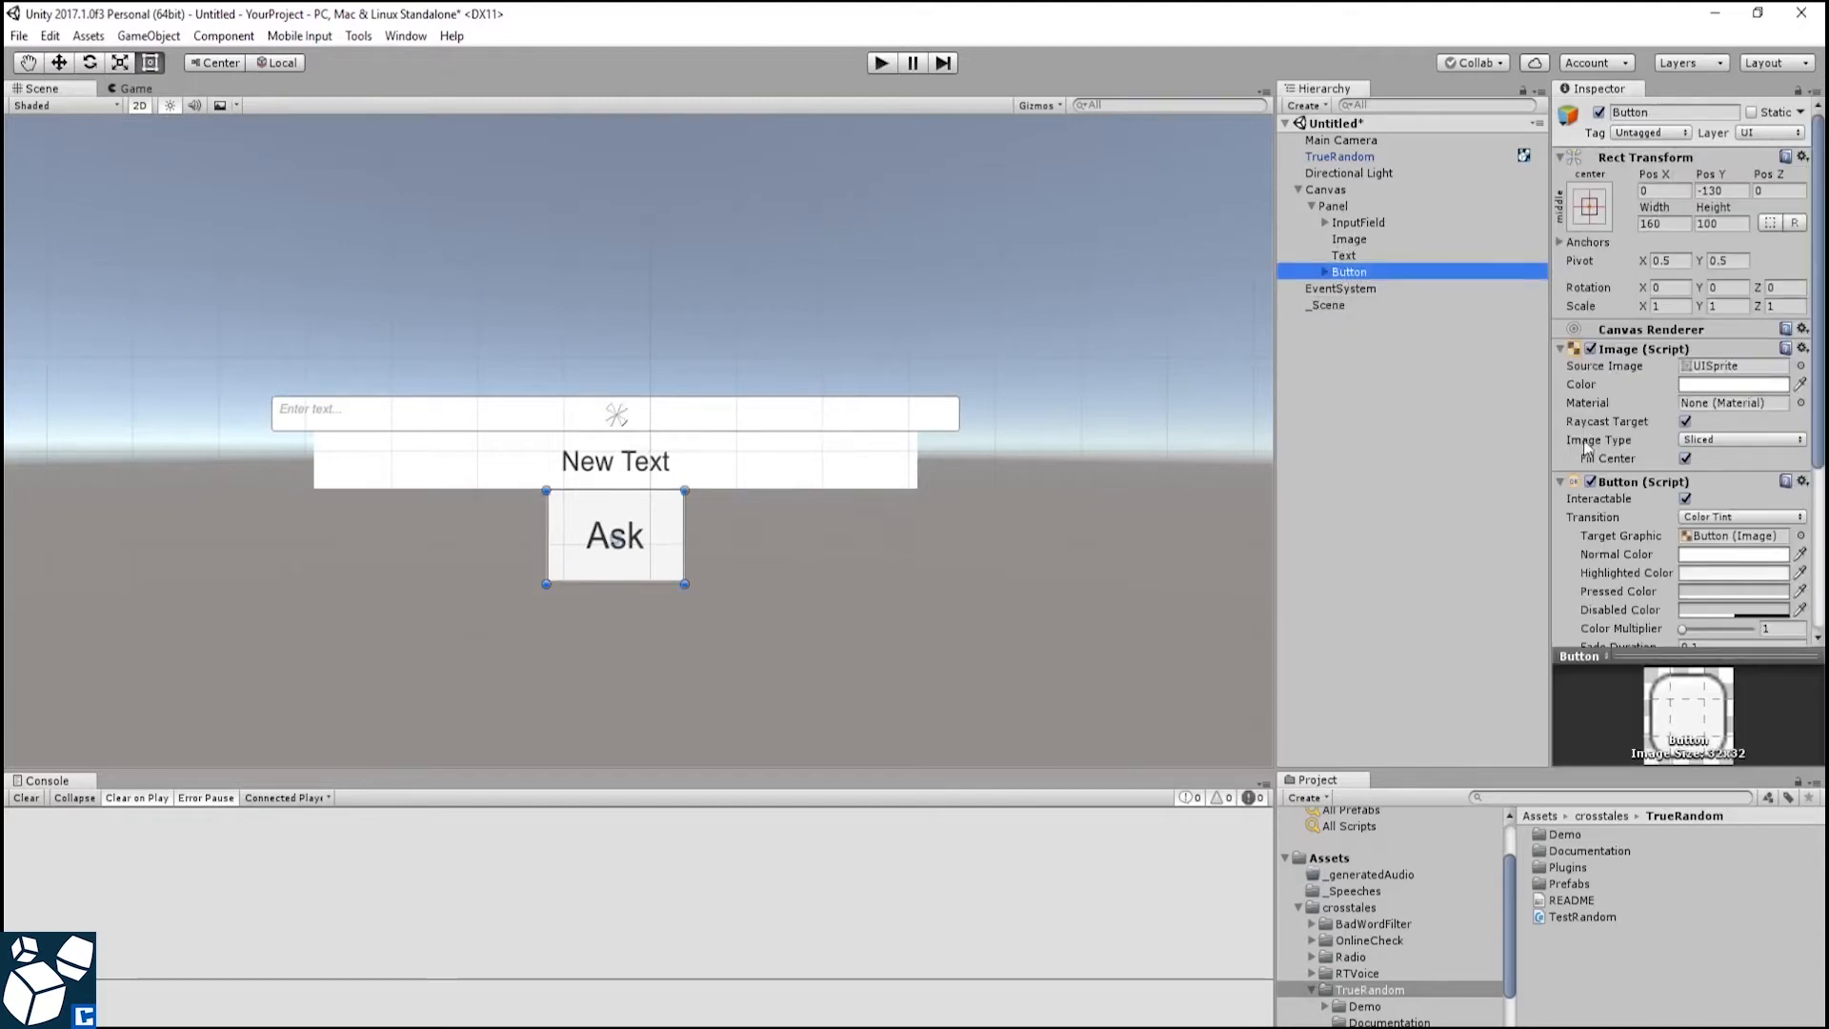
scroll("down", 3)
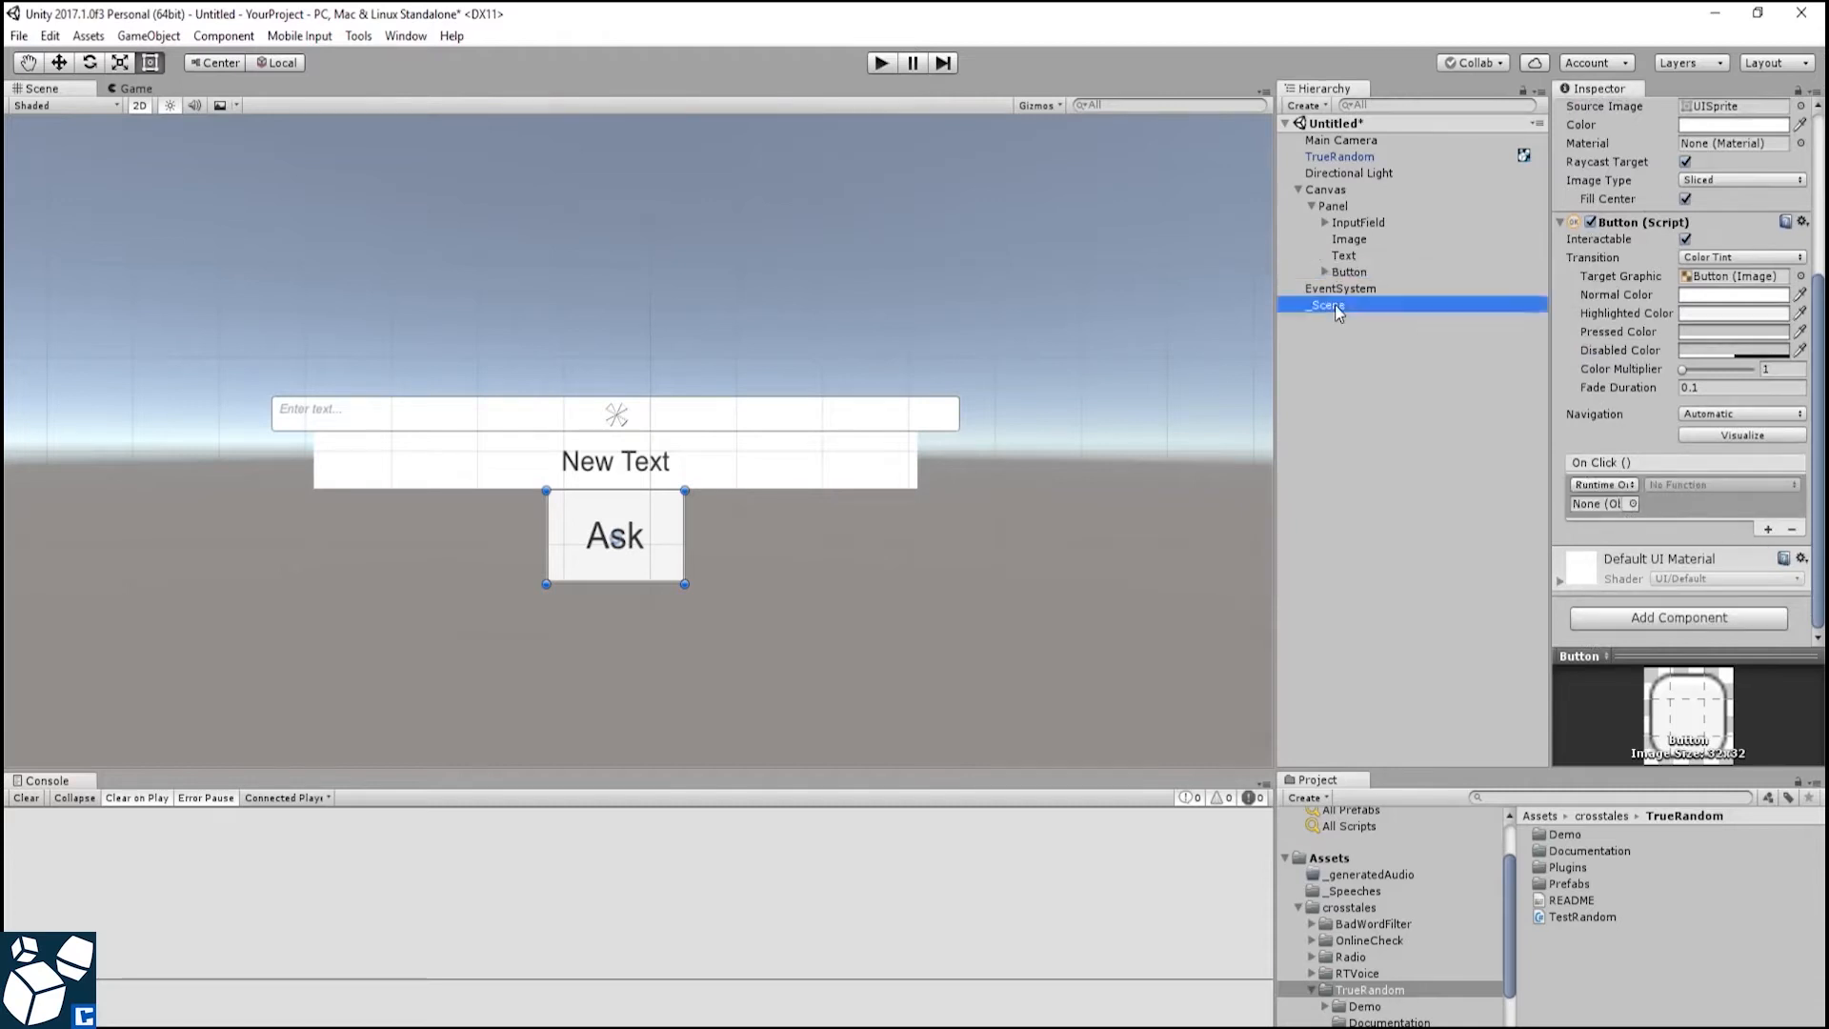
left_click(1715, 484)
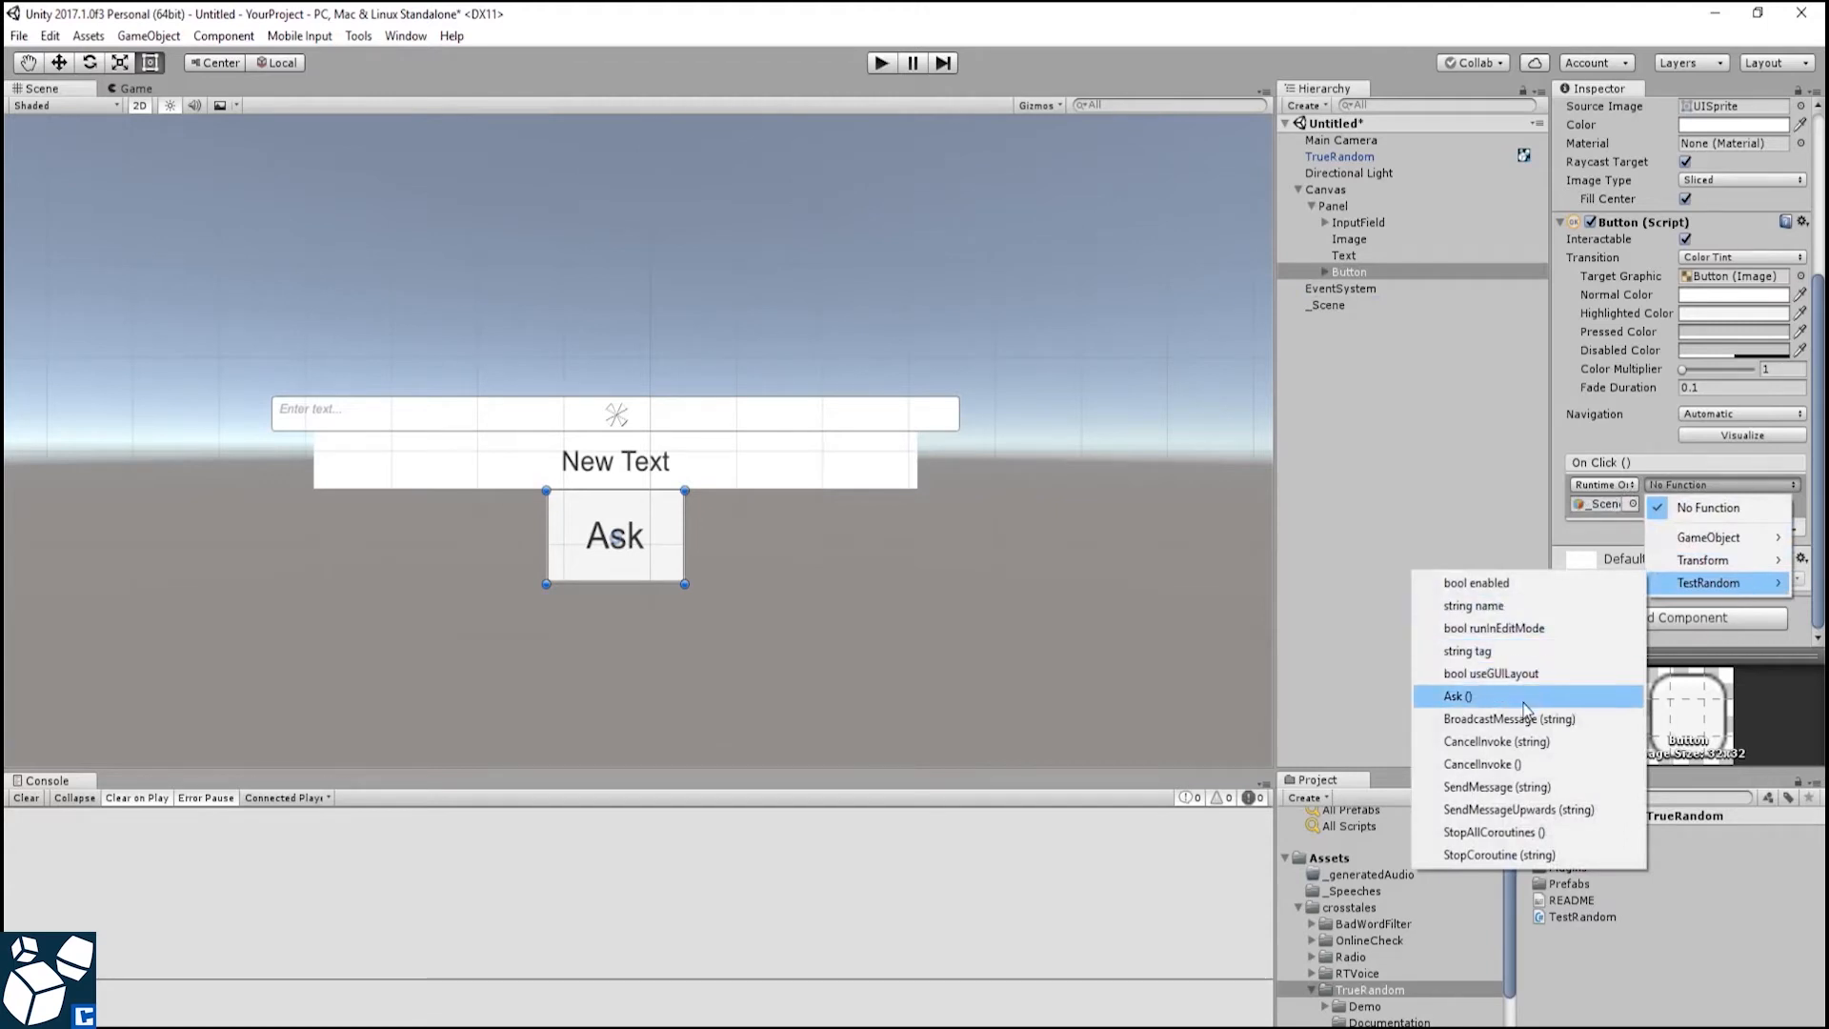
left_click(1458, 698)
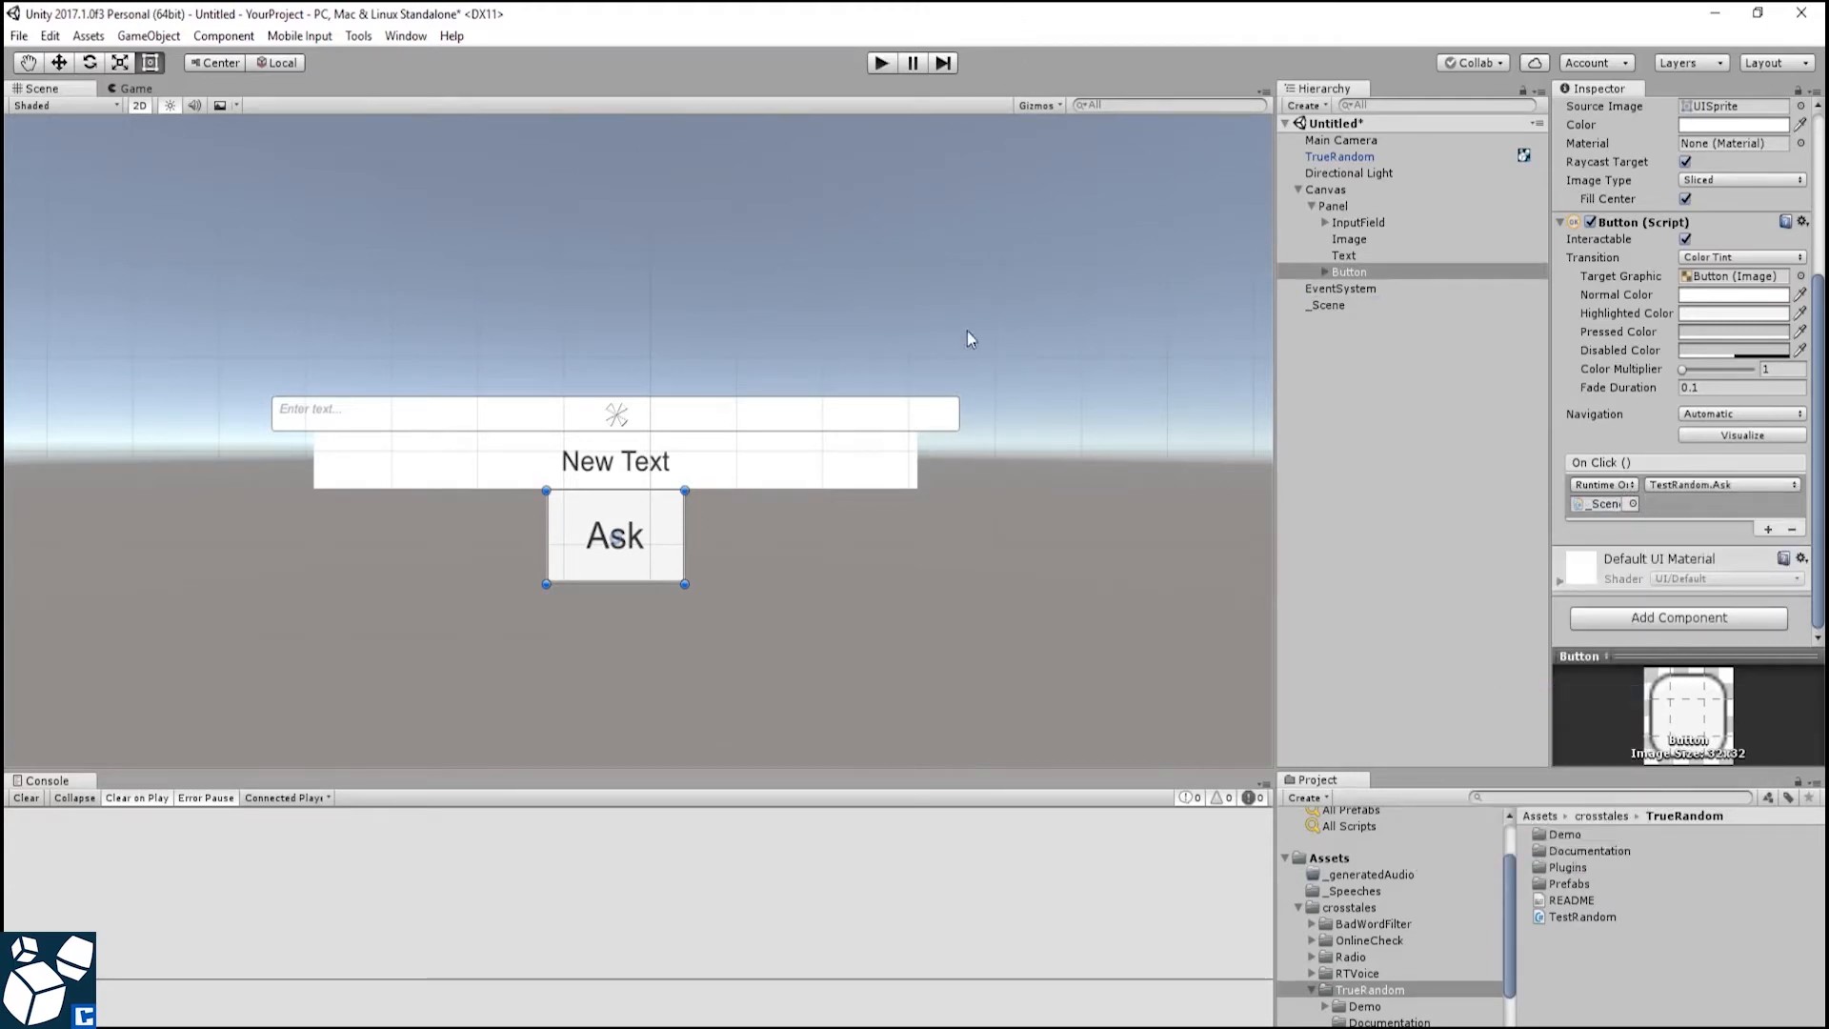
left_click(881, 63)
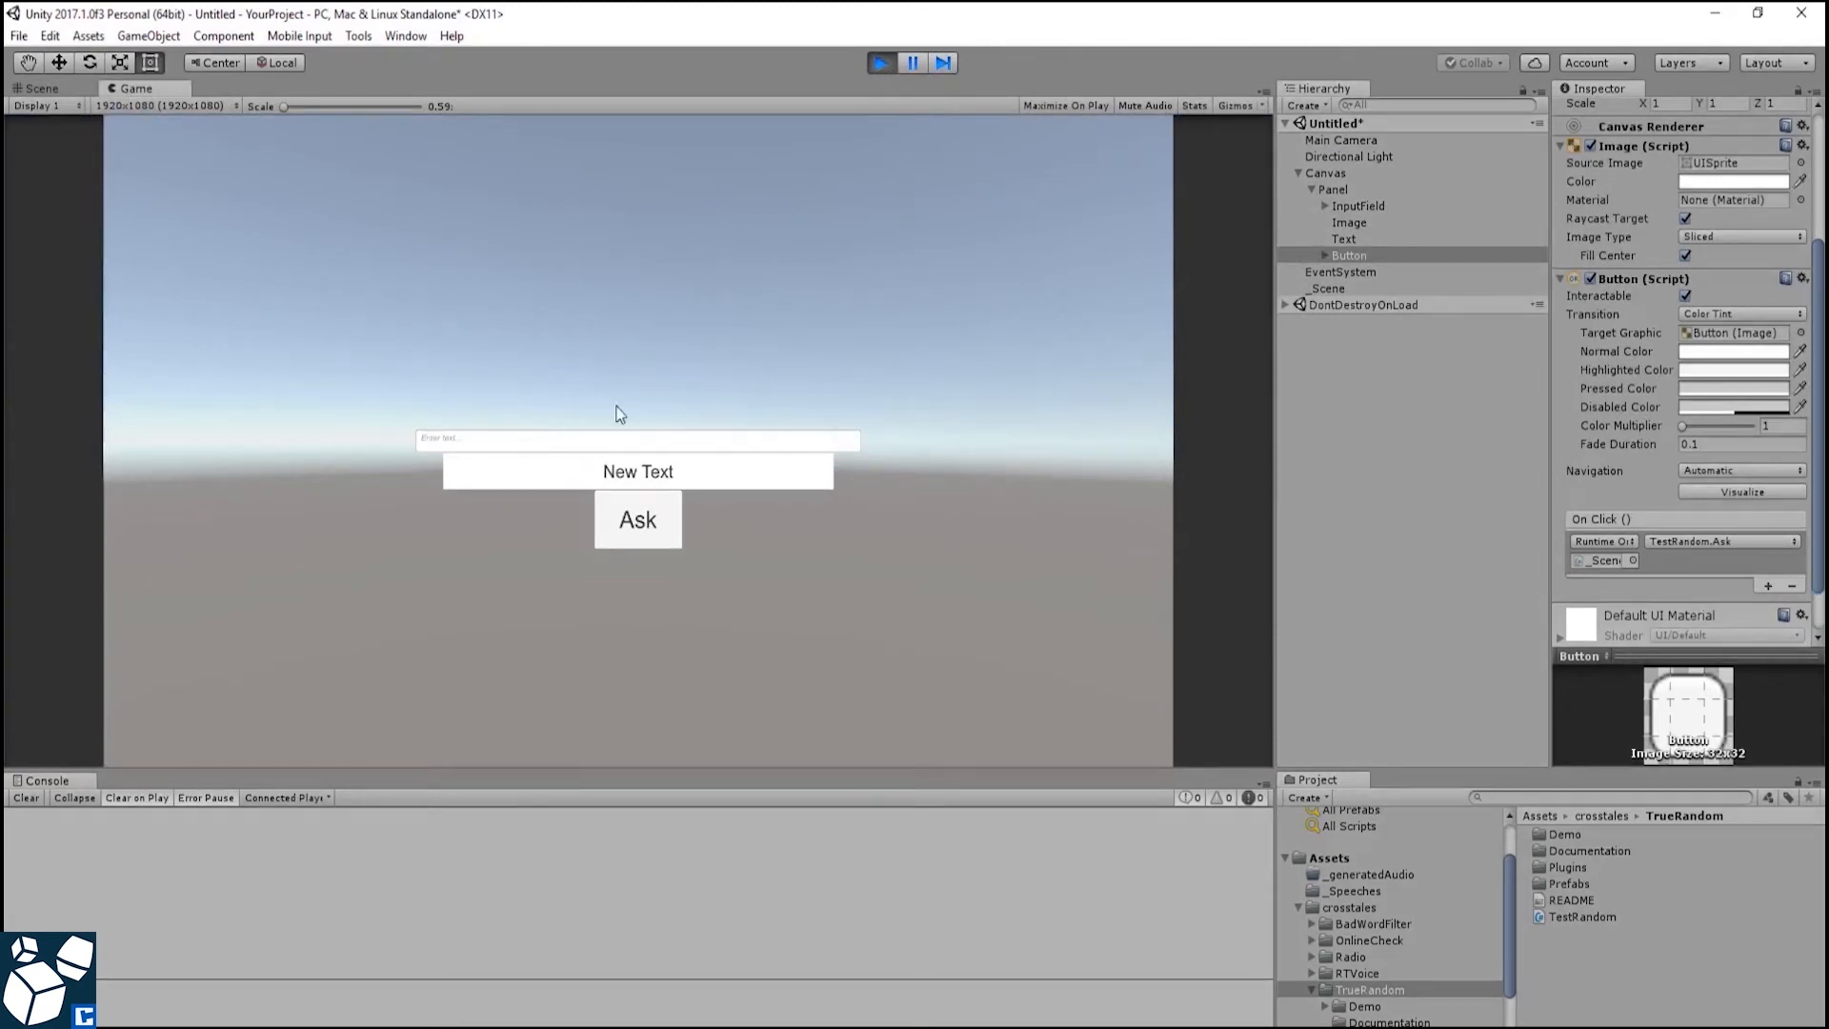
mouse_move(573, 456)
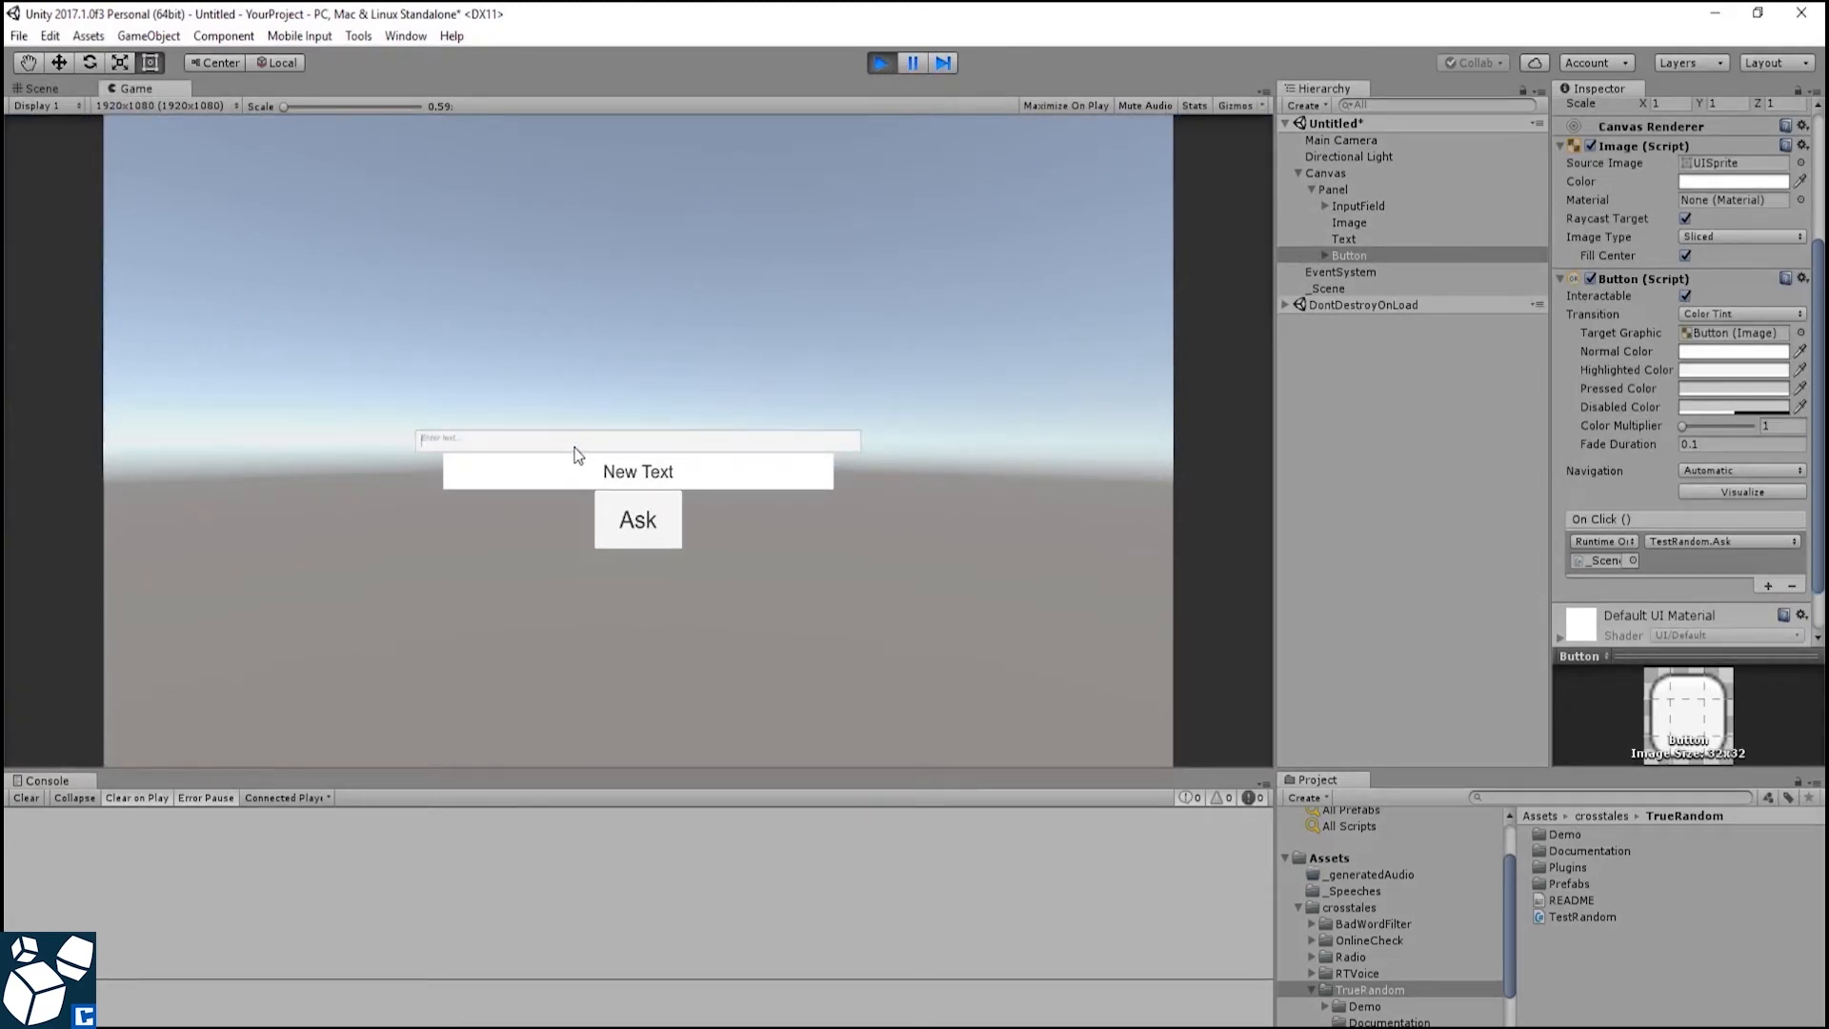
- Ask 'Is this tutorial helpful' and get a random Magic 8-Ball answer
type("Is this tut")
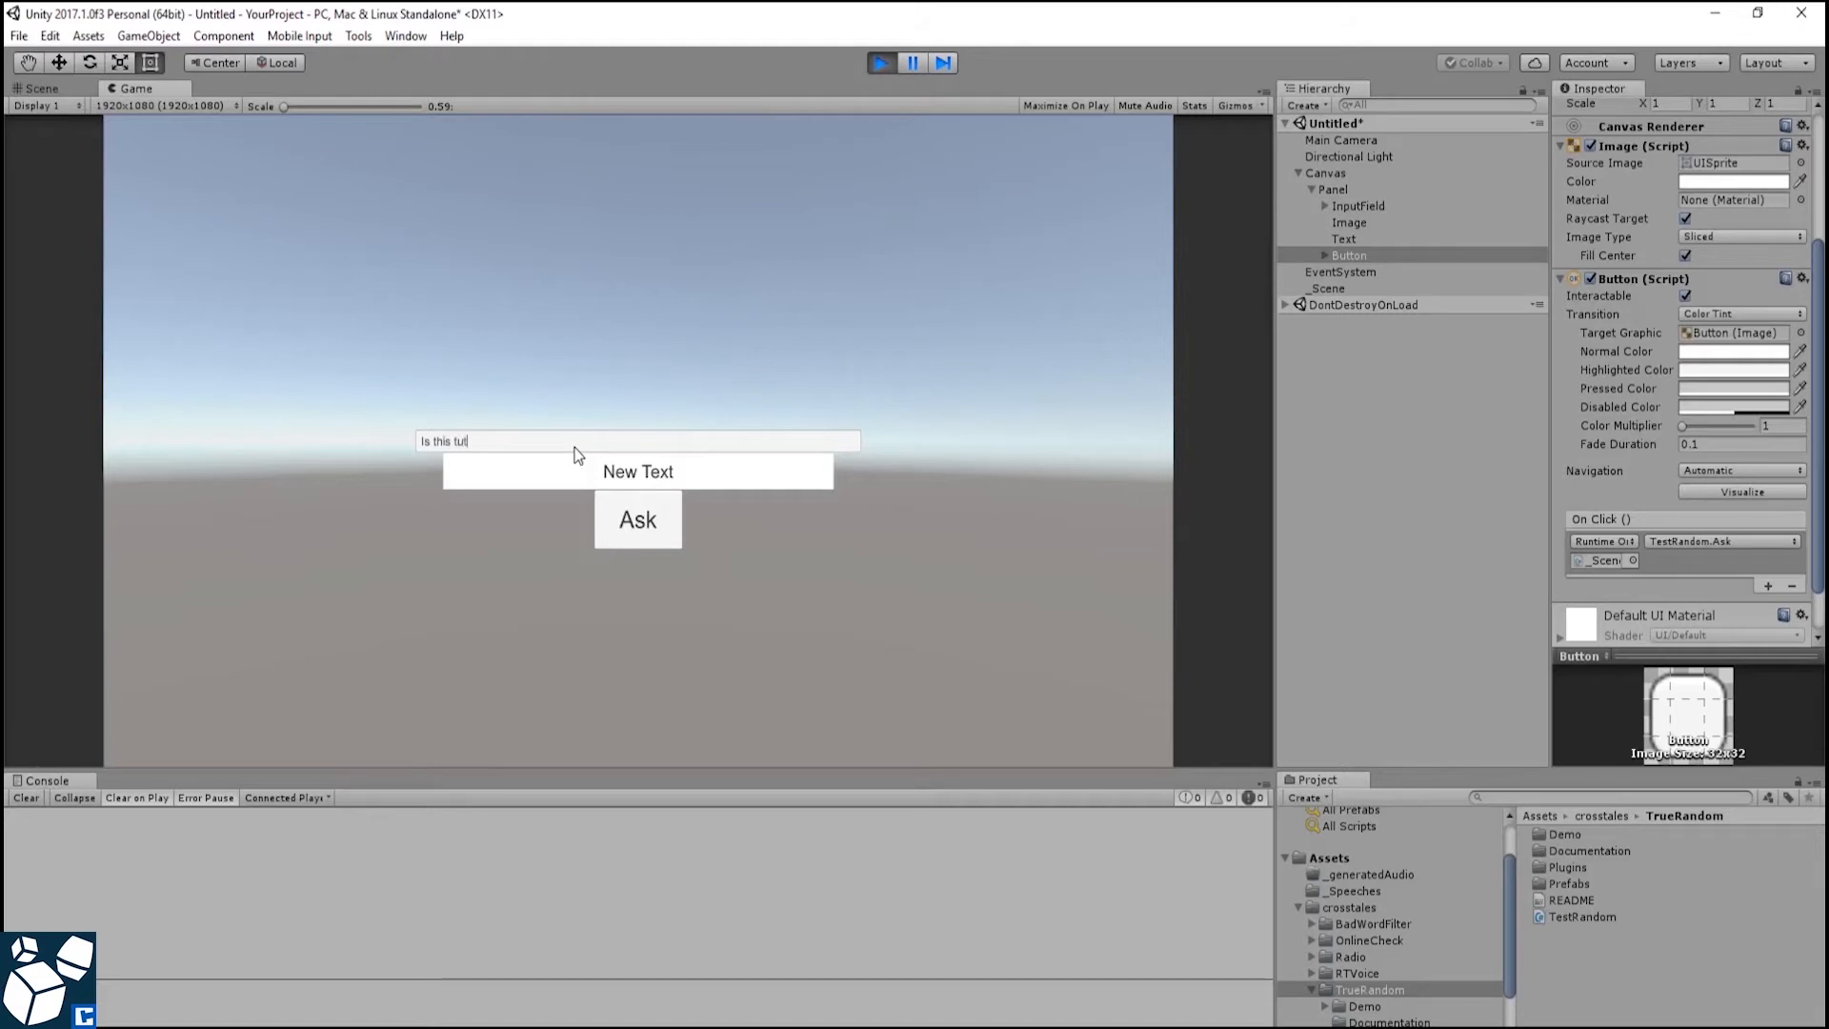
type("orial helpful?")
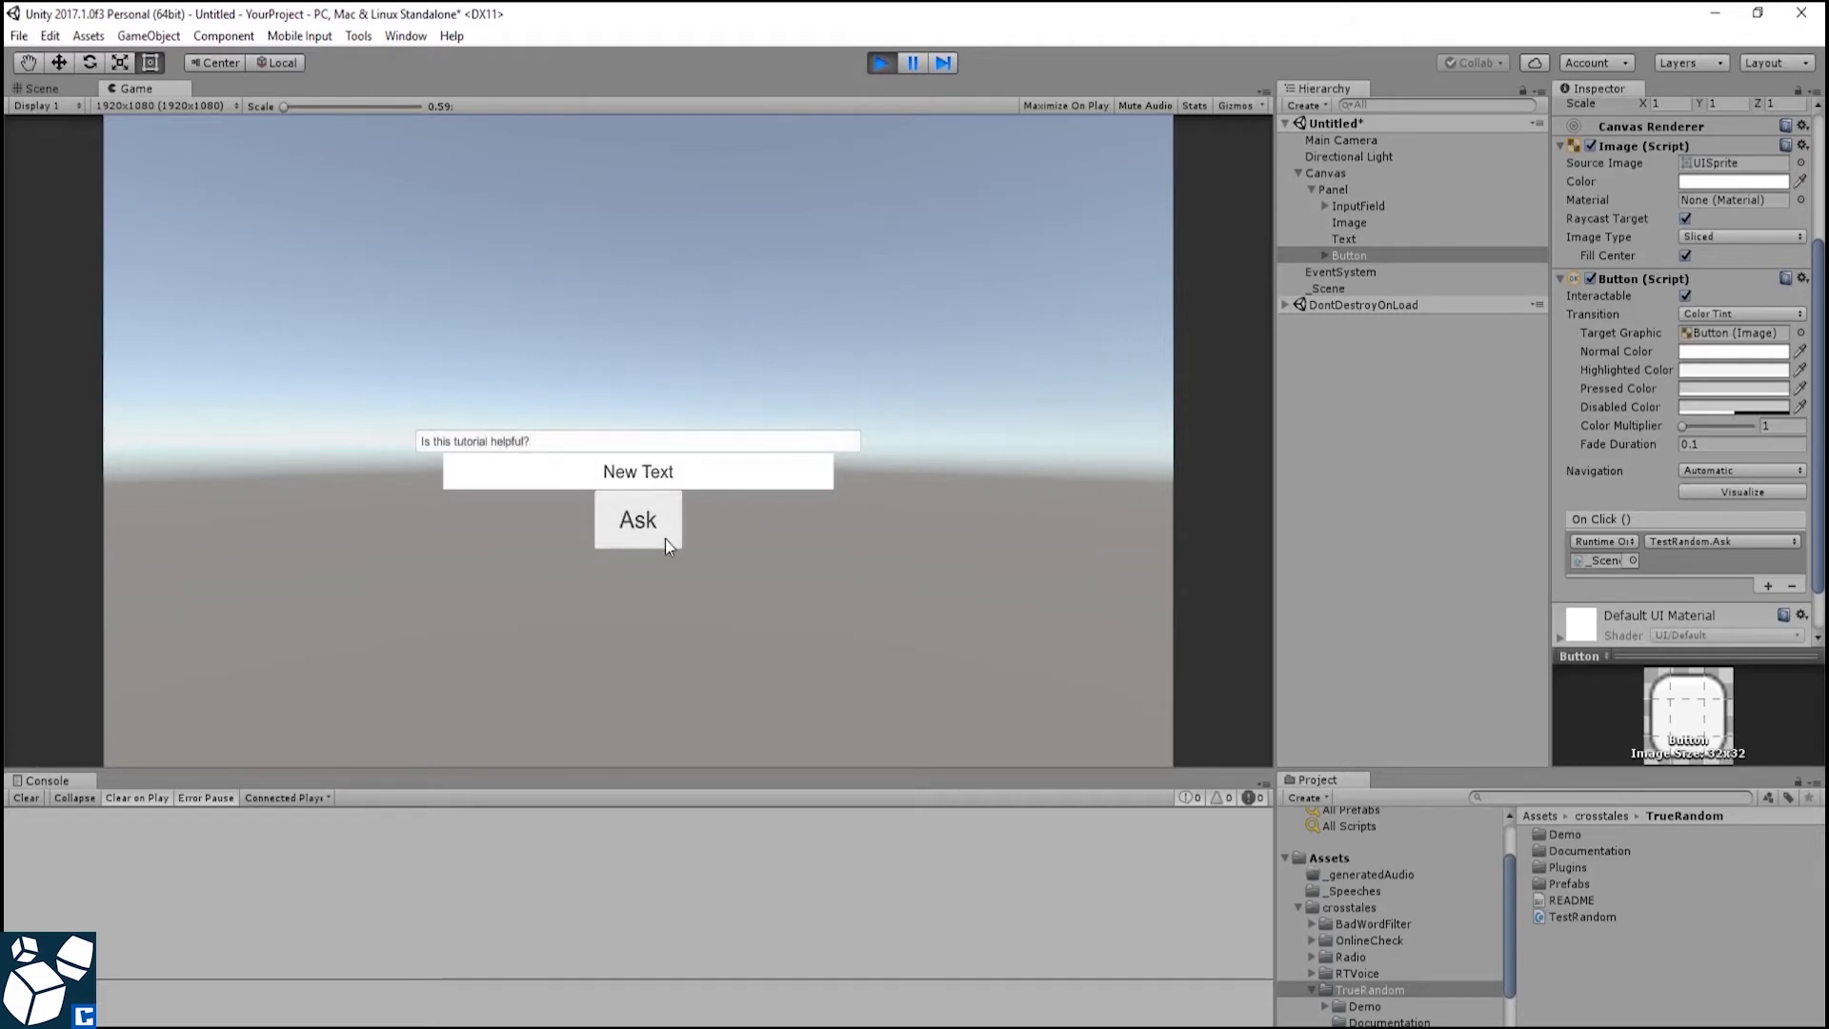
left_click(637, 518)
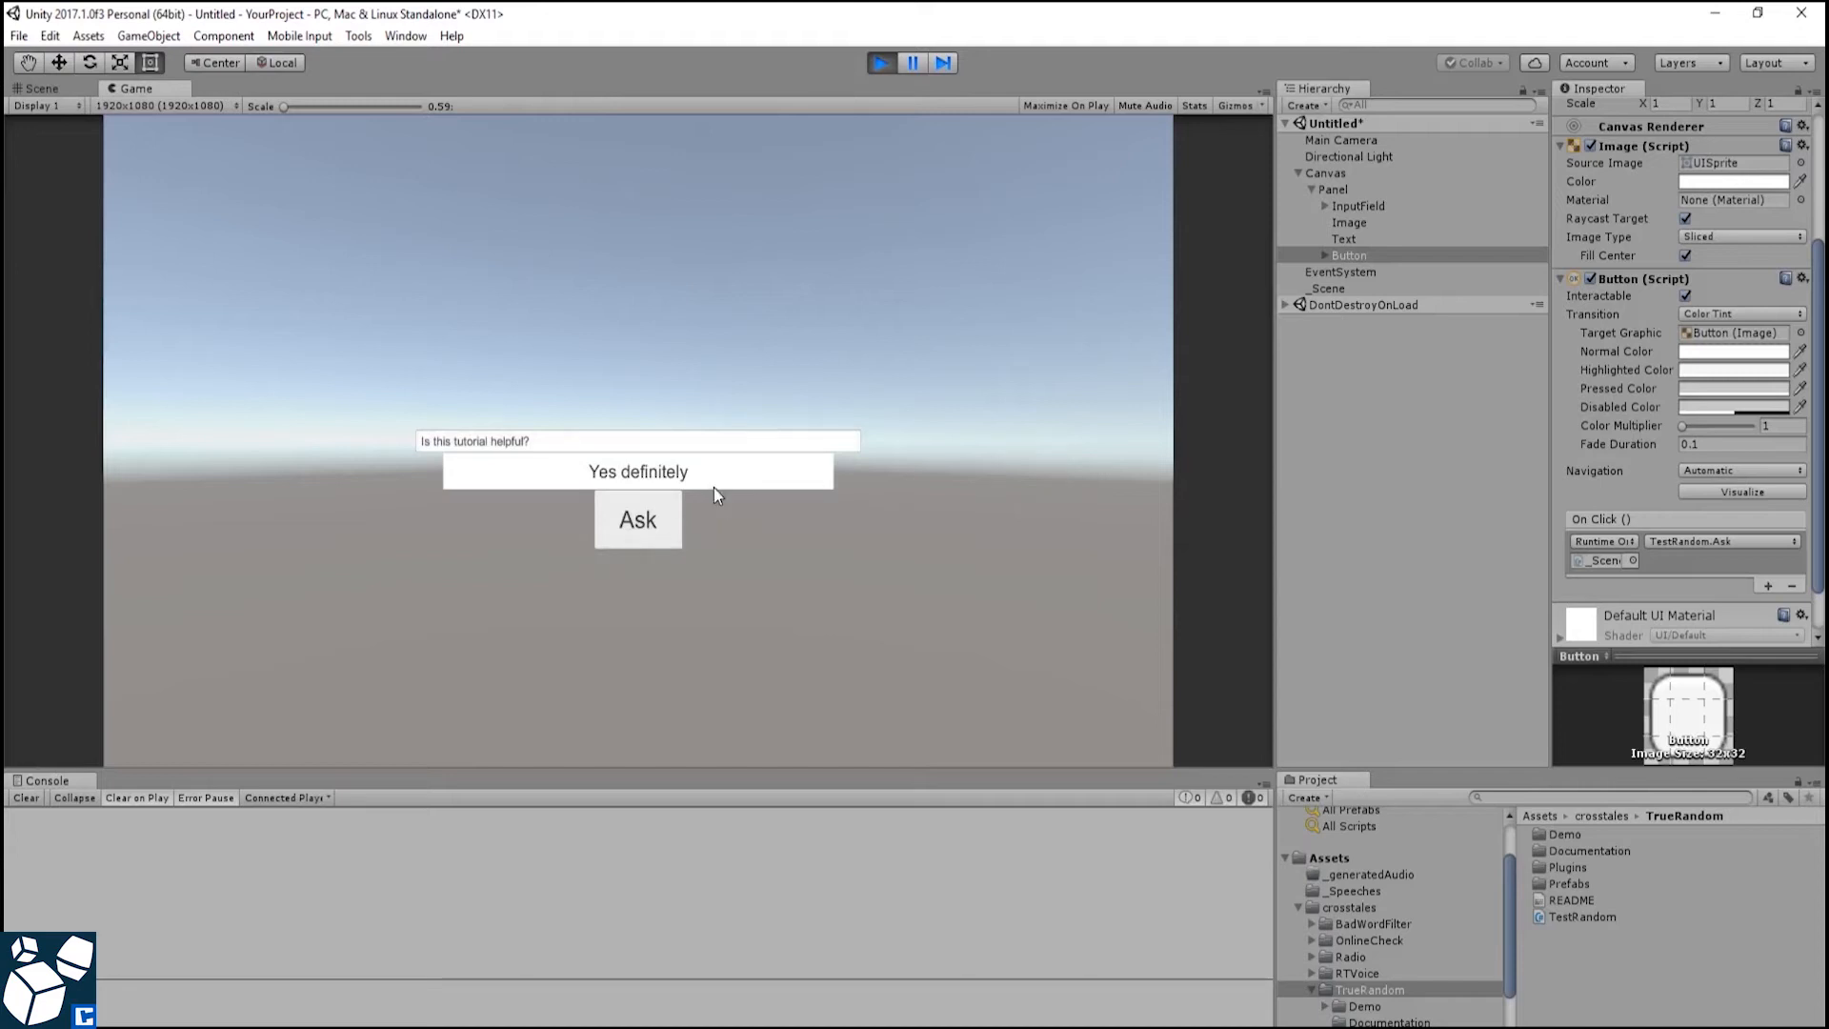
- Ask 'Does buying True Random make y...' and another question, then exit Play mode
type("Does buying")
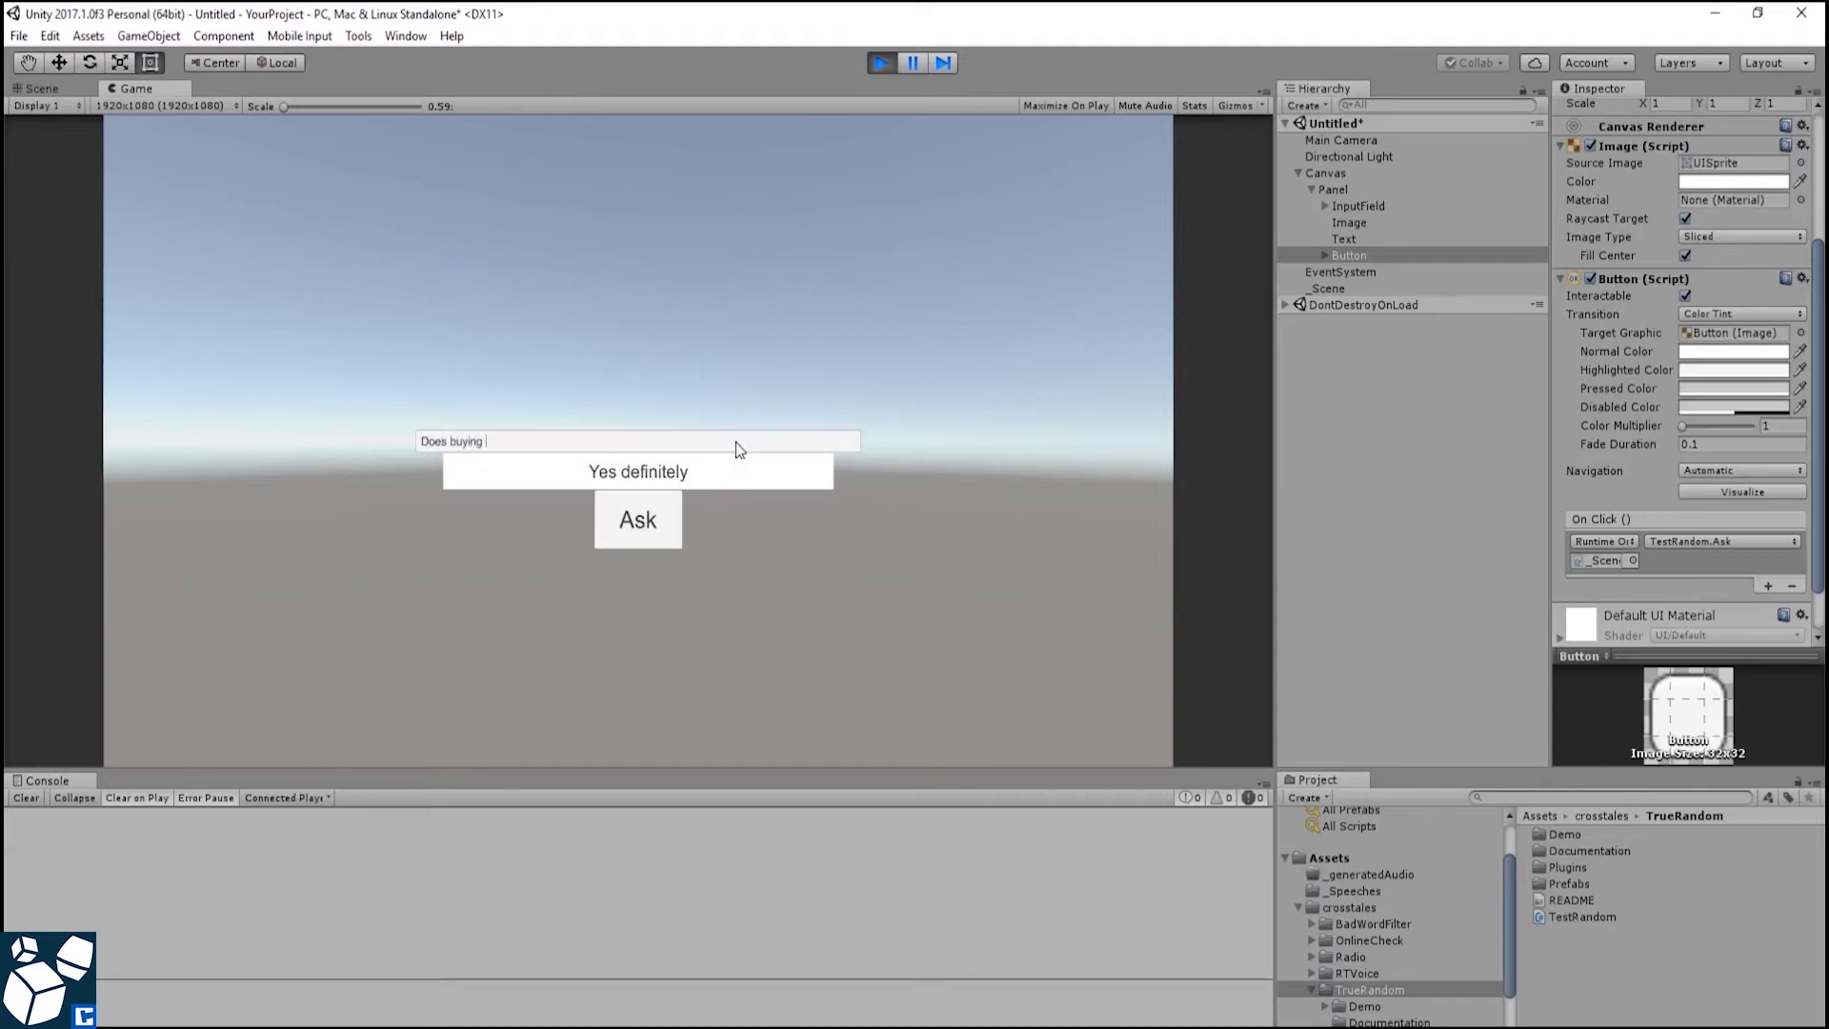
type("True Random make you rich?")
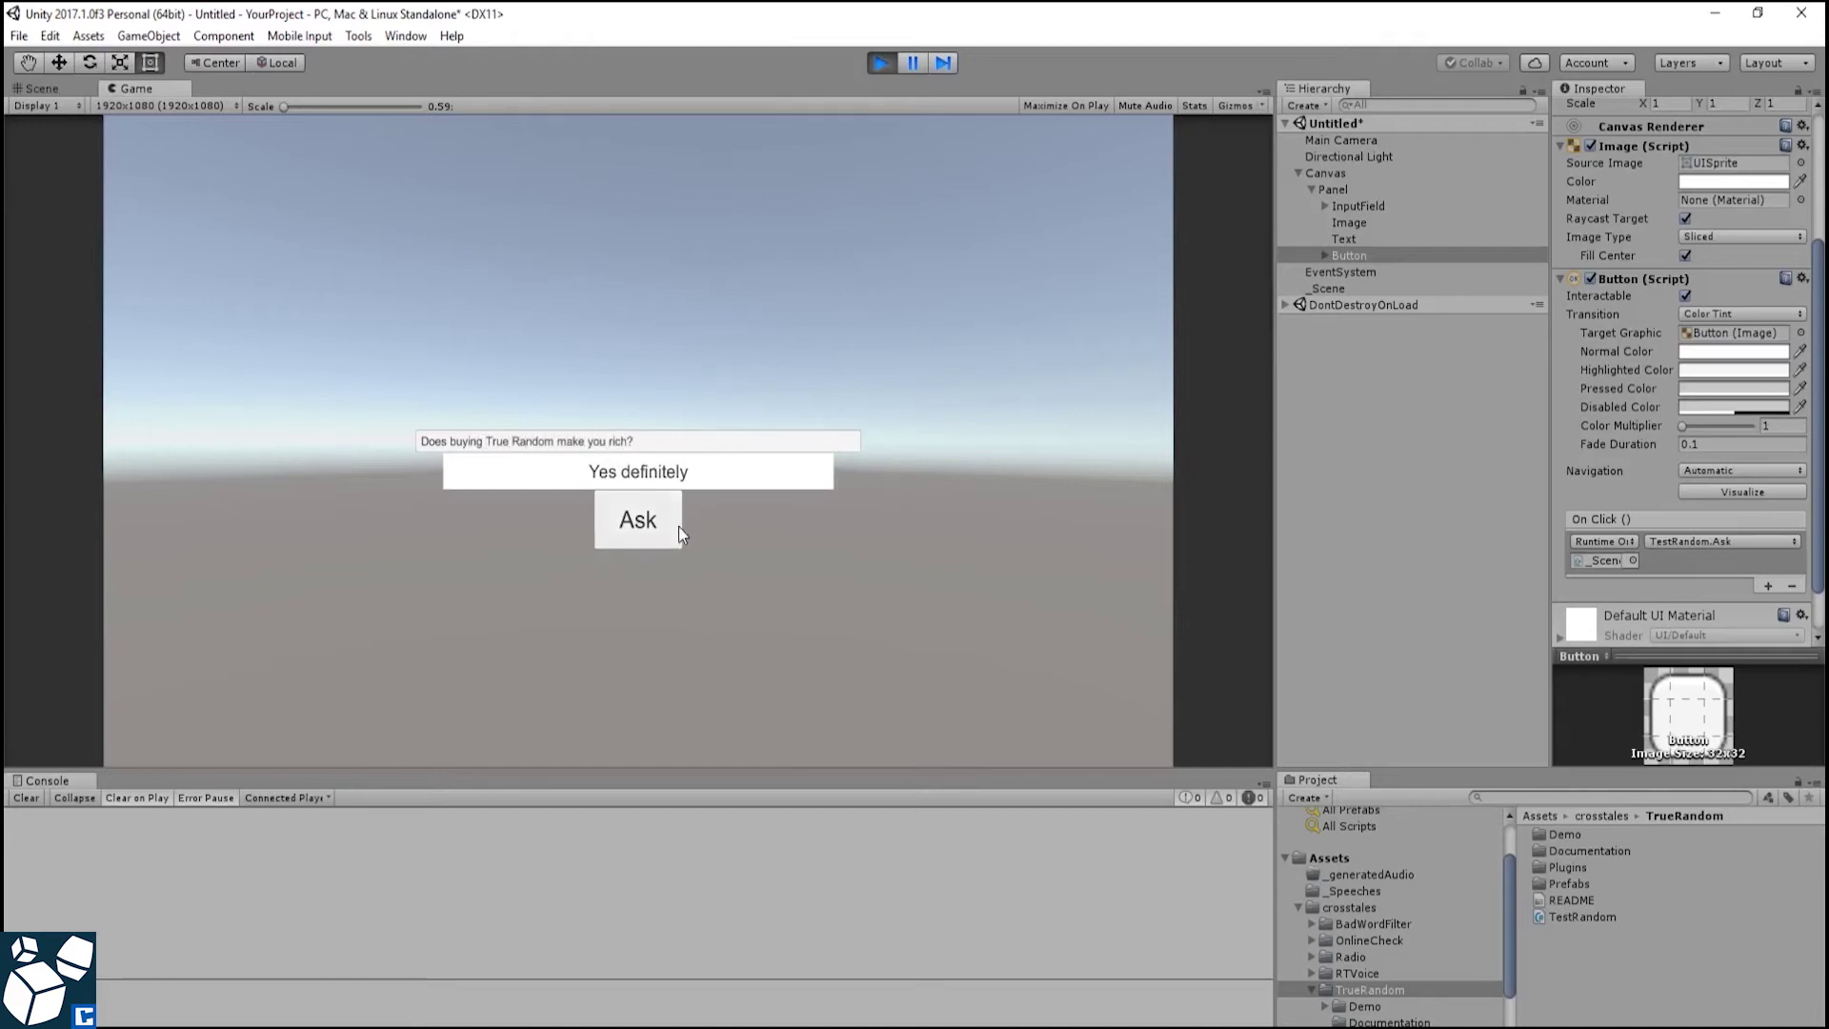
left_click(636, 519)
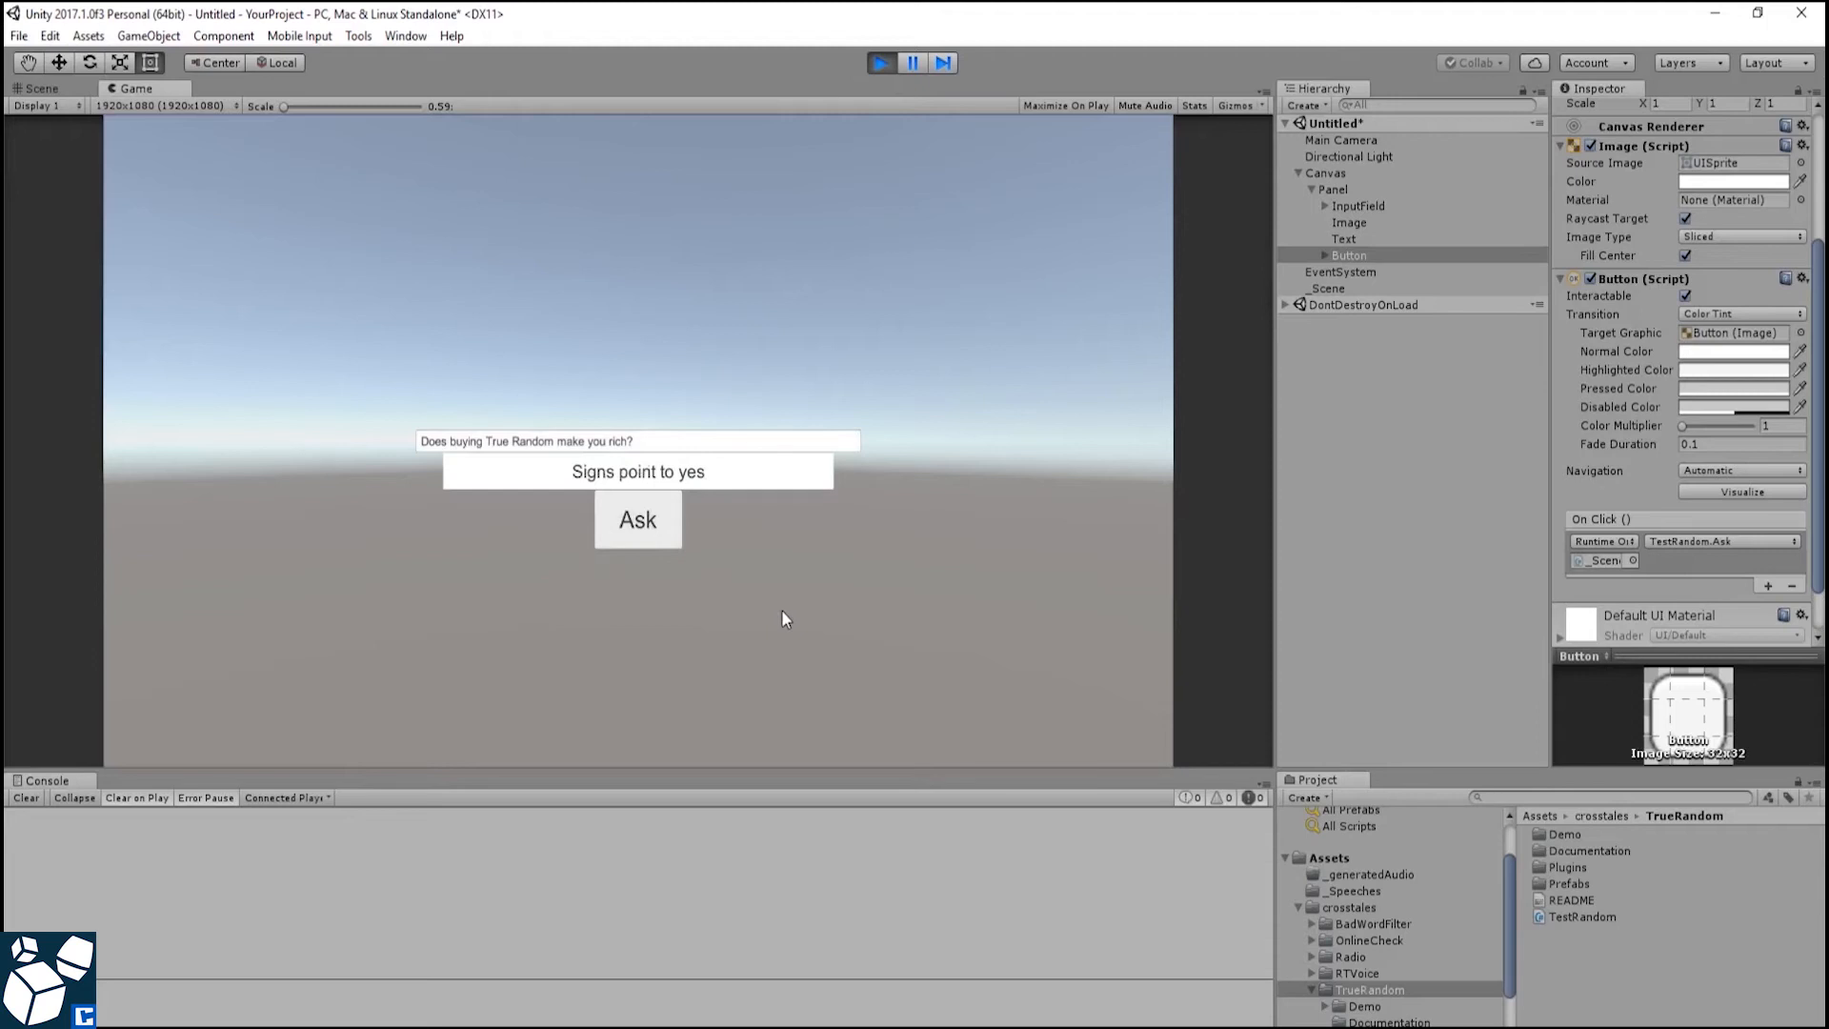
mouse_move(798, 600)
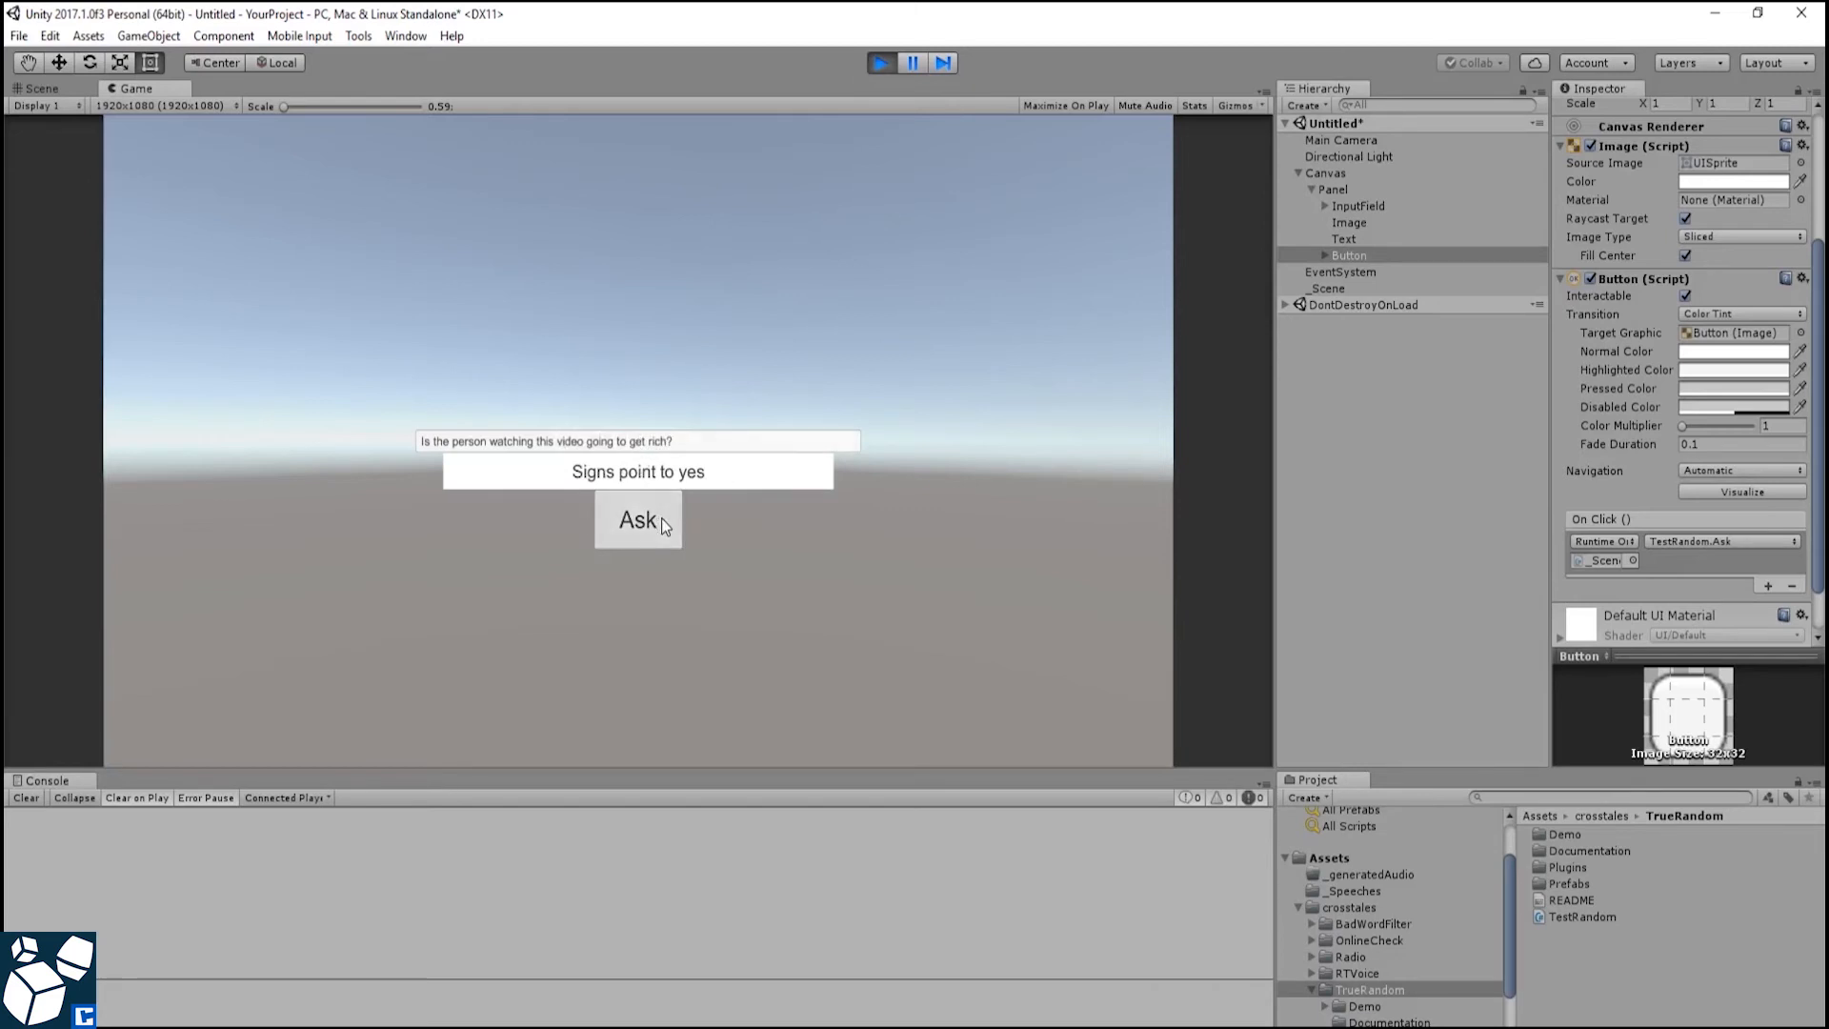
left_click(638, 518)
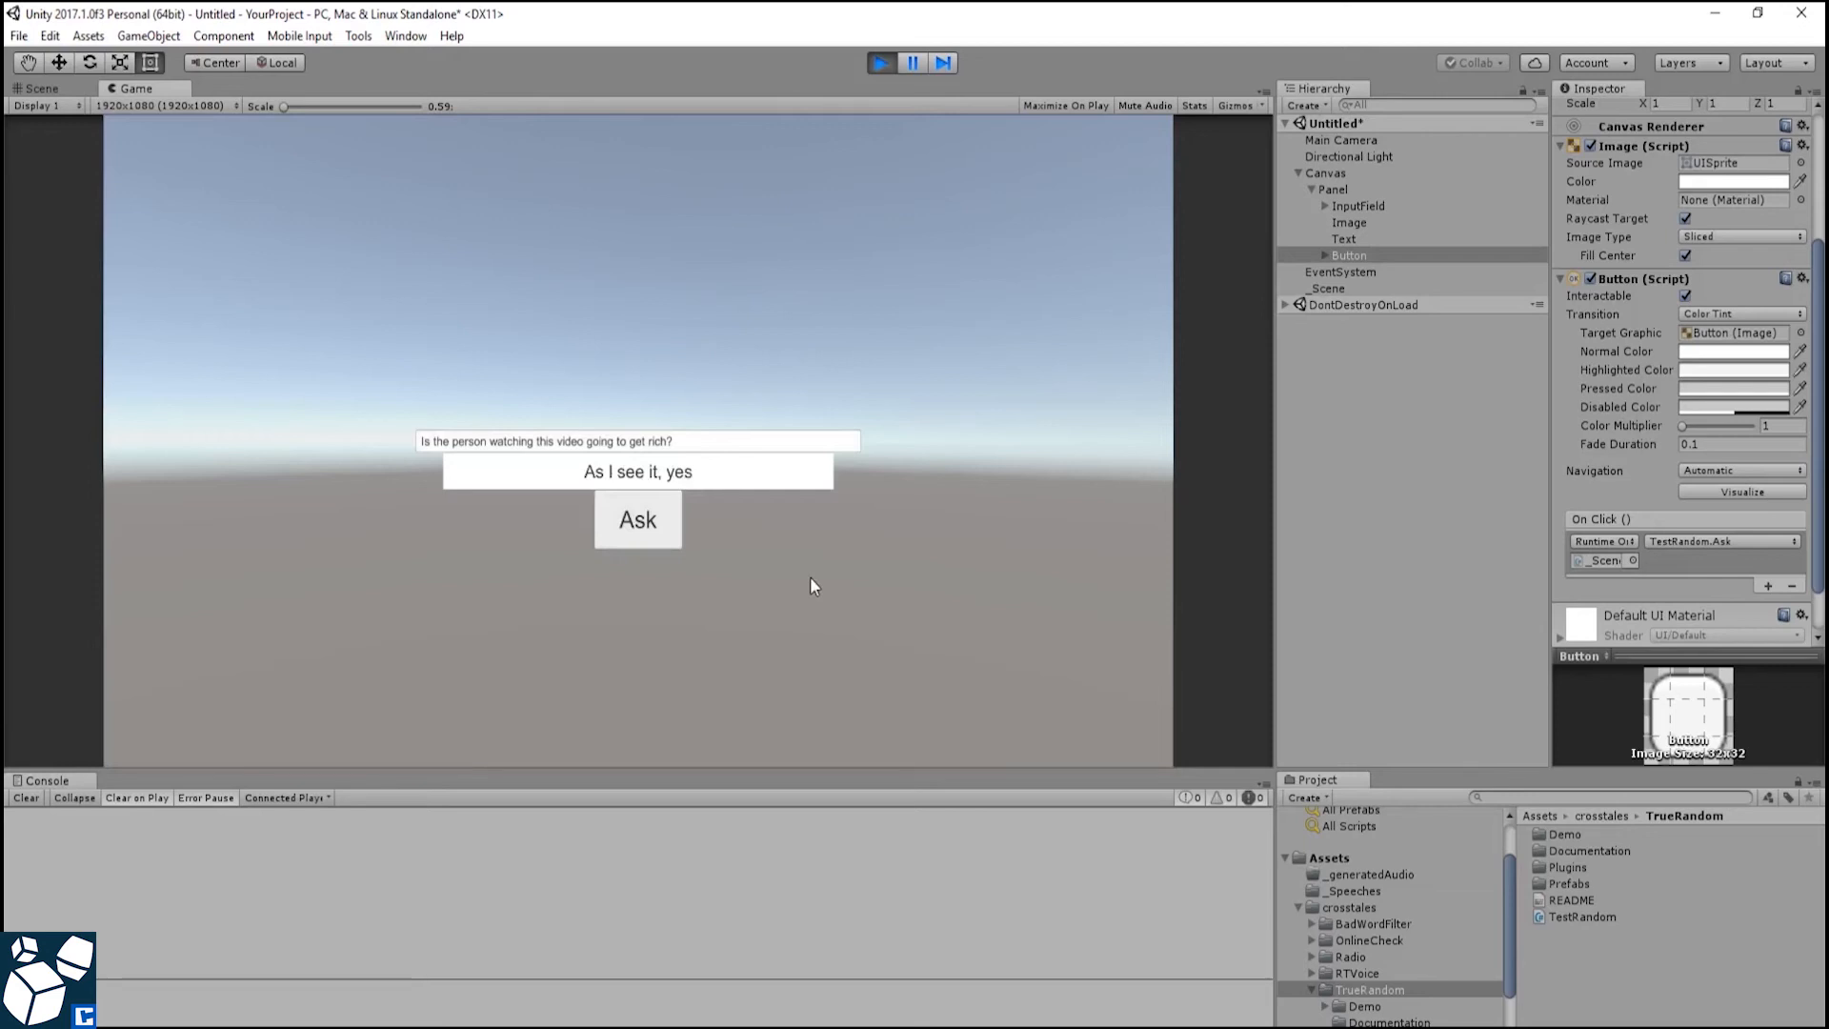
left_click(880, 61)
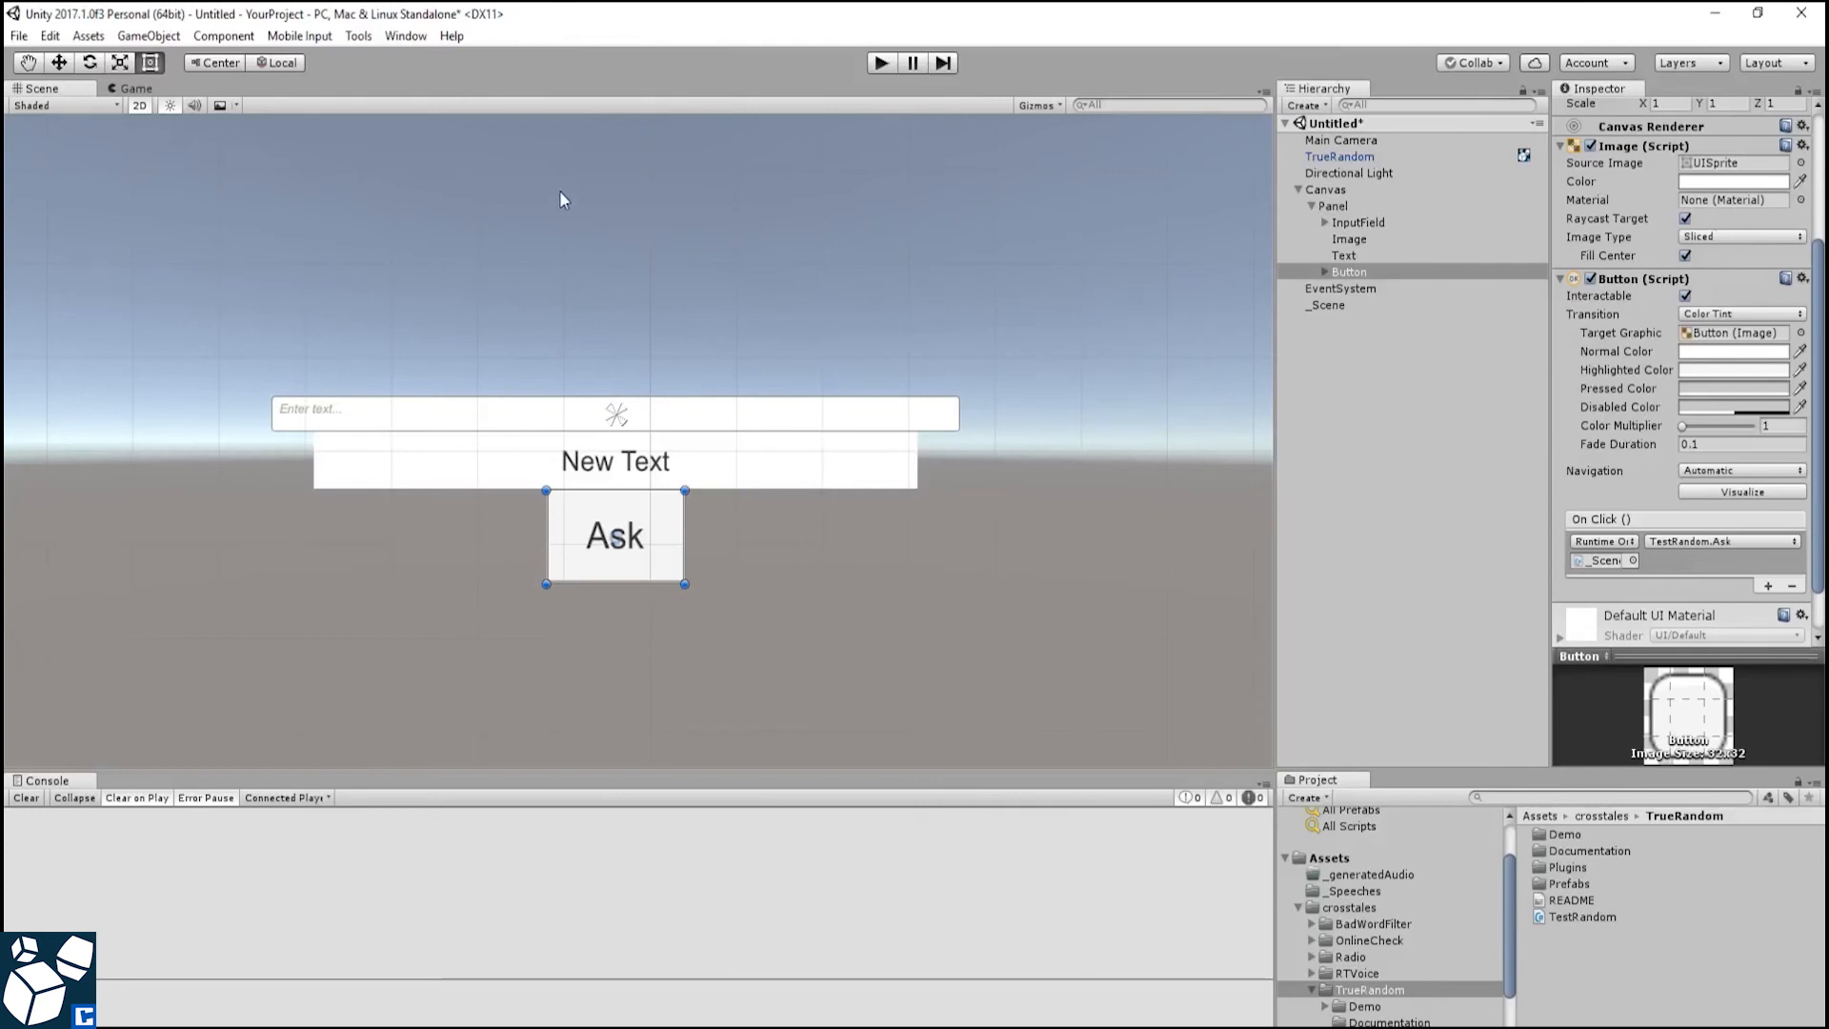
mouse_move(432, 116)
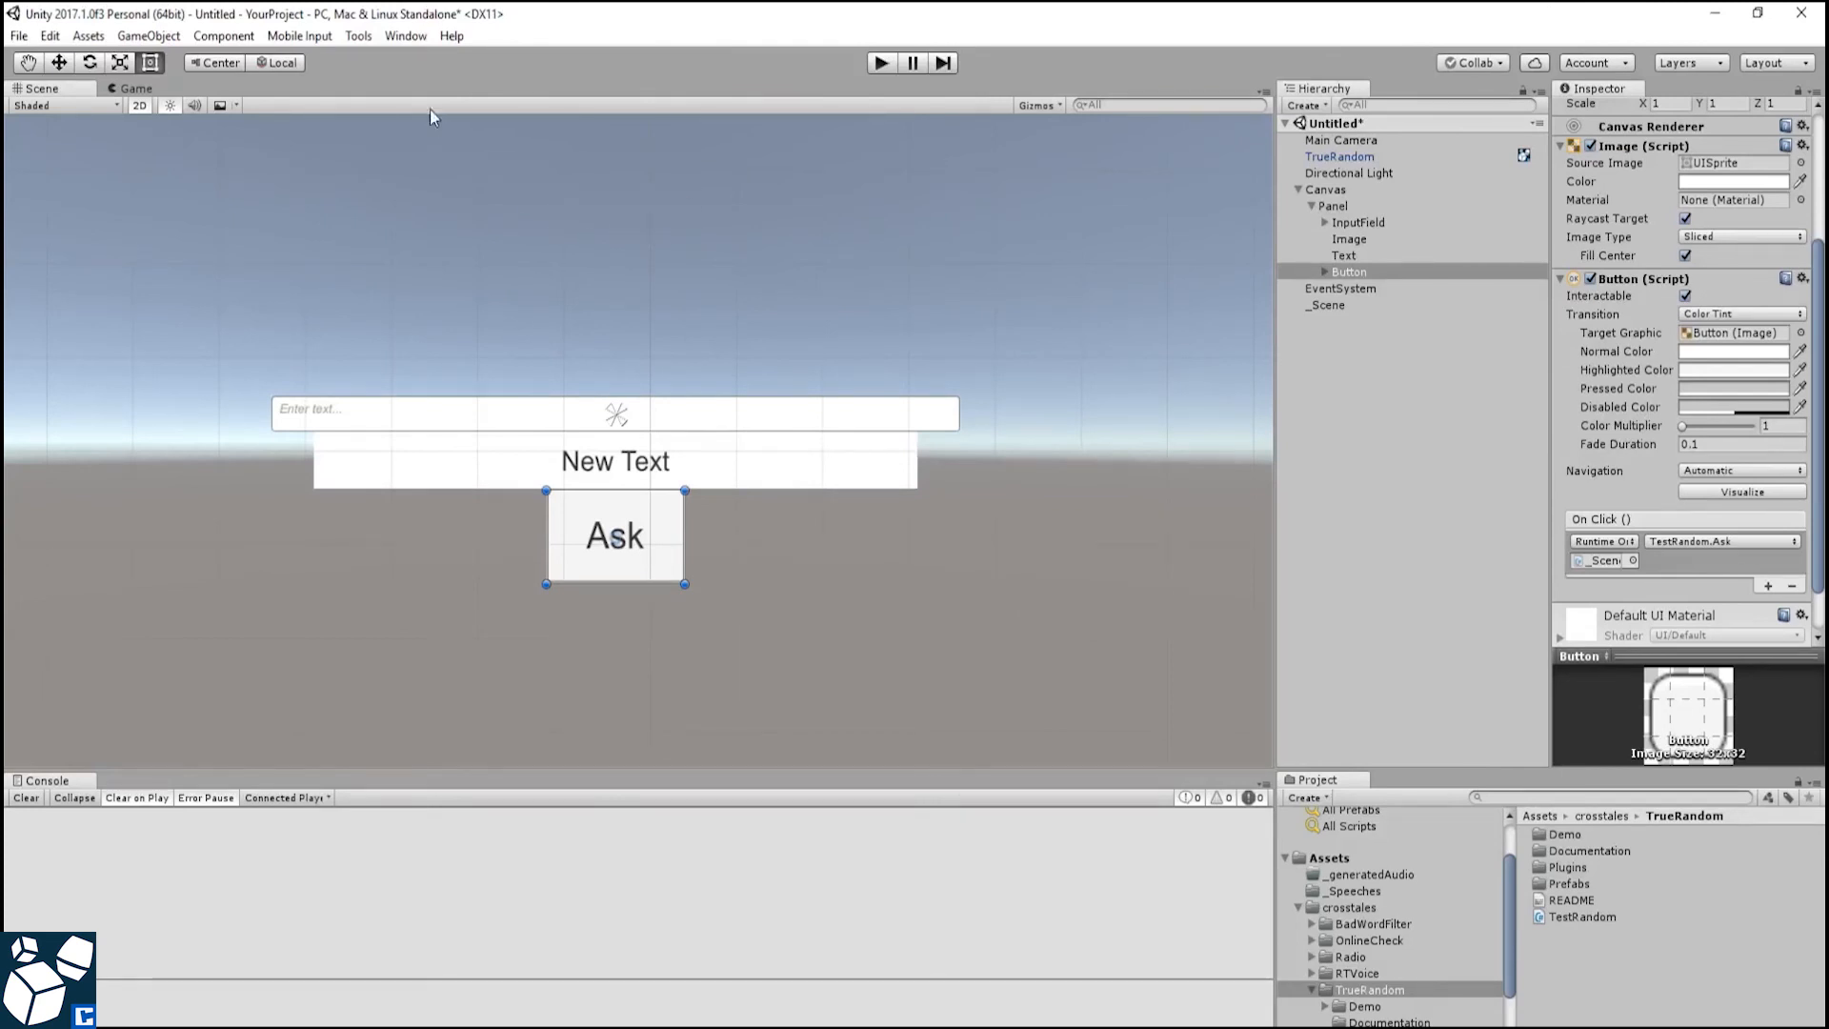
- Open Tools > True Random and view its Help and About (version 1.3.2a3) pages
left_click(356, 34)
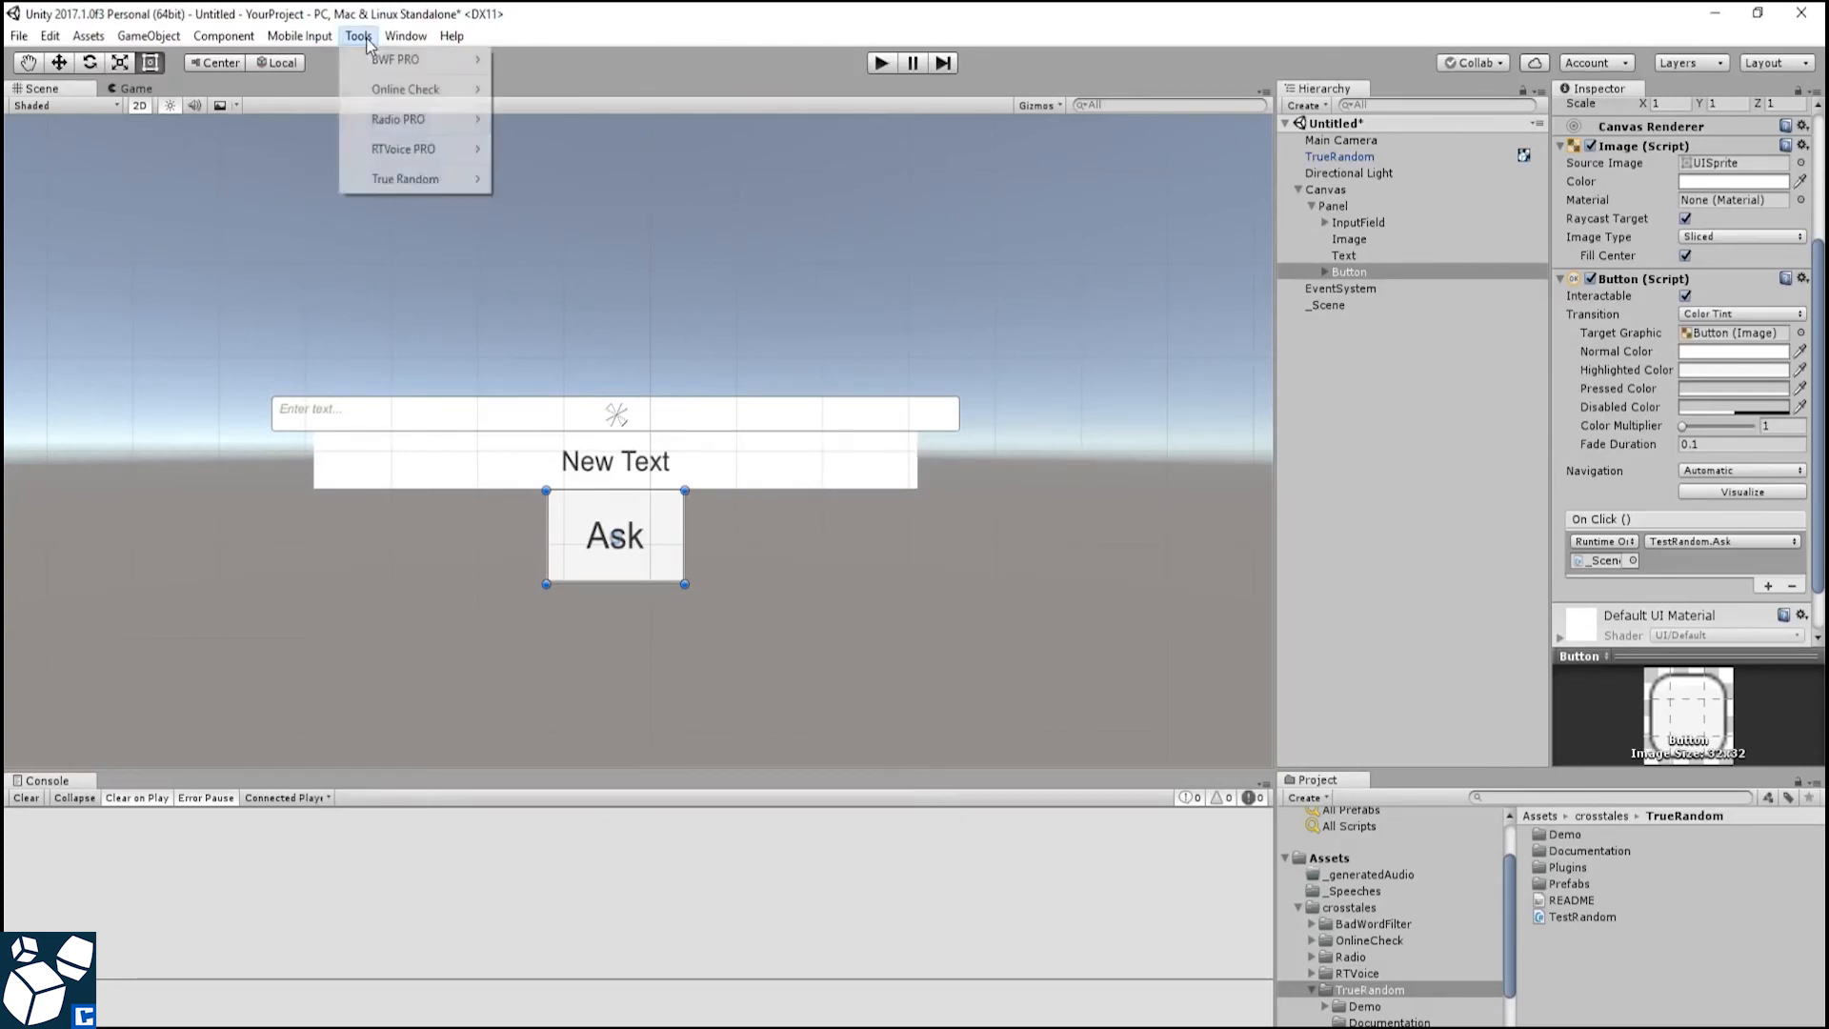
left_click(404, 178)
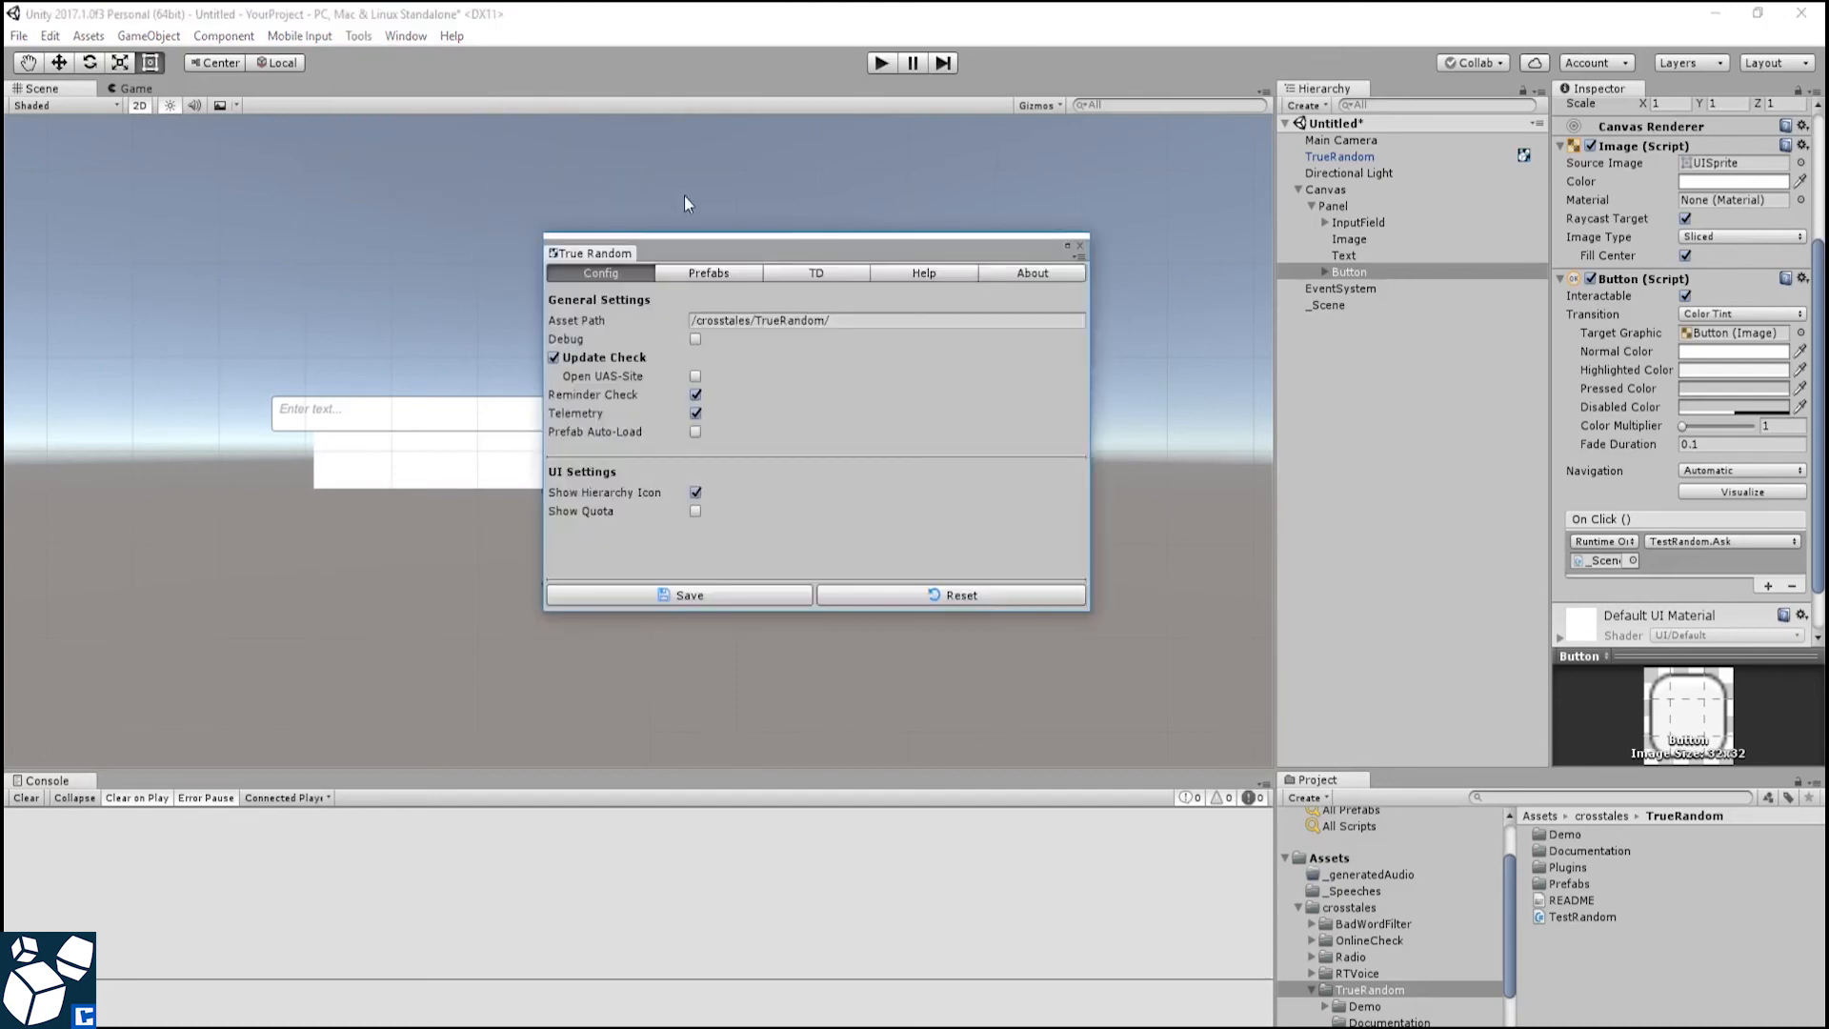
left_click(922, 273)
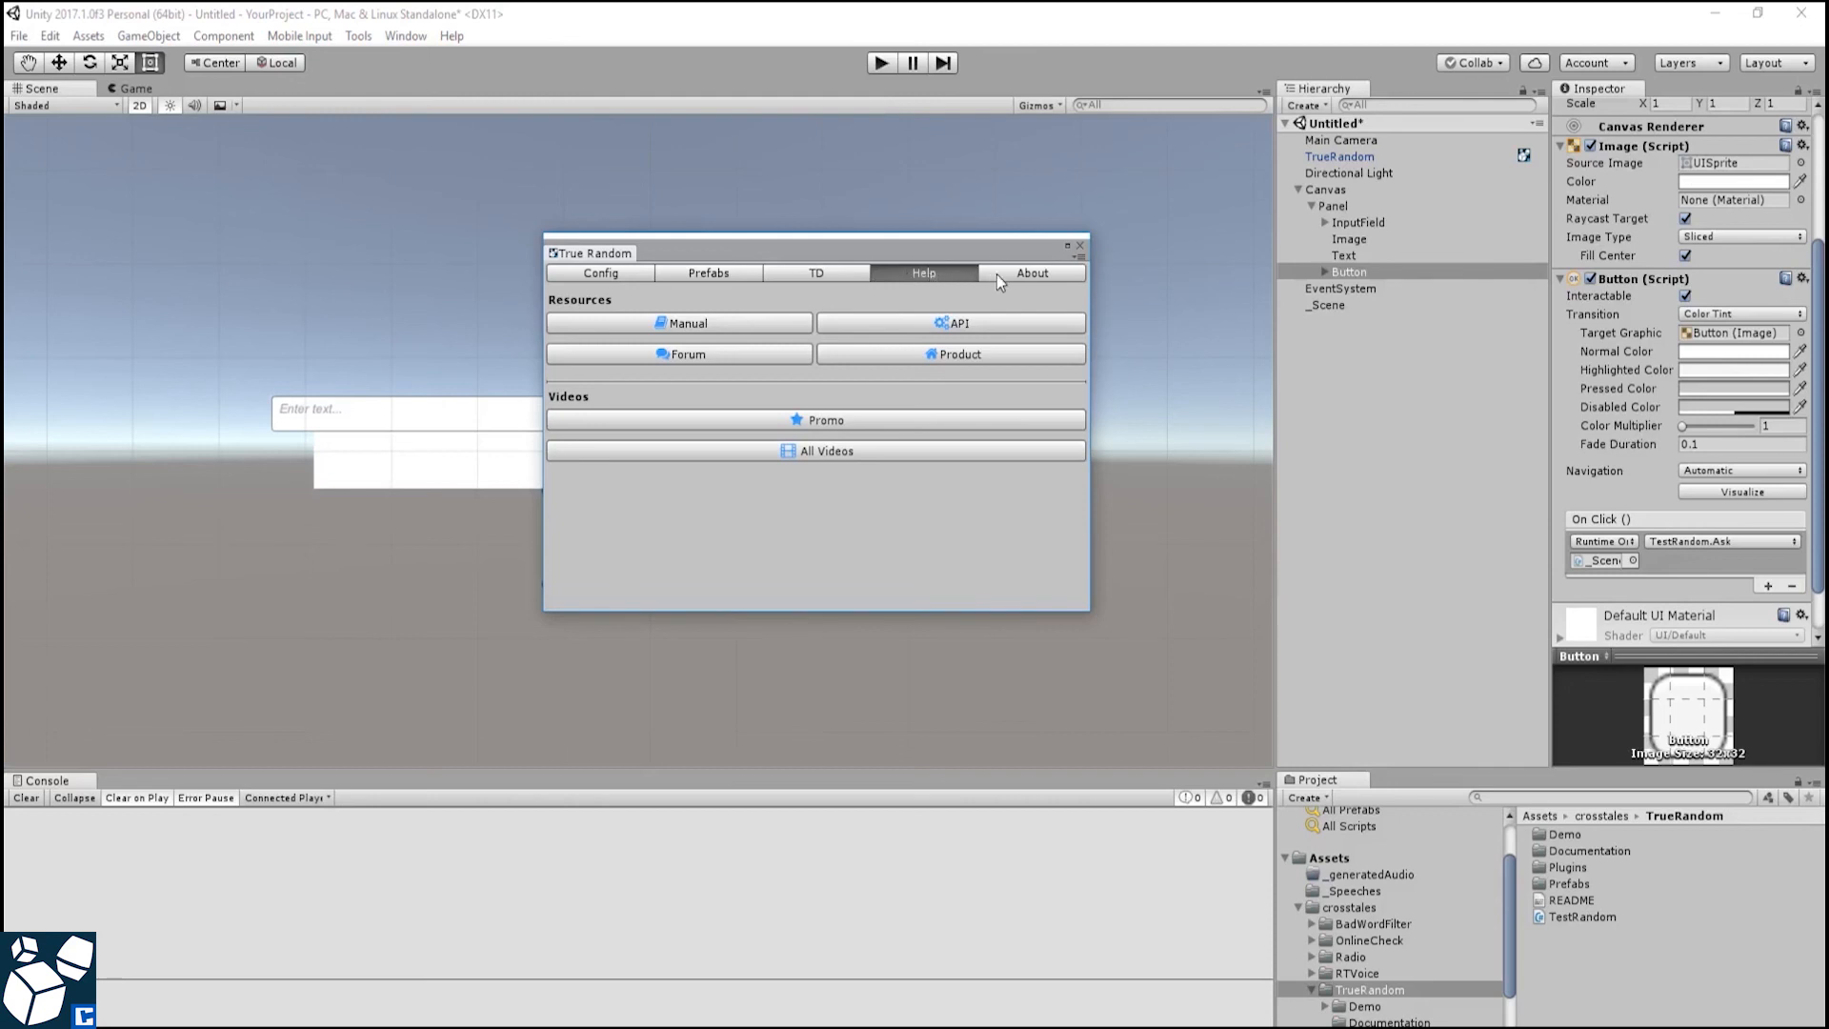
left_click(1031, 273)
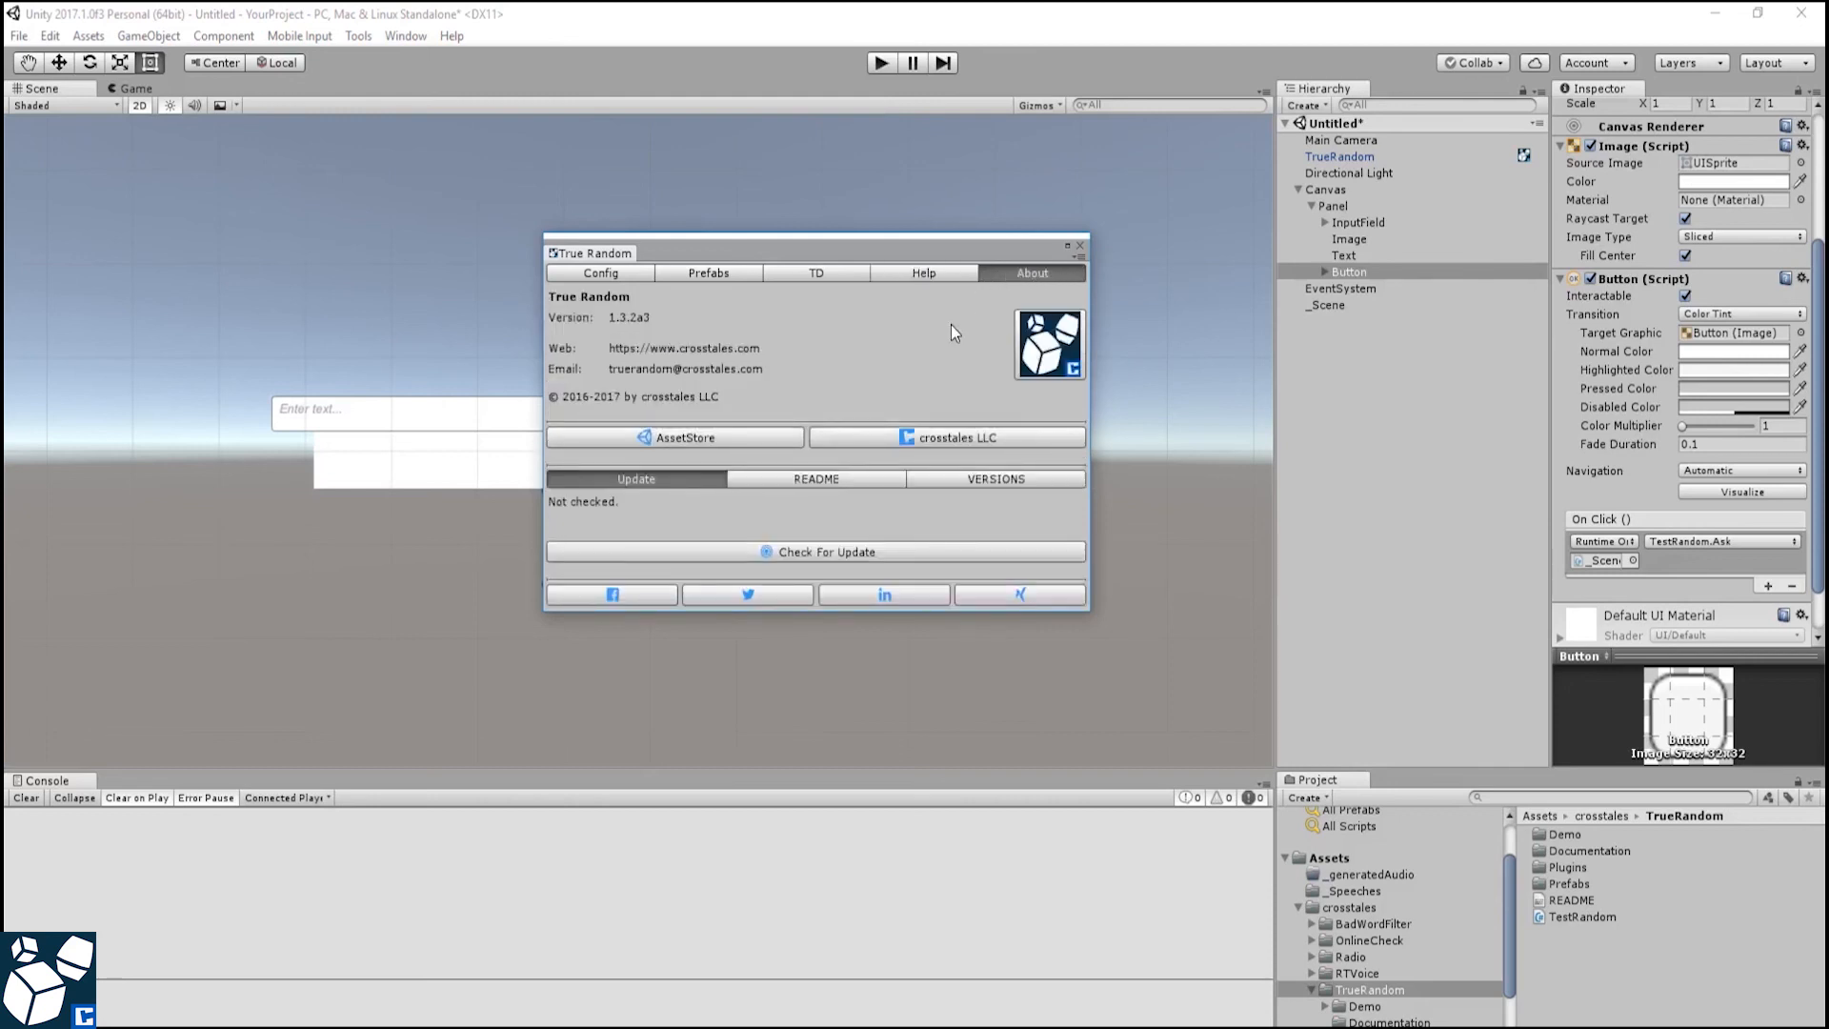